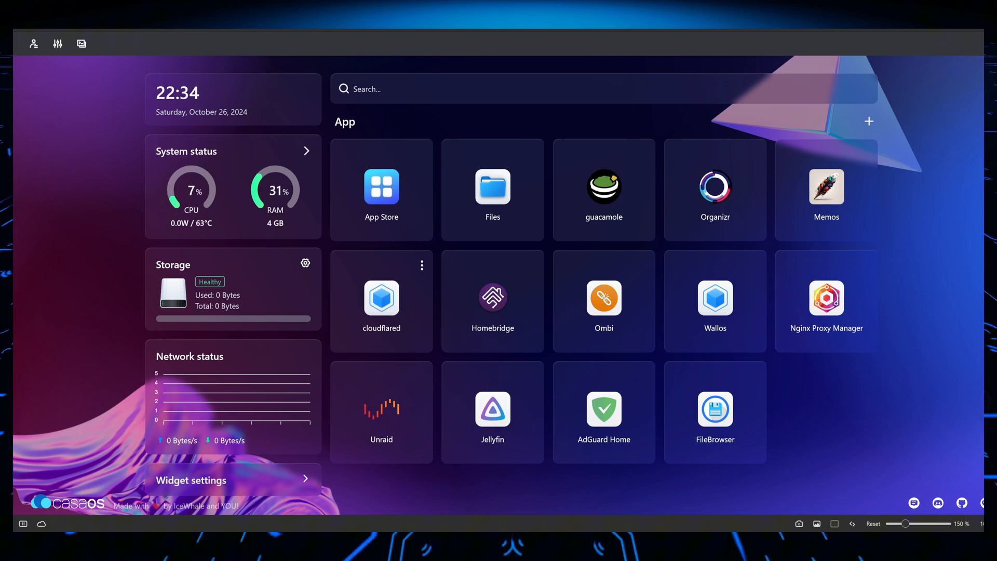
mouse_move(381, 299)
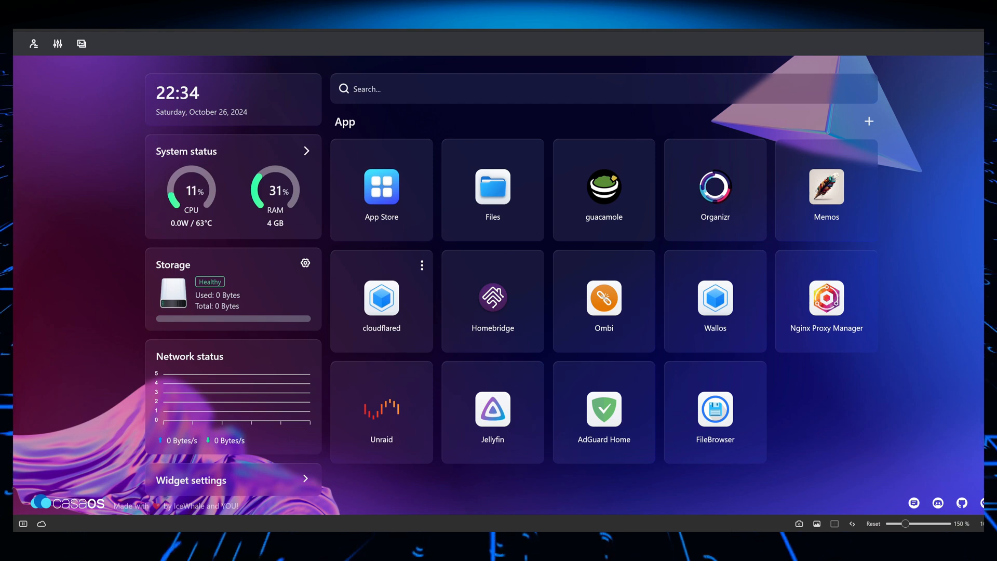
mouse_move(381, 298)
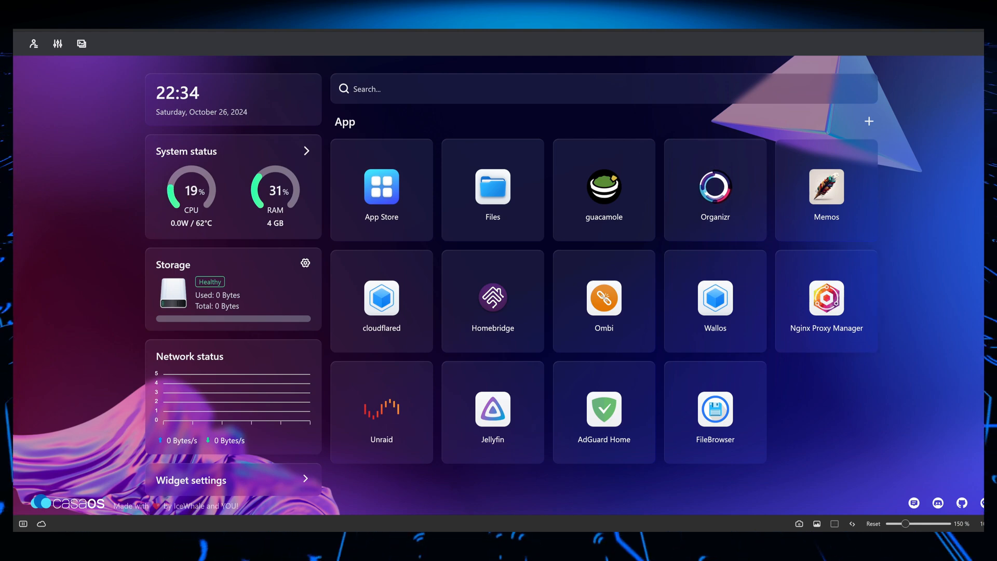
Step: Browse the App Store catalogue, then show its '498 apps' source list (linuxserver, coolstore, edge, bigbeartechworld)
left_click(381, 189)
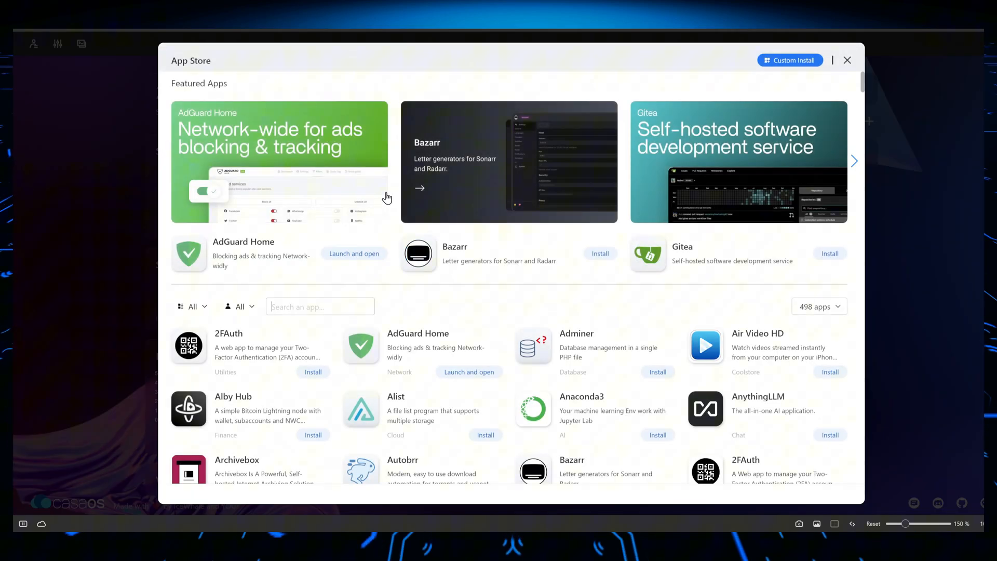
scroll("down", 3)
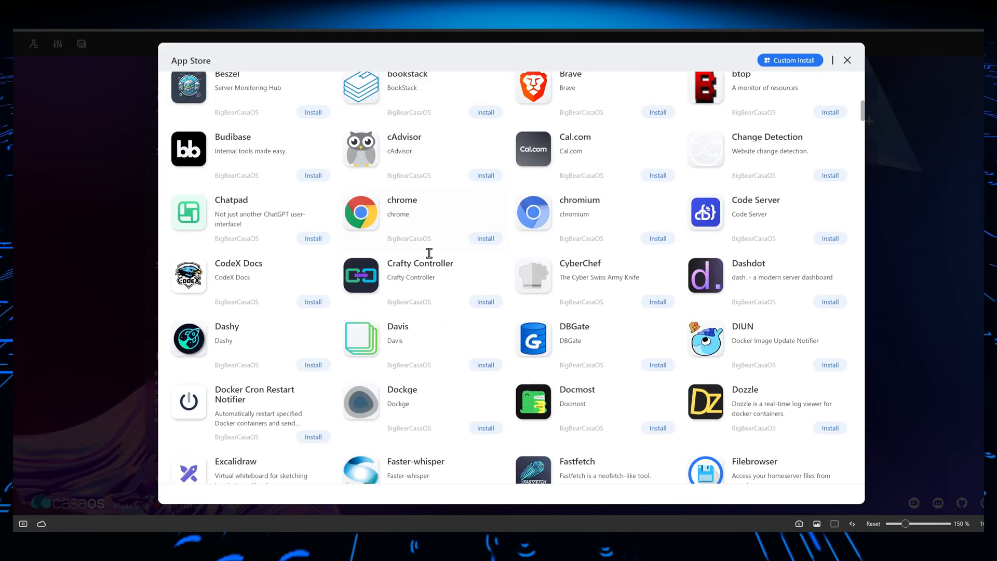
scroll("down", 3)
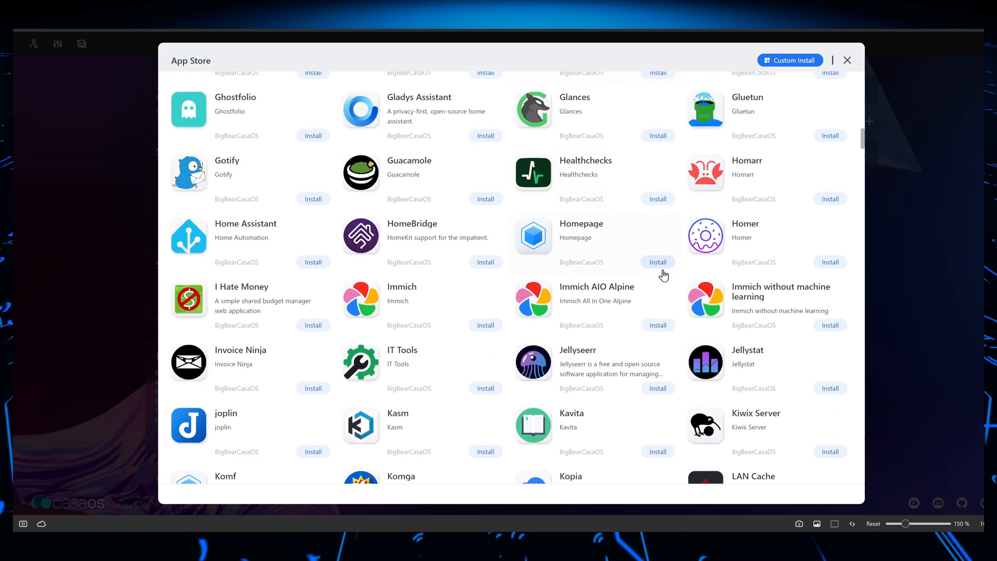
scroll("down", 3)
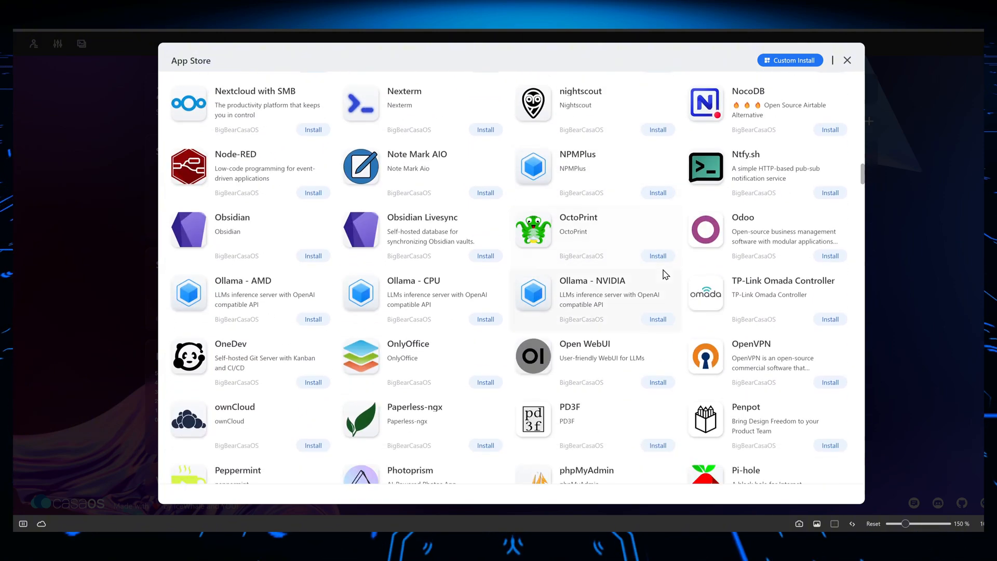
scroll("down", 3)
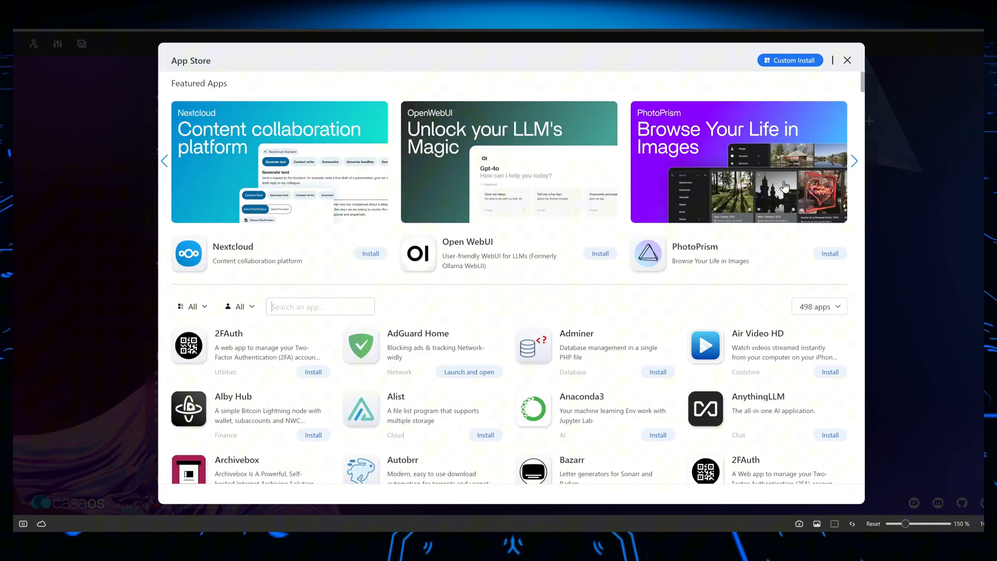
left_click(818, 306)
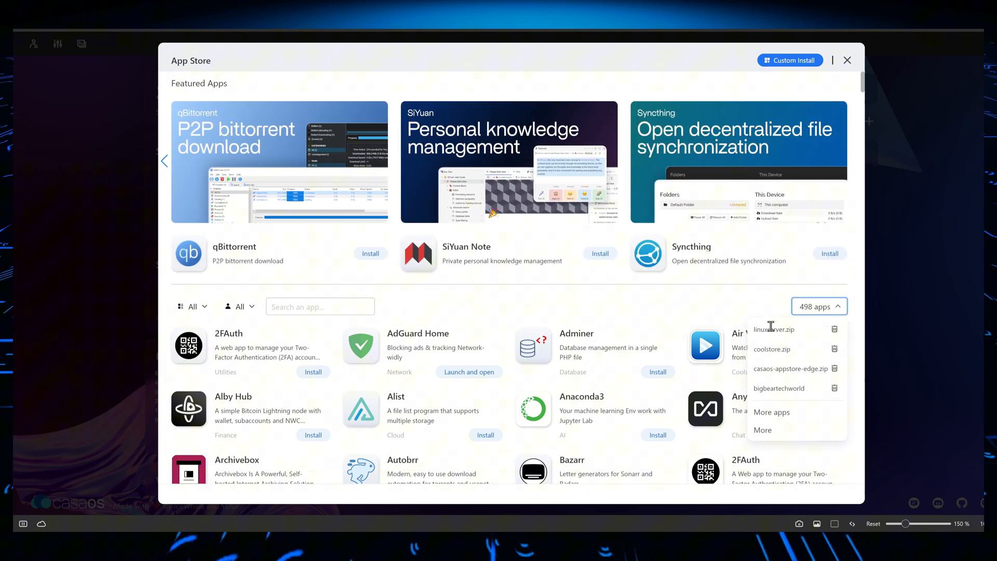
double_click(774, 329)
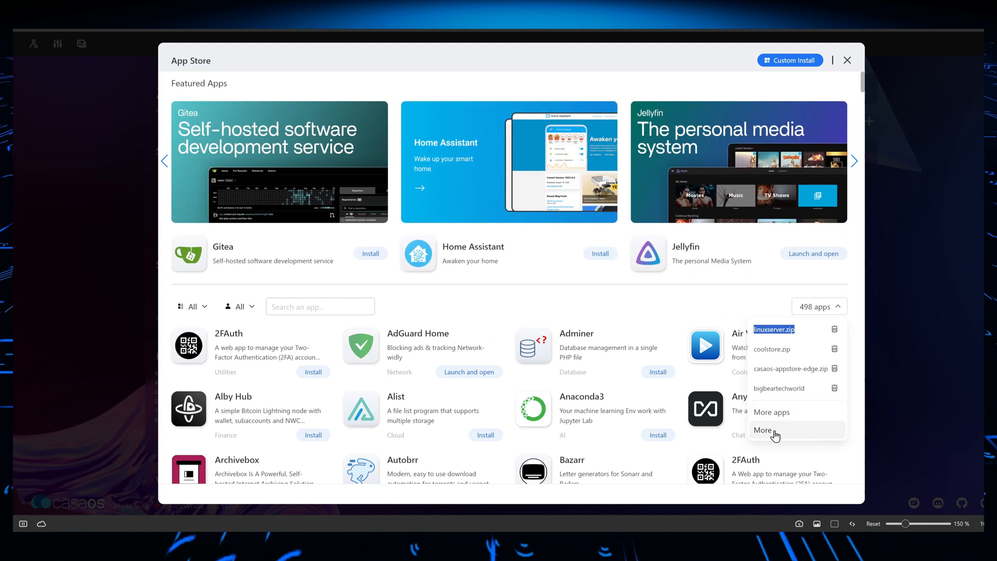
Step: View the Awesome CasaOS third-party store list down to the Big Bear and TMC Community stores
left_click(763, 430)
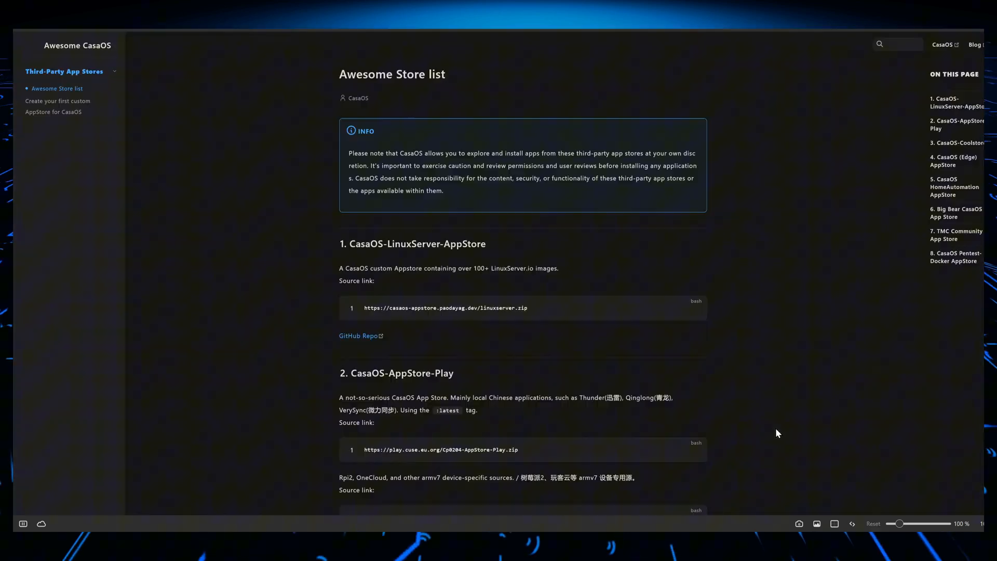
scroll("down", 3)
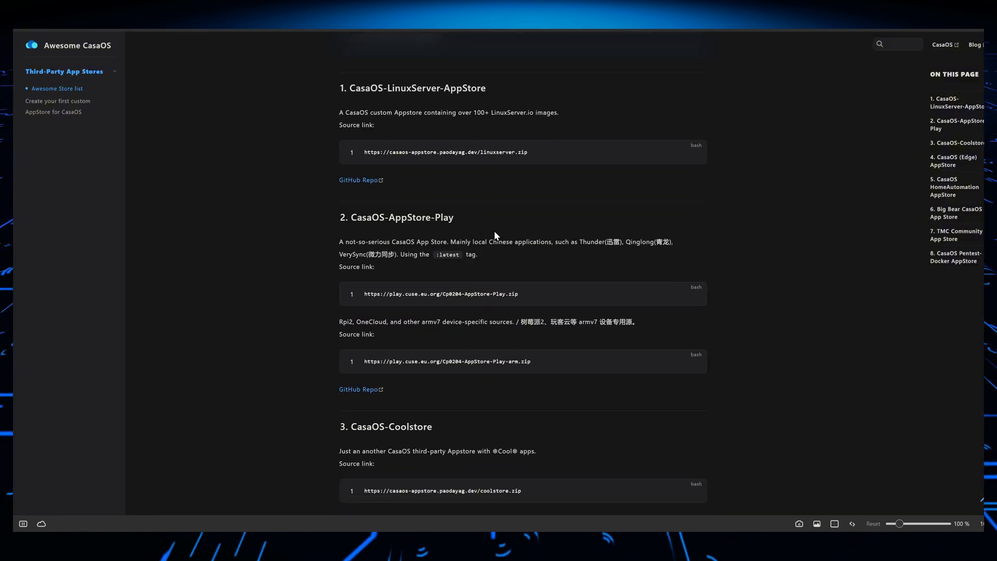
scroll("down", 3)
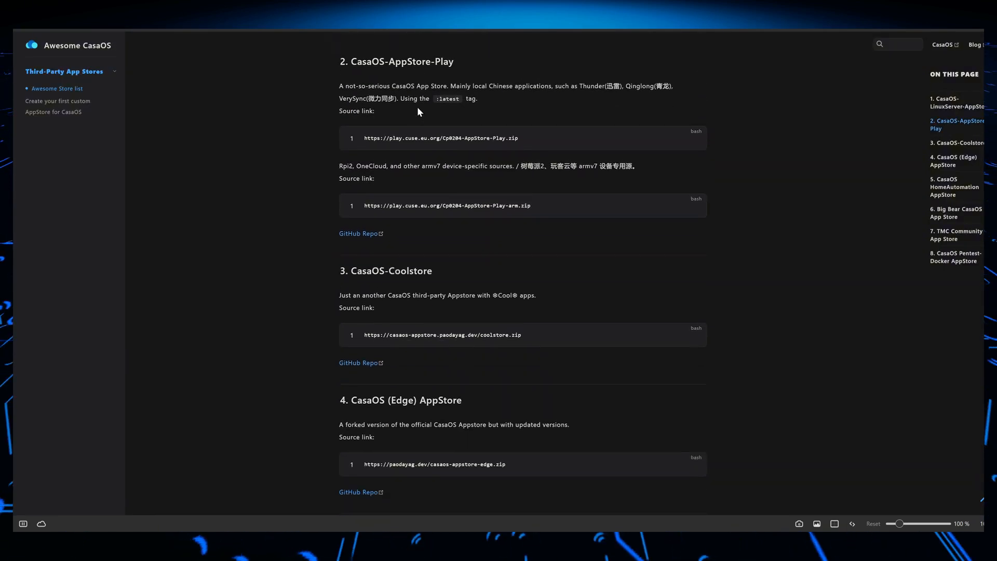
scroll("down", 3)
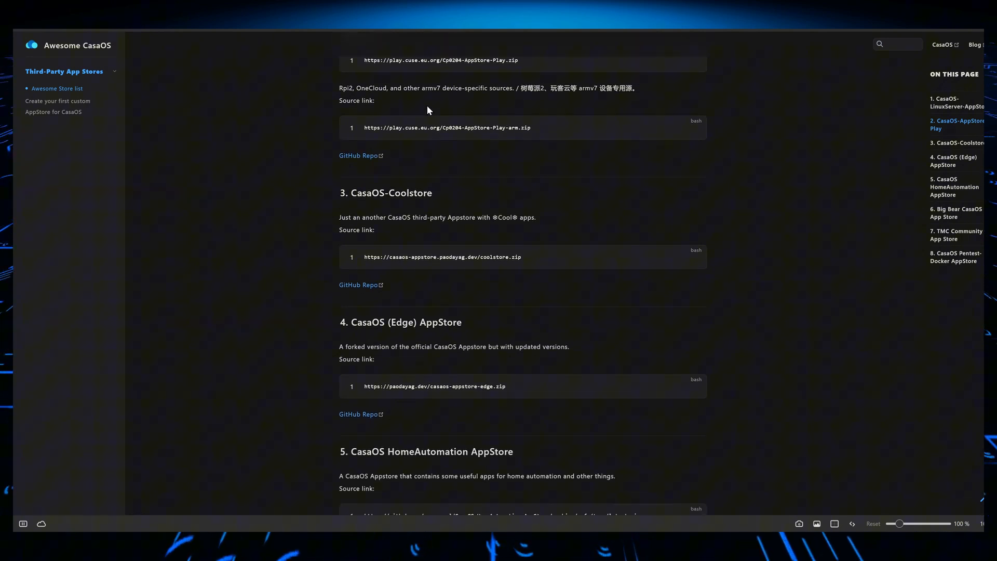
scroll("down", 3)
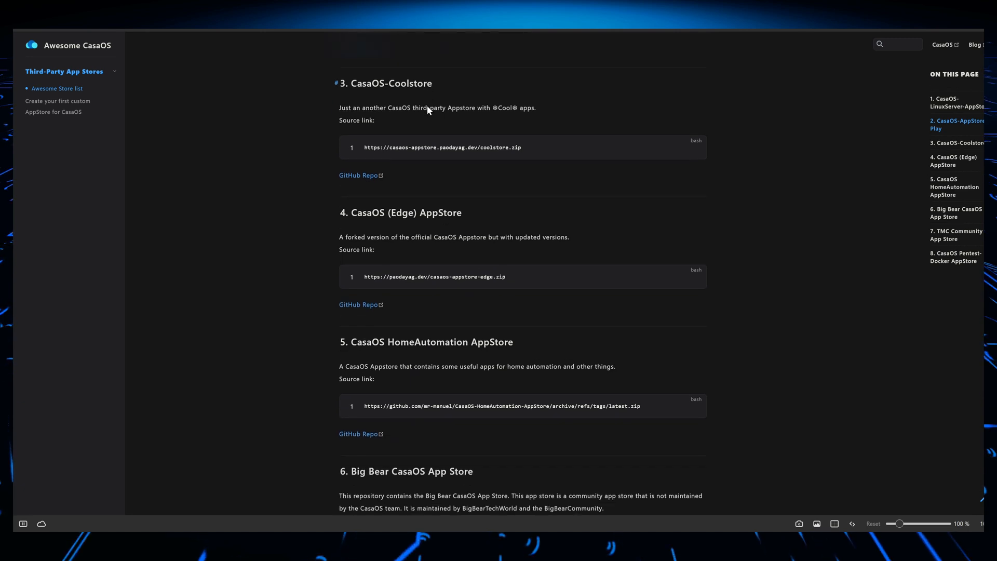
scroll("down", 3)
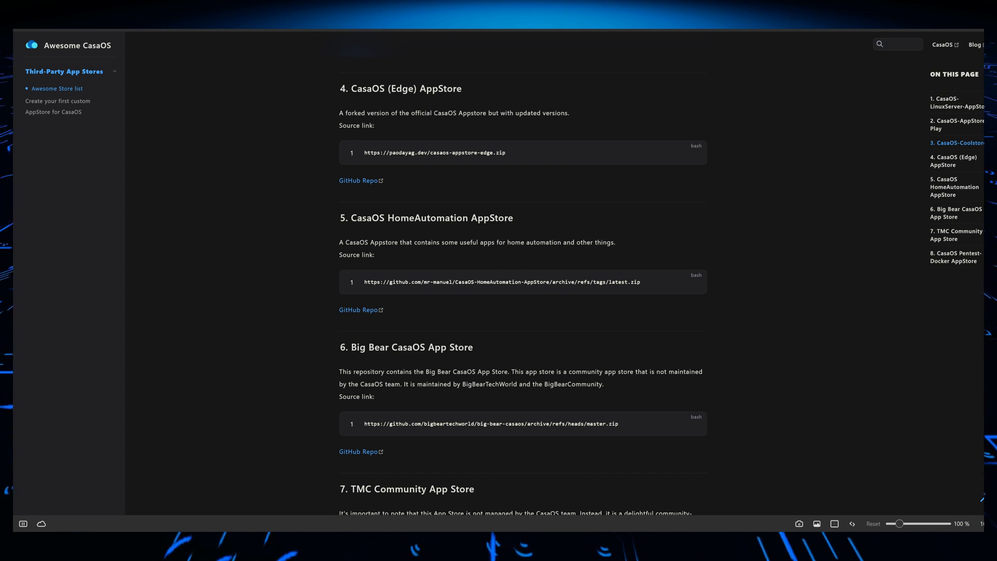
mouse_move(367, 173)
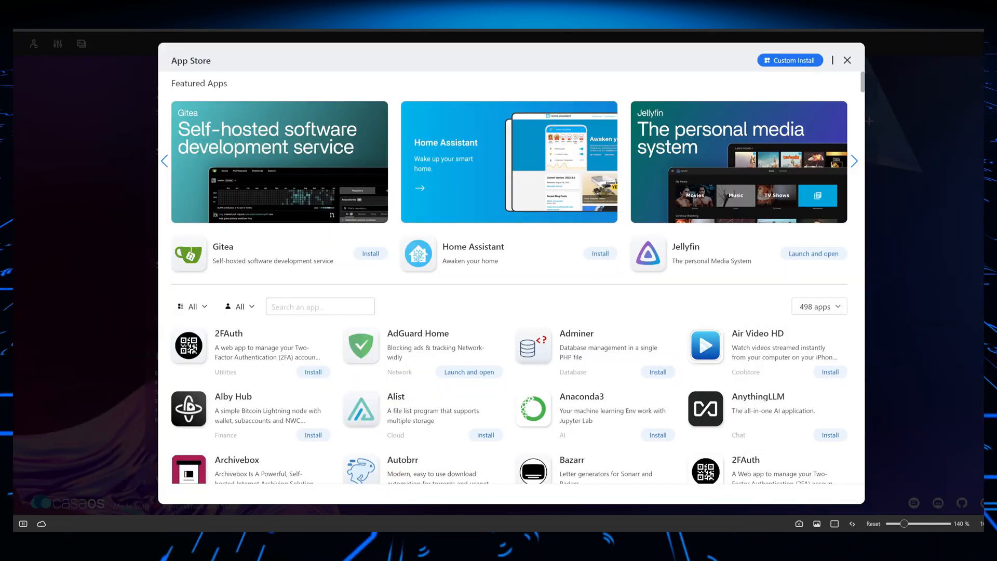
mouse_move(566, 337)
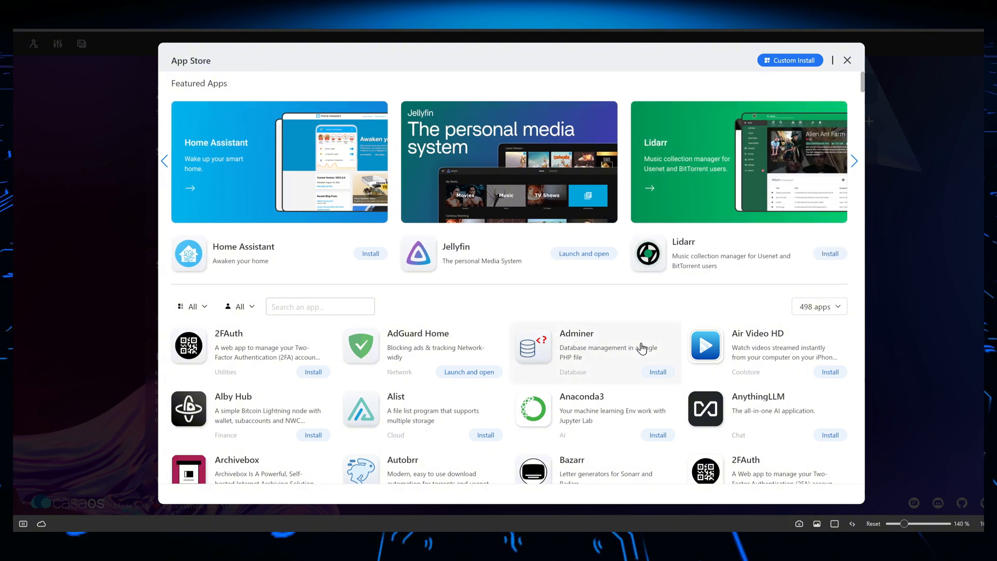
Step: Scroll the store catalogue and bring up the Linkwarden app's details page
scroll("down", 3)
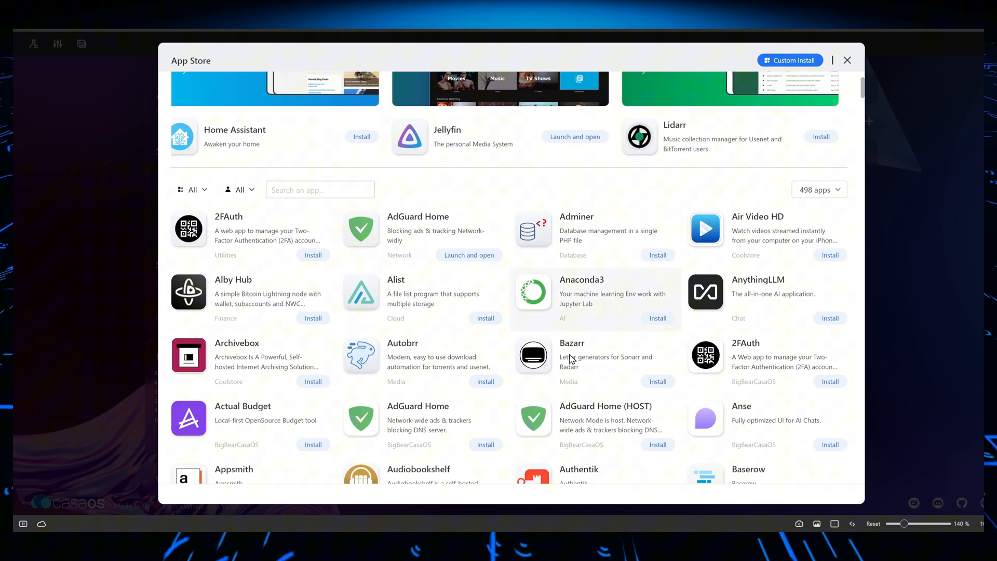
scroll("down", 3)
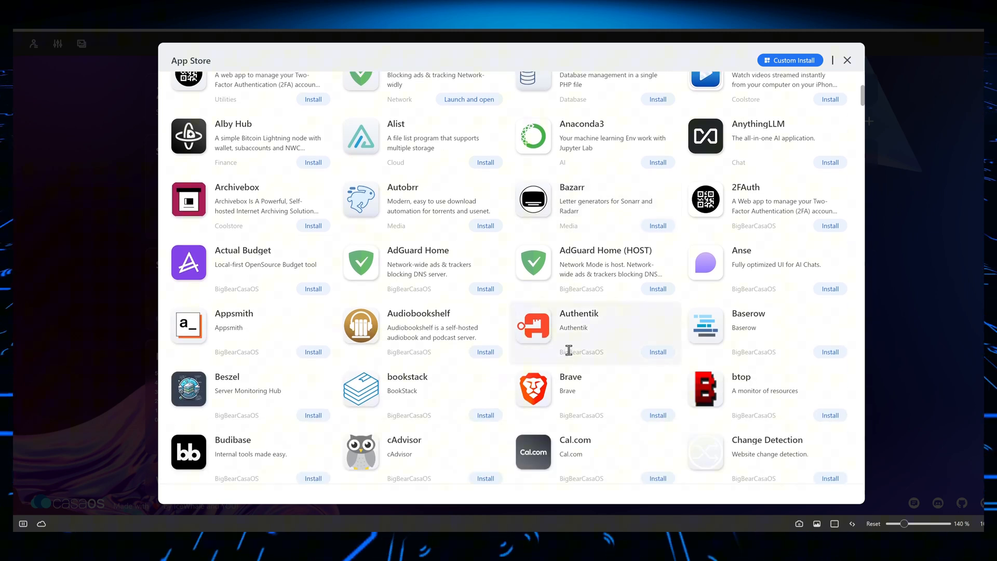
mouse_move(551, 357)
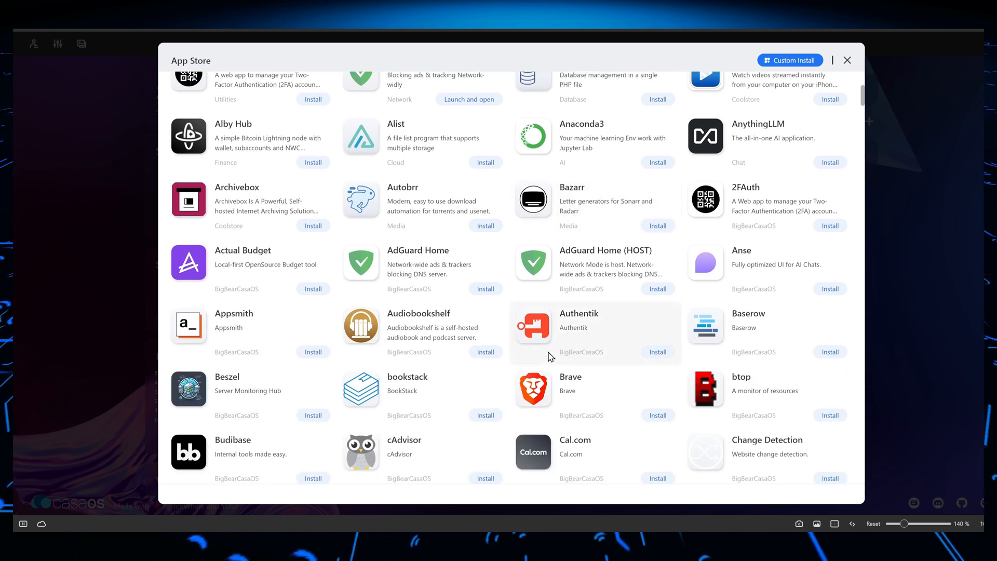
scroll("down", 3)
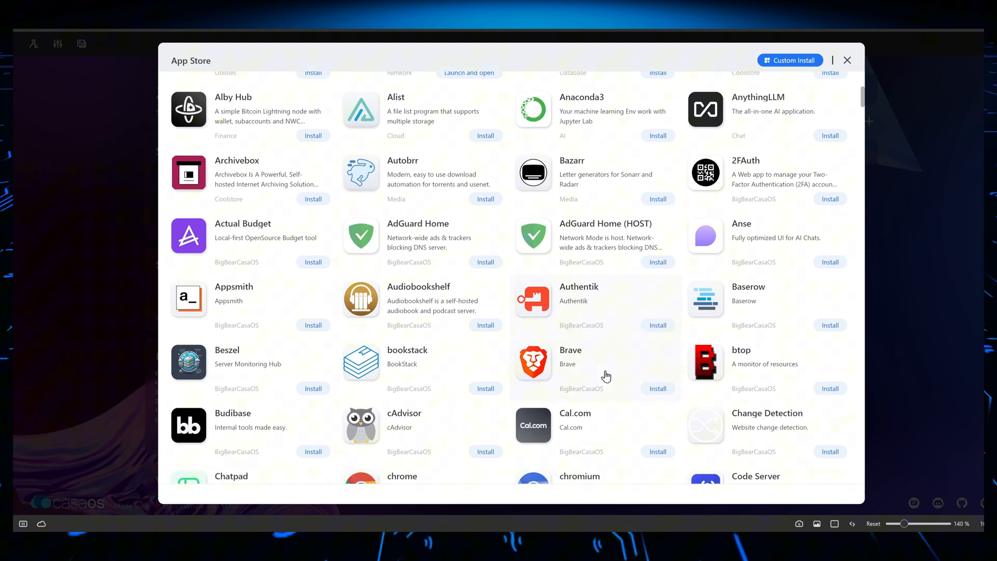
scroll("down", 3)
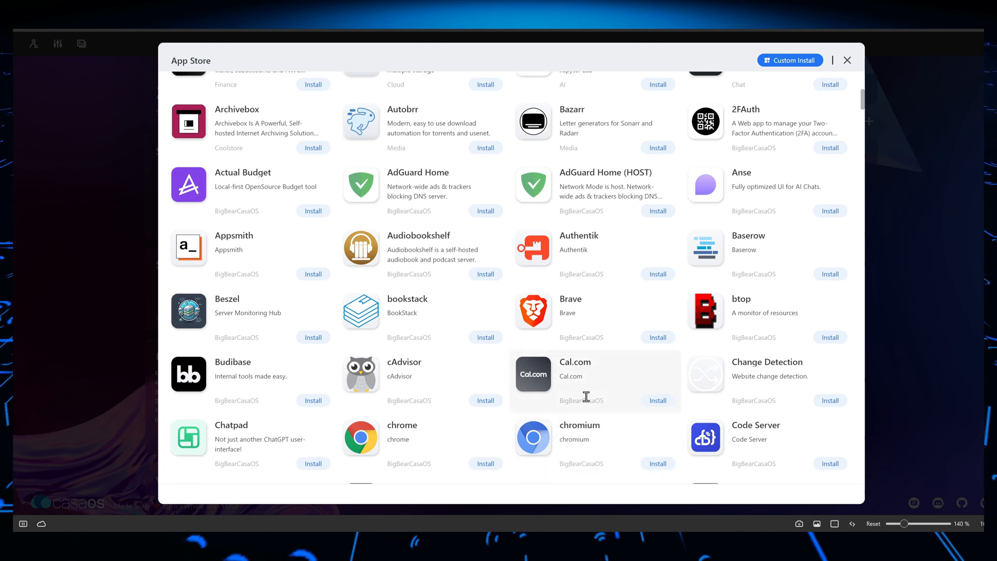
mouse_move(475, 393)
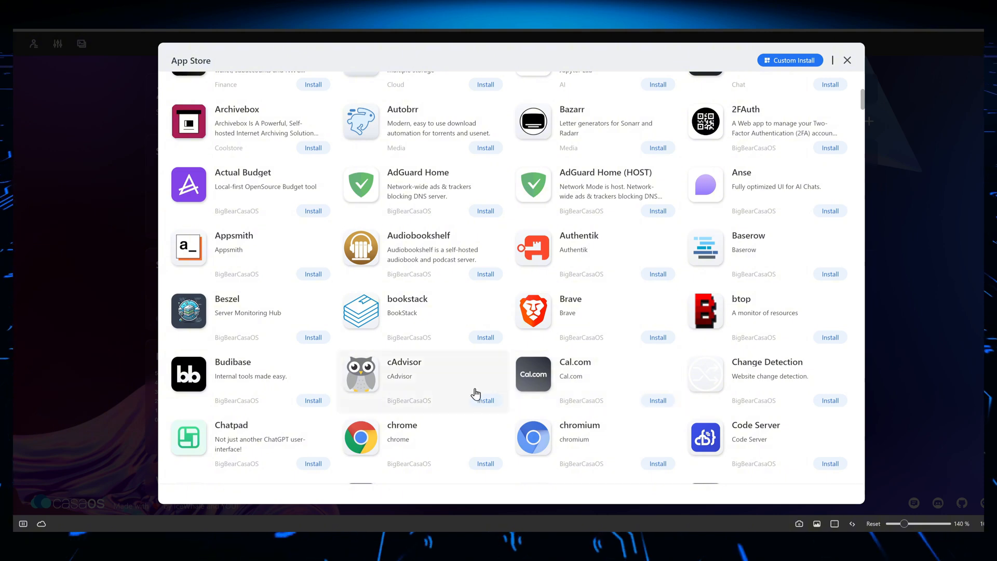
mouse_move(433, 317)
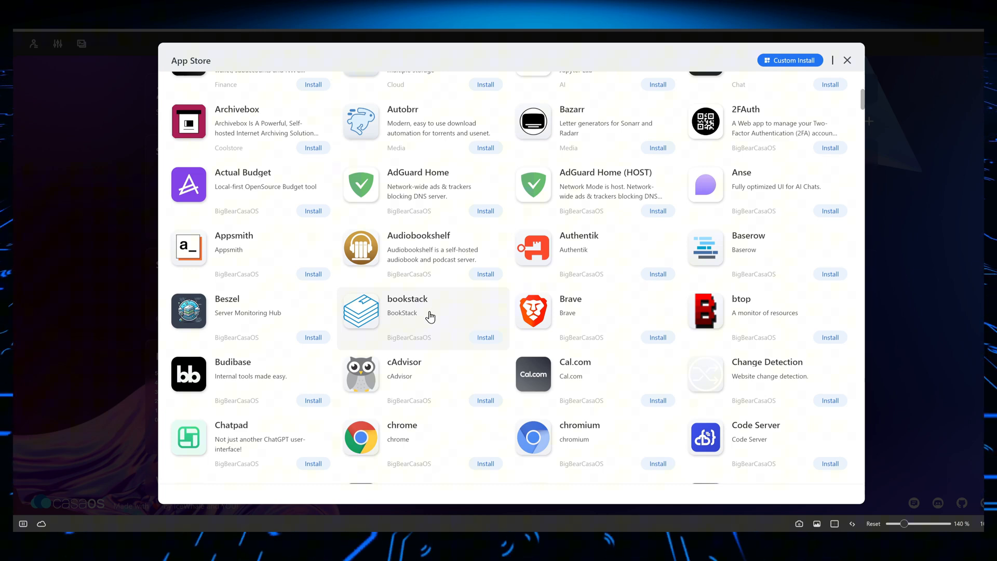
scroll("down", 3)
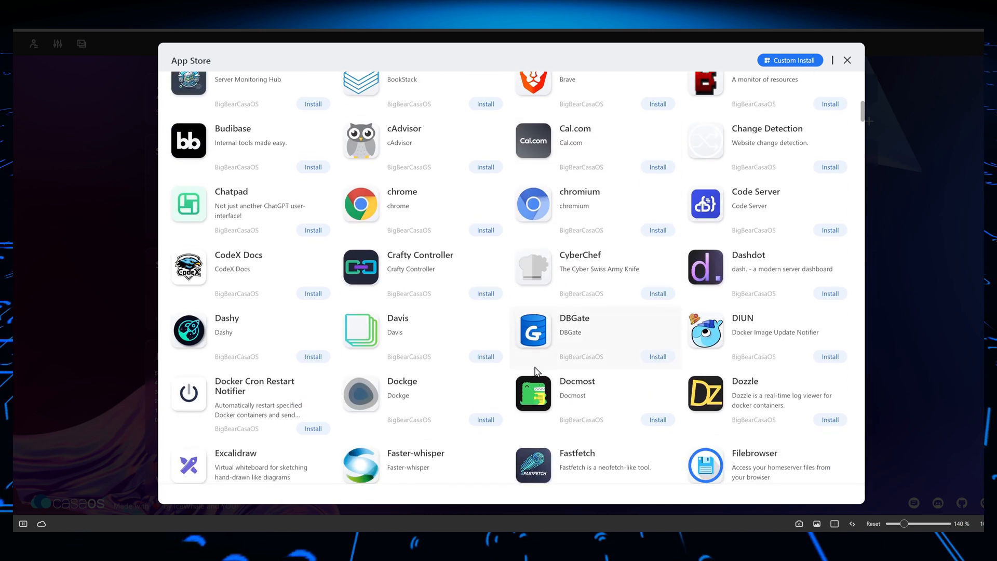
scroll("down", 3)
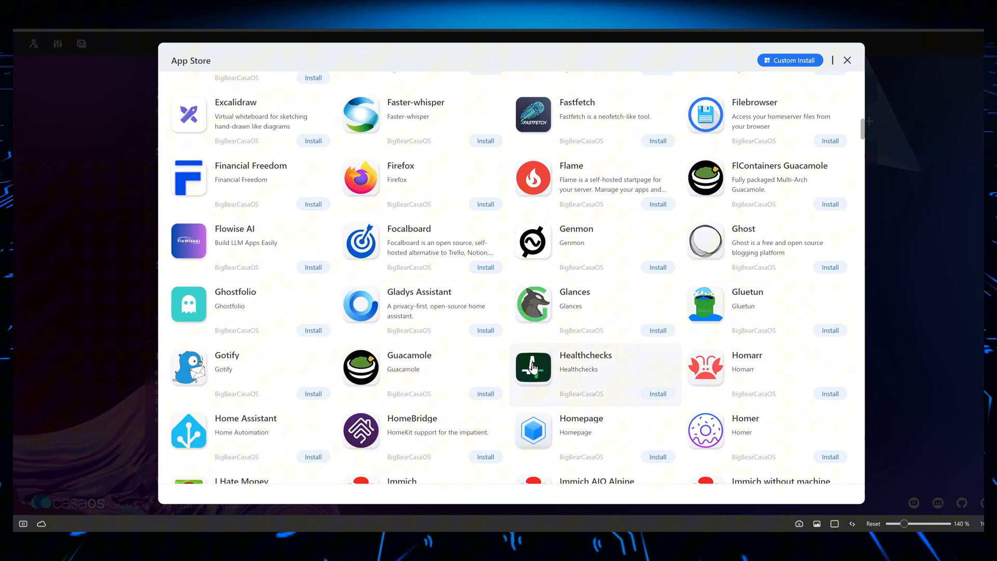
scroll("down", 3)
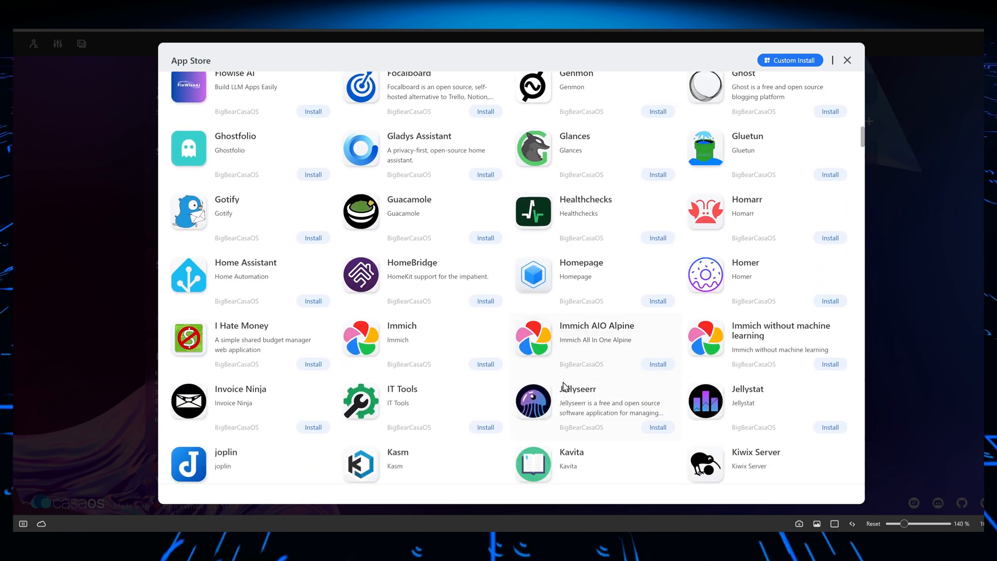
scroll("down", 3)
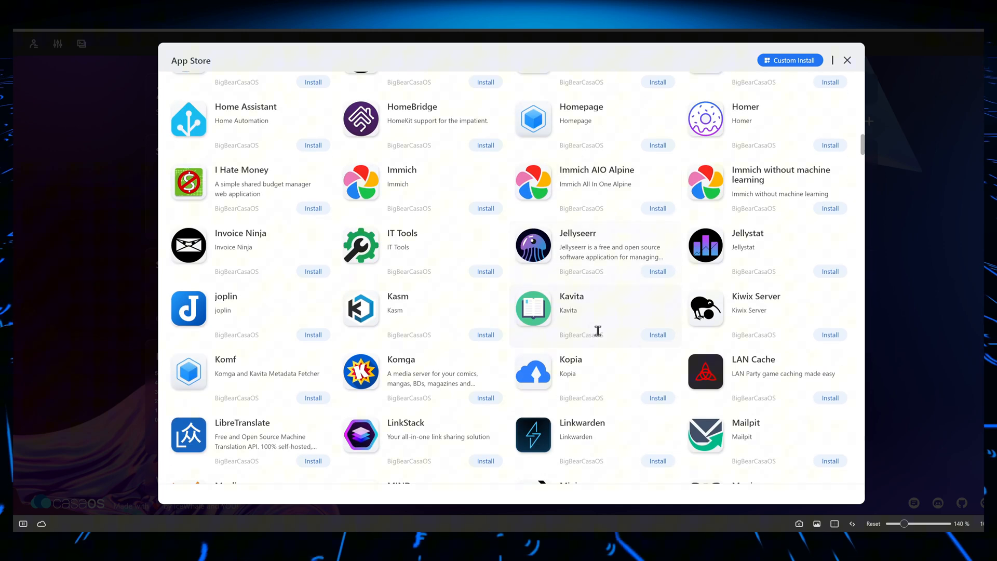
mouse_move(523, 339)
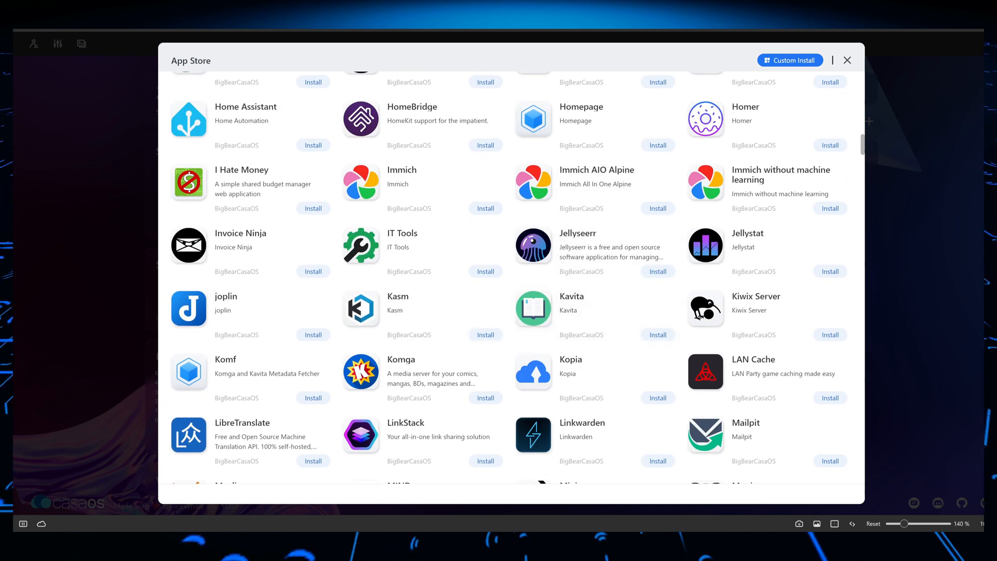
mouse_move(516, 411)
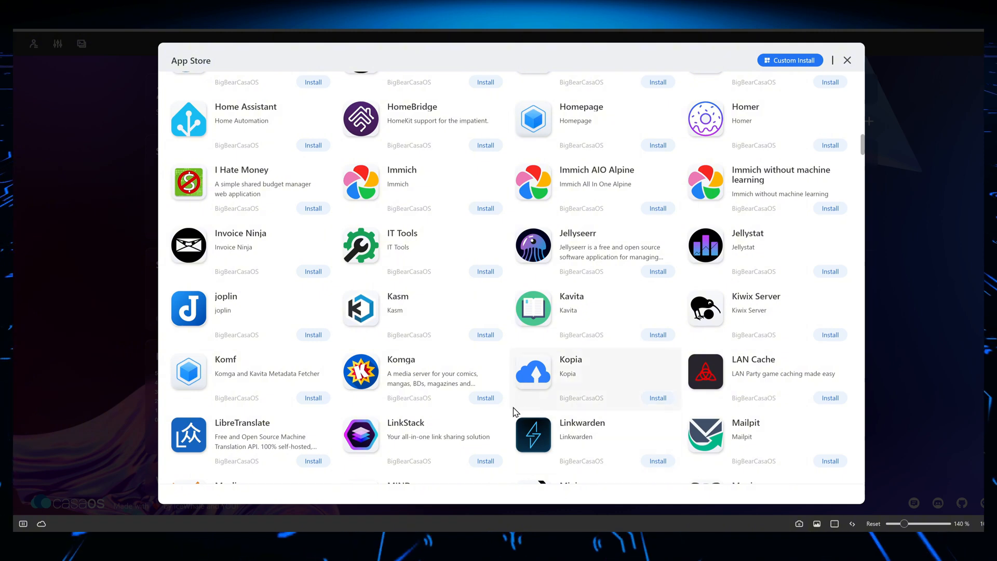
mouse_move(584, 435)
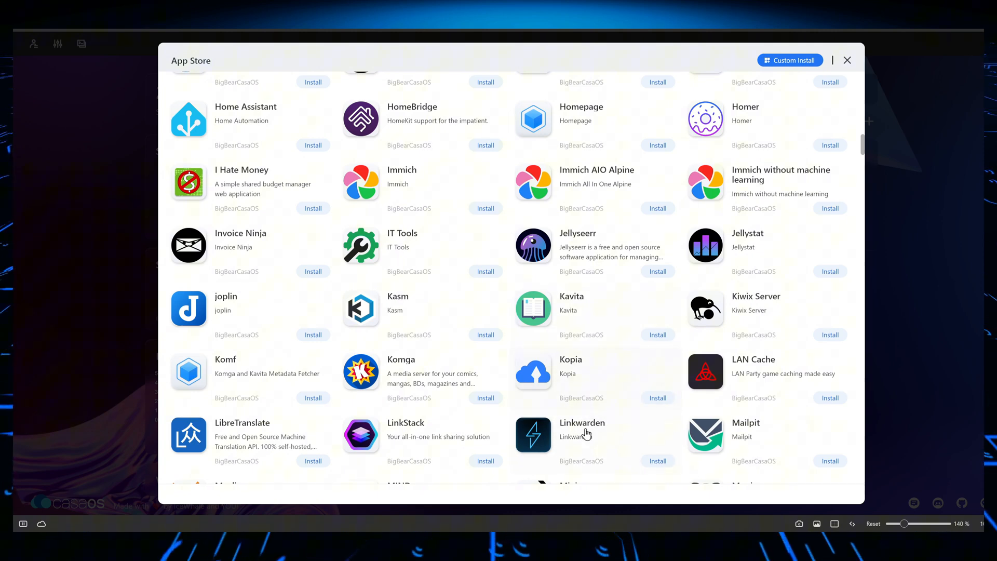
left_click(582, 429)
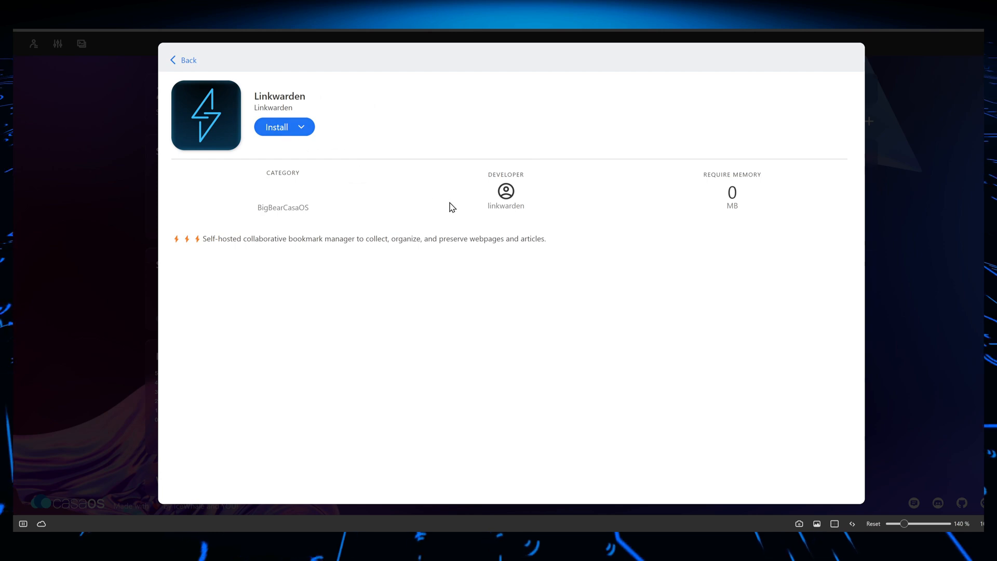
mouse_move(306, 150)
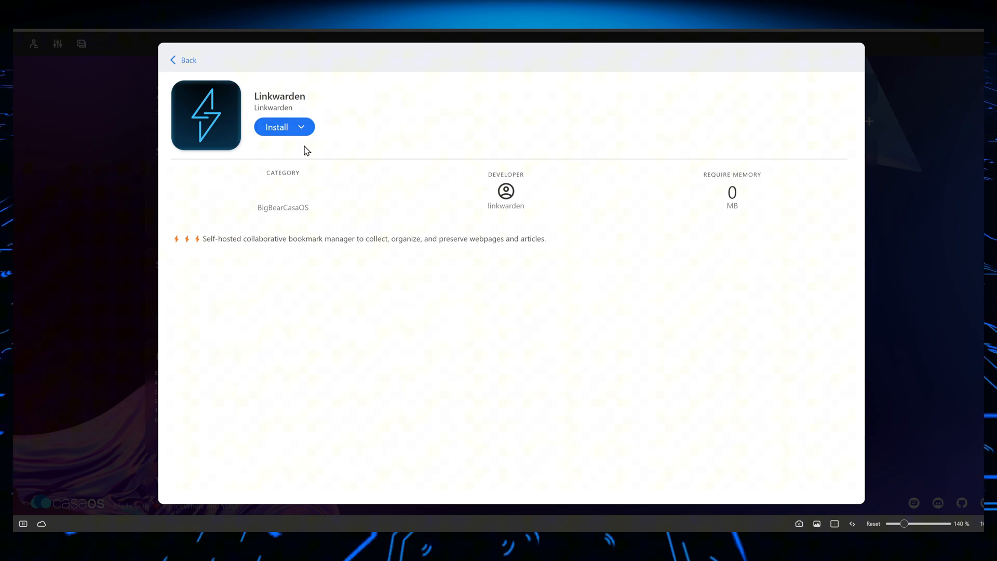
Step: Start a custom install of Linkwarden, showing its Manual App Install form with the port 3000 conflict
left_click(301, 127)
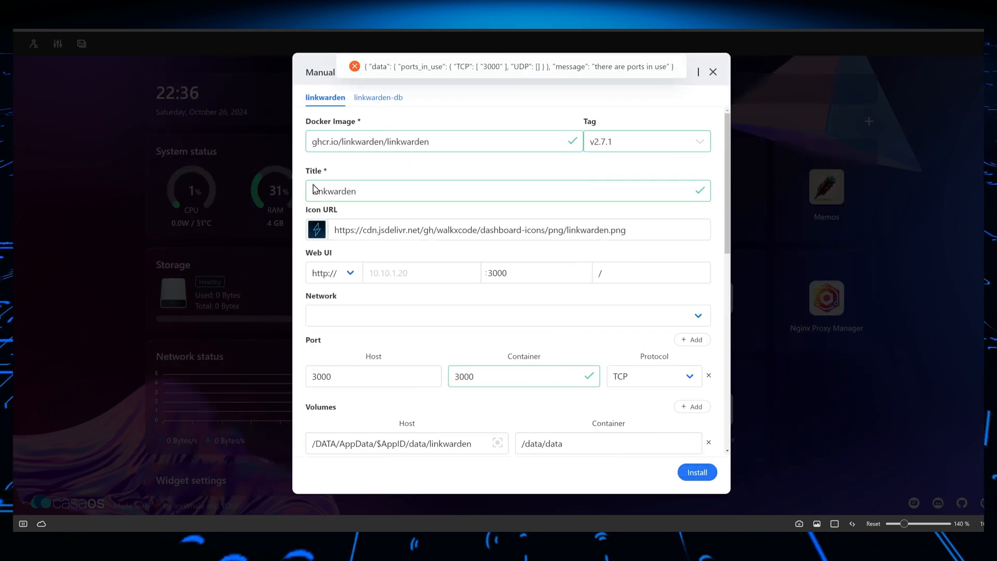
scroll("down", 3)
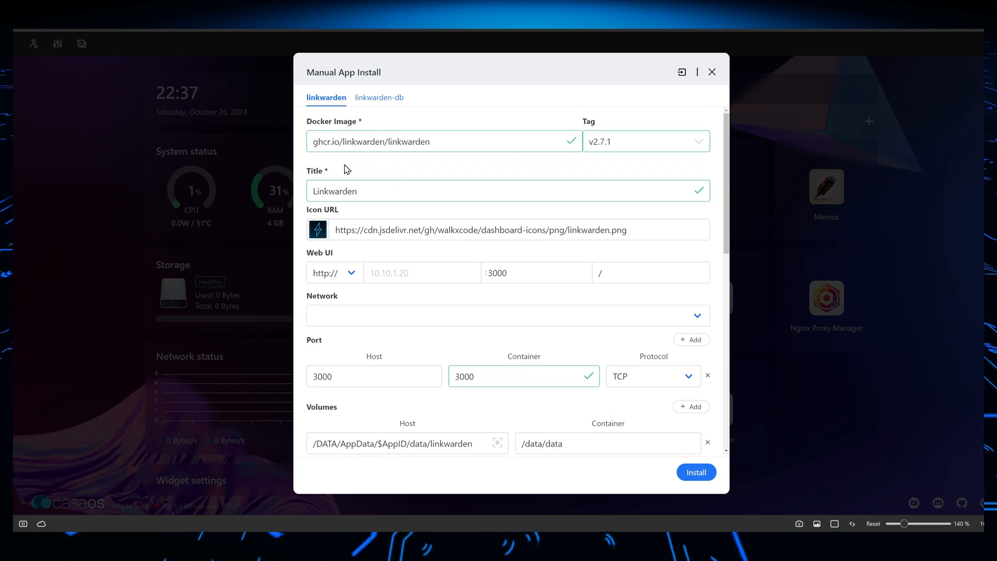
mouse_move(429, 254)
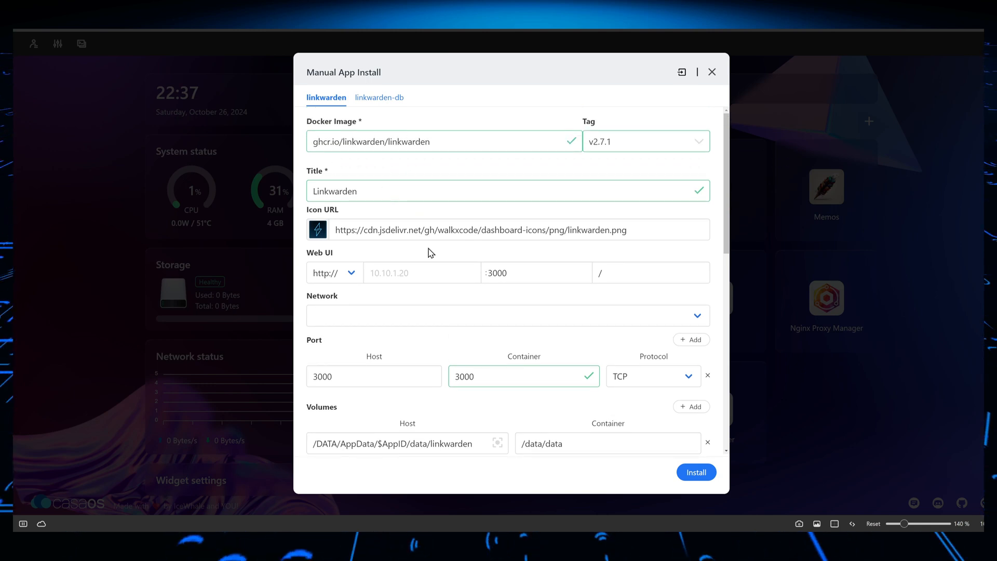
double_click(333, 191)
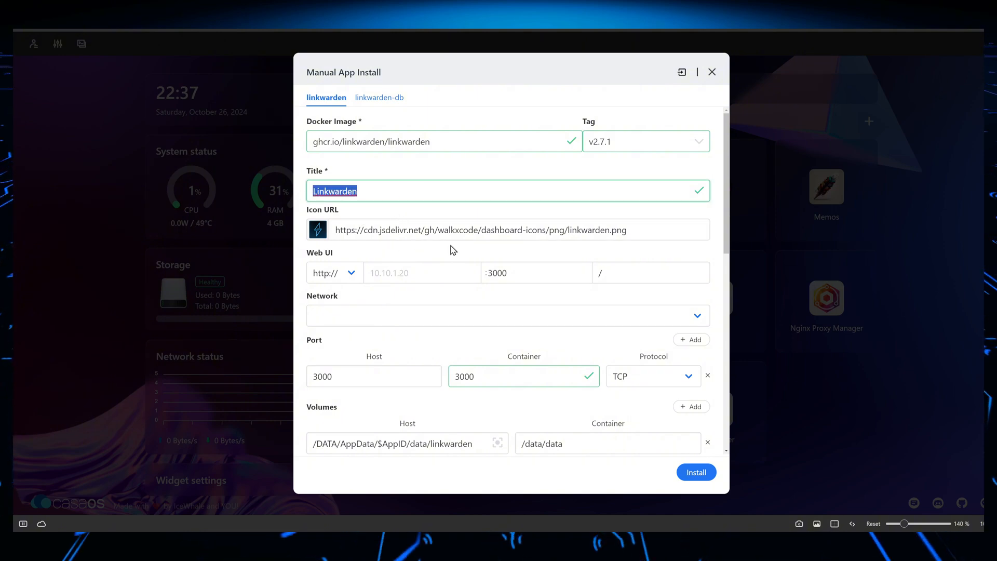
left_click(536, 273)
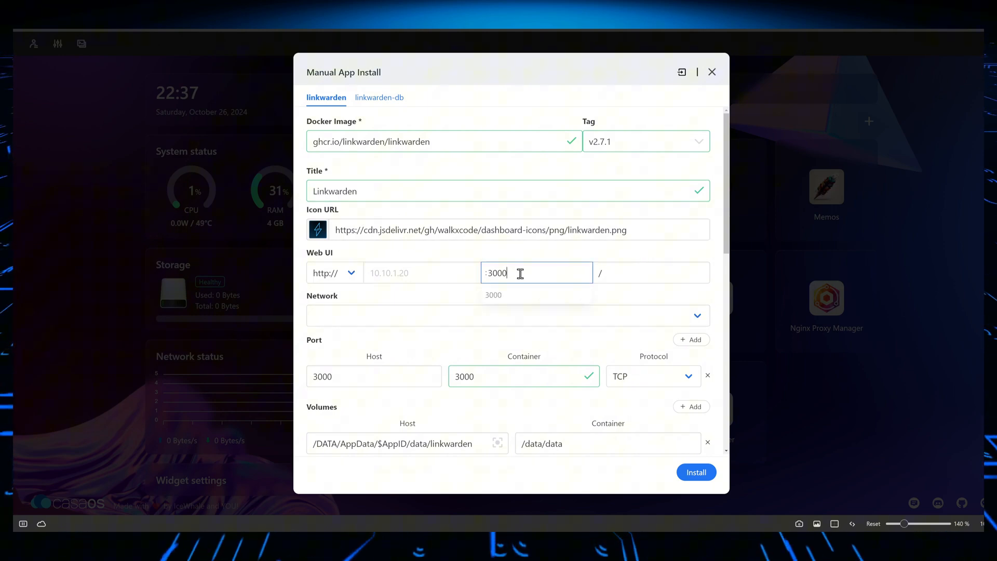
scroll("down", 3)
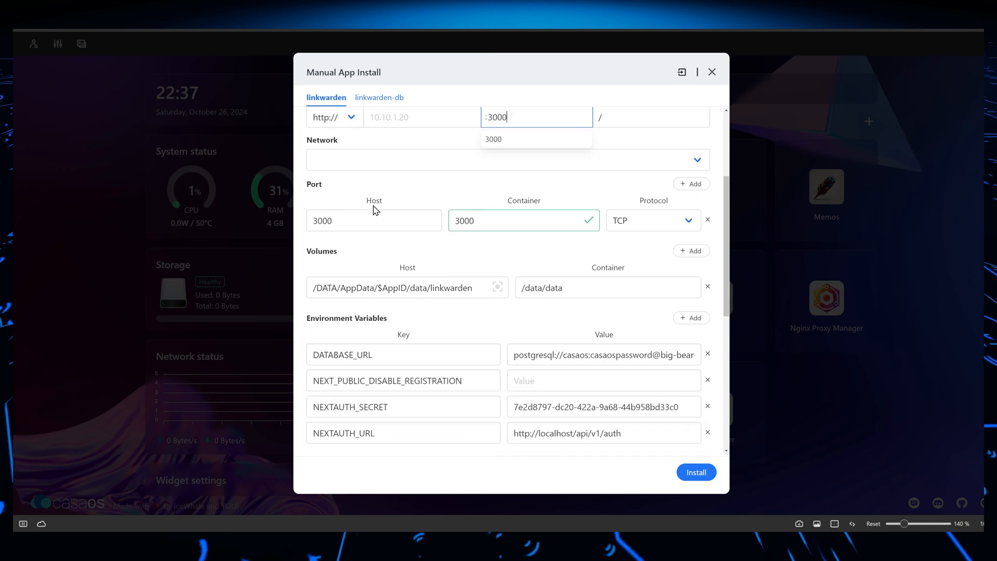
left_click(374, 220)
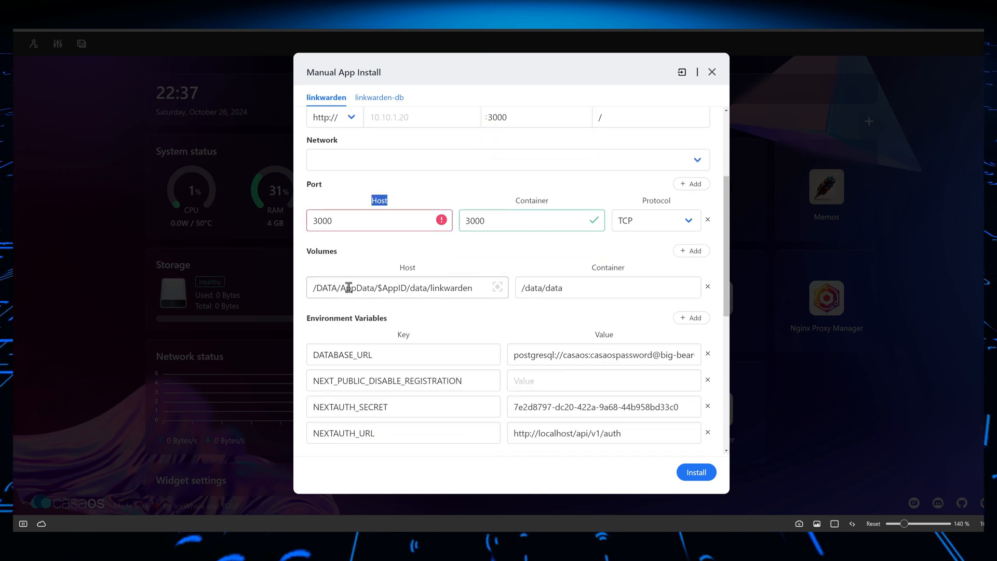
left_click(395, 288)
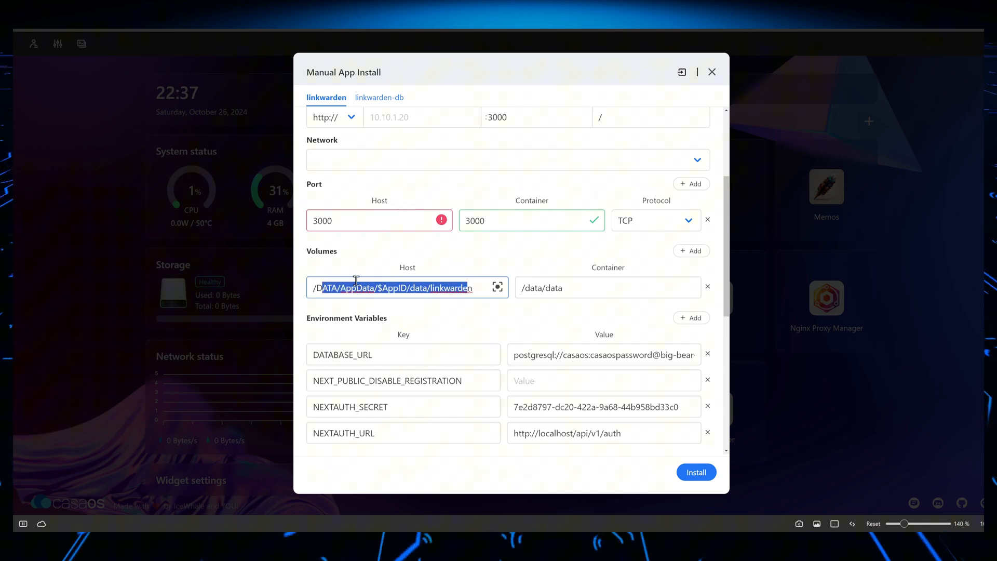
double_click(452, 288)
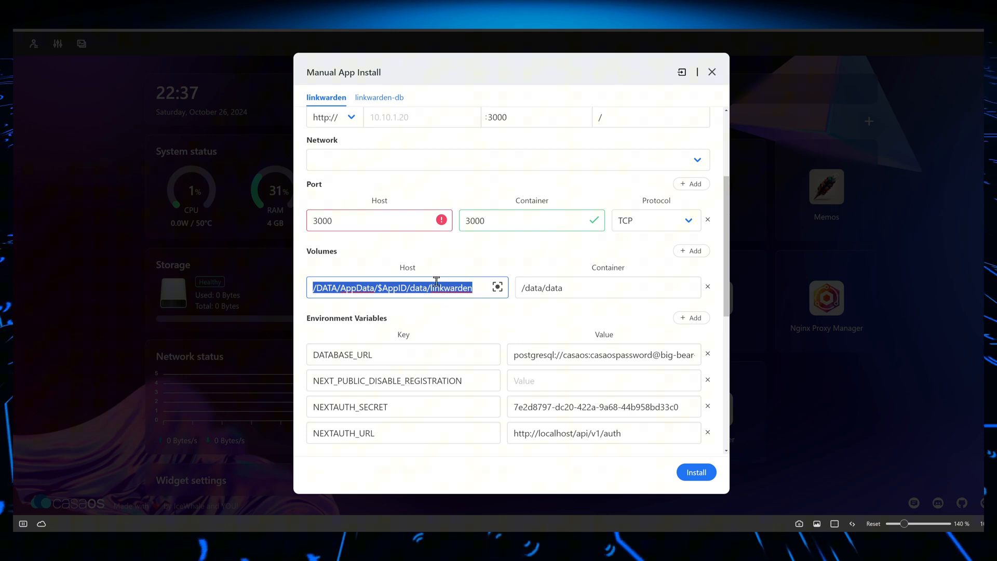
scroll("down", 3)
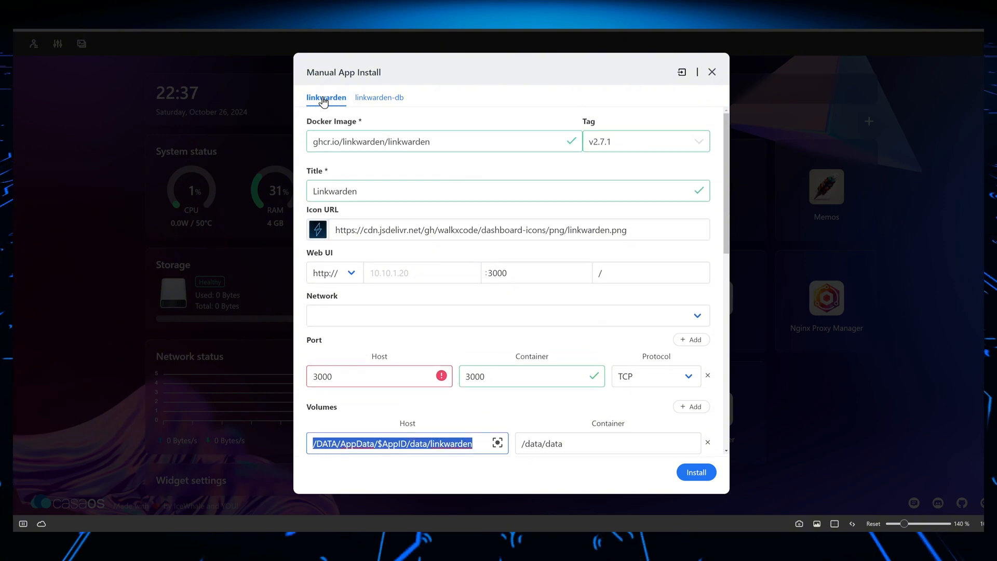
left_click(378, 98)
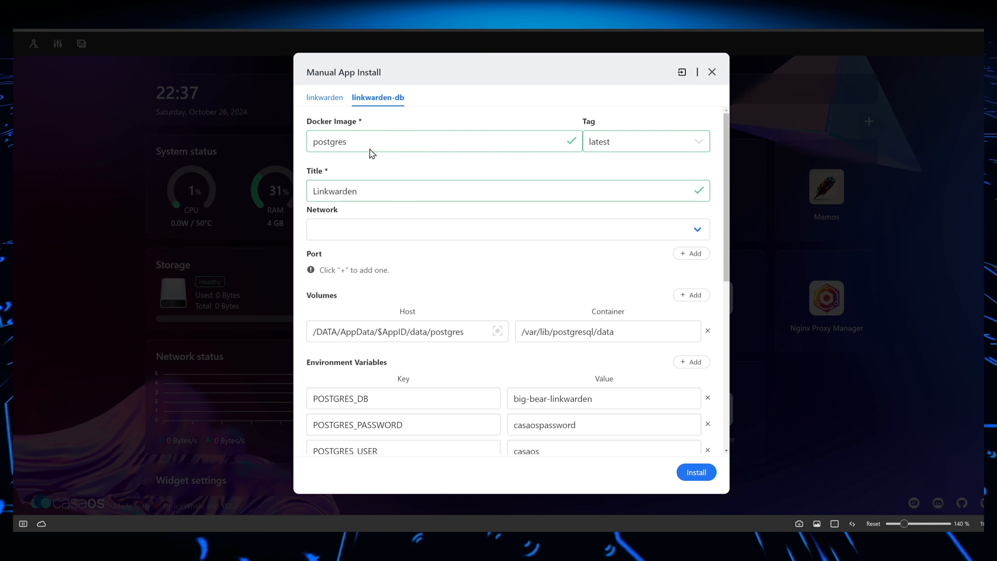
mouse_move(585, 169)
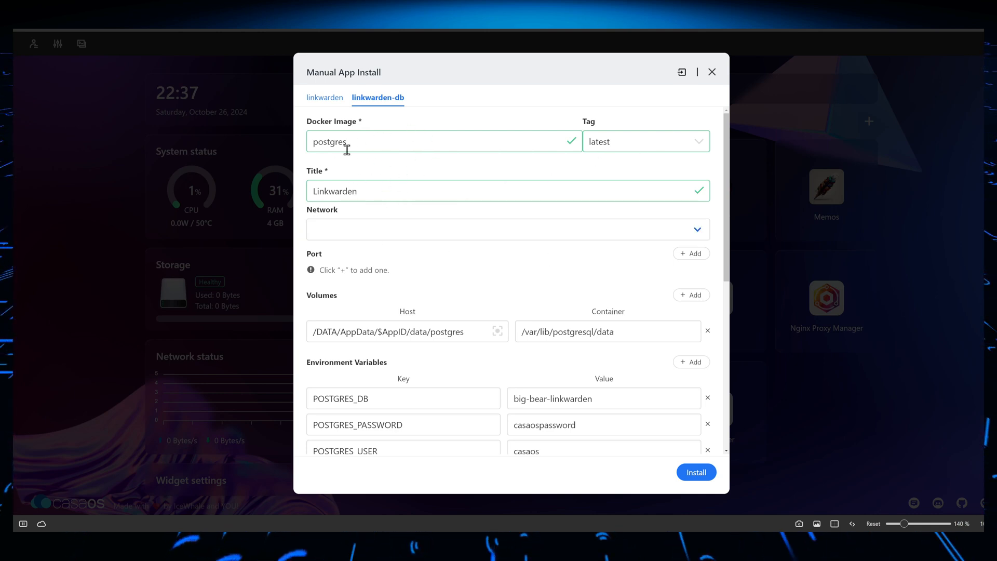
left_click(325, 98)
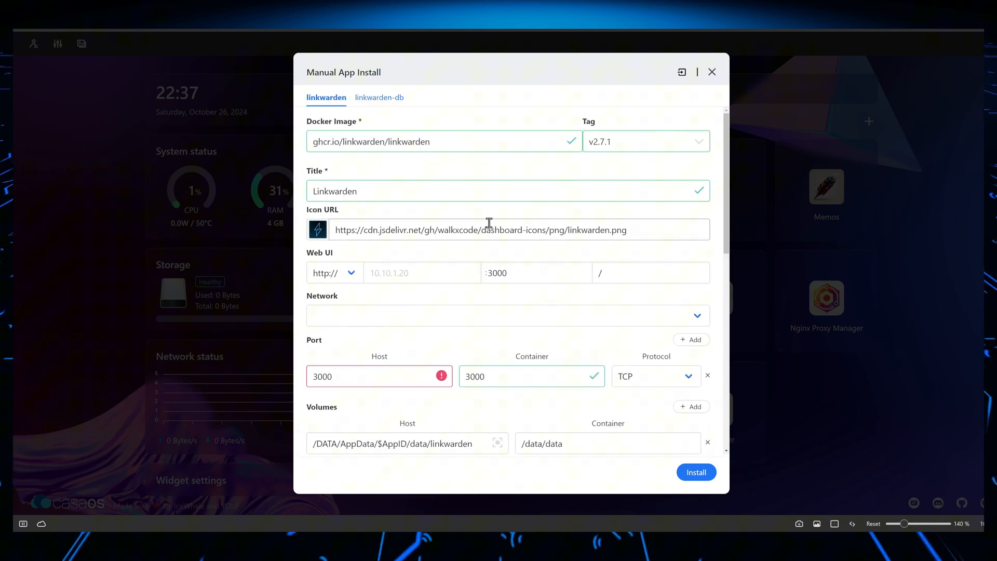
mouse_move(681, 72)
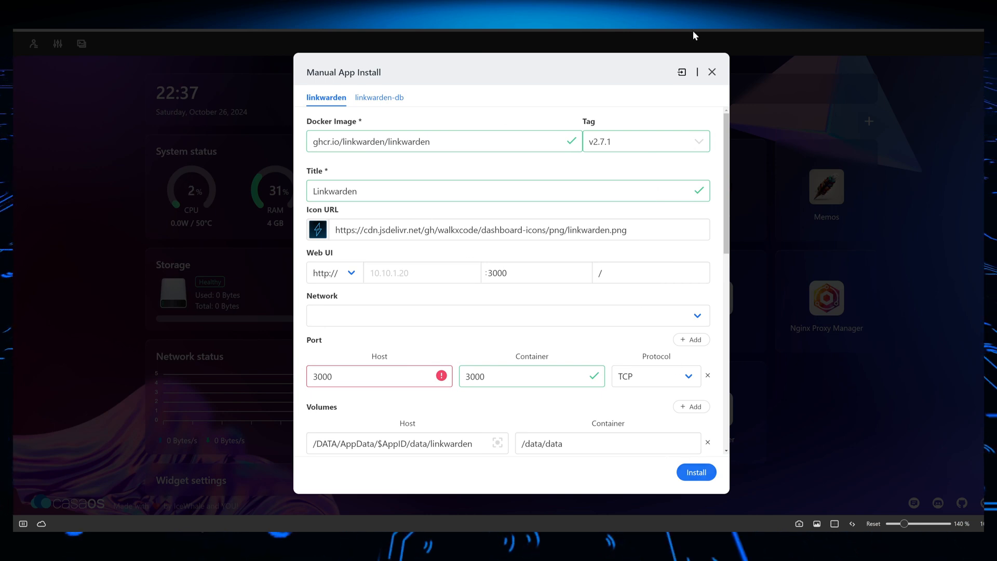
Step: Dismiss the Linkwarden install form, check per-app CPU and RAM usage in System status, then collapse it
left_click(711, 71)
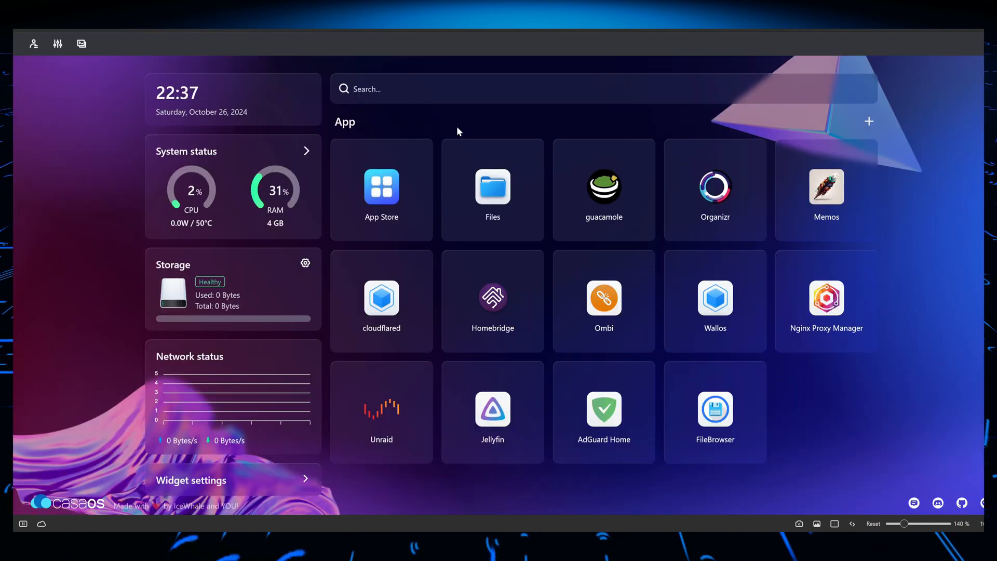
mouse_move(336, 181)
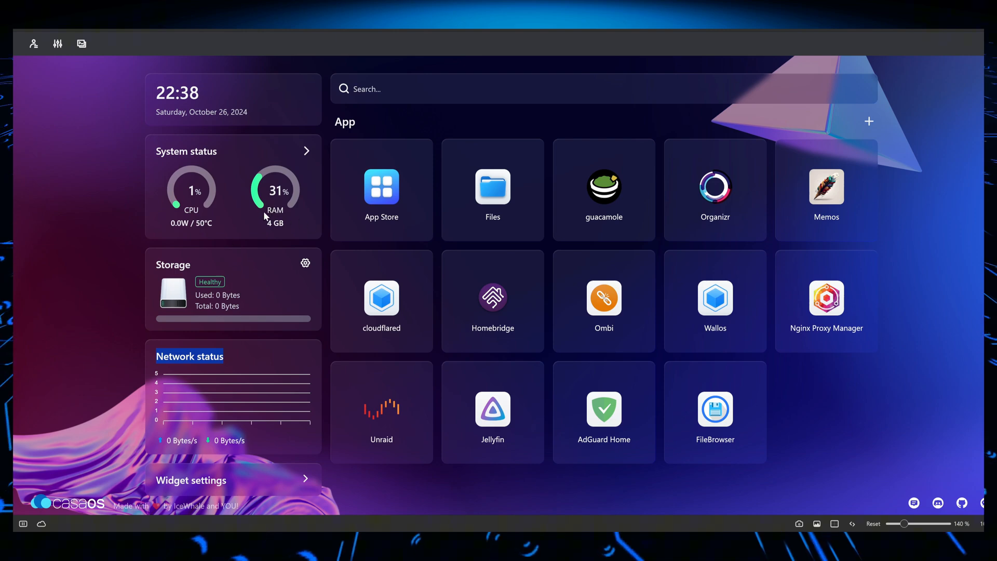
mouse_move(584, 284)
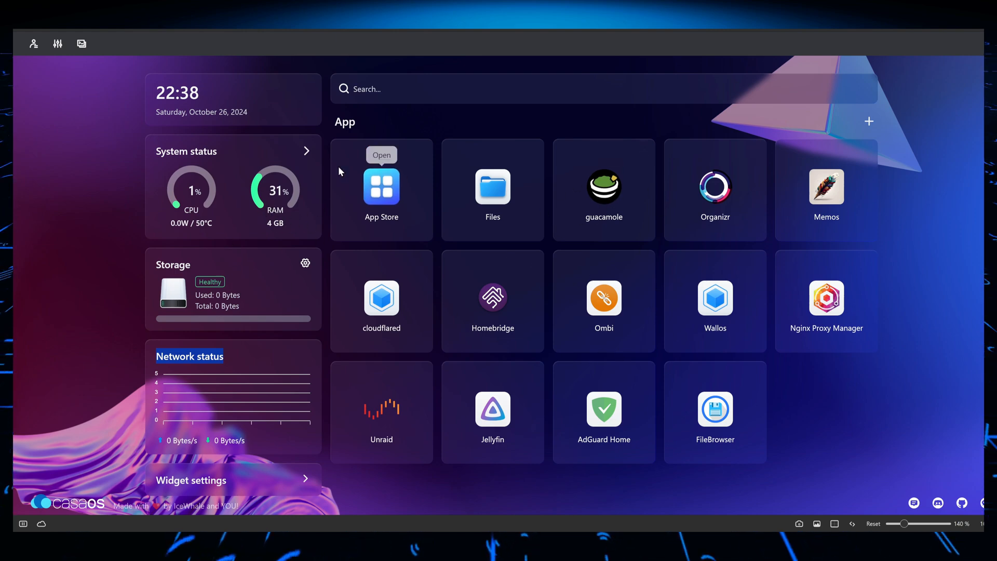
left_click(305, 150)
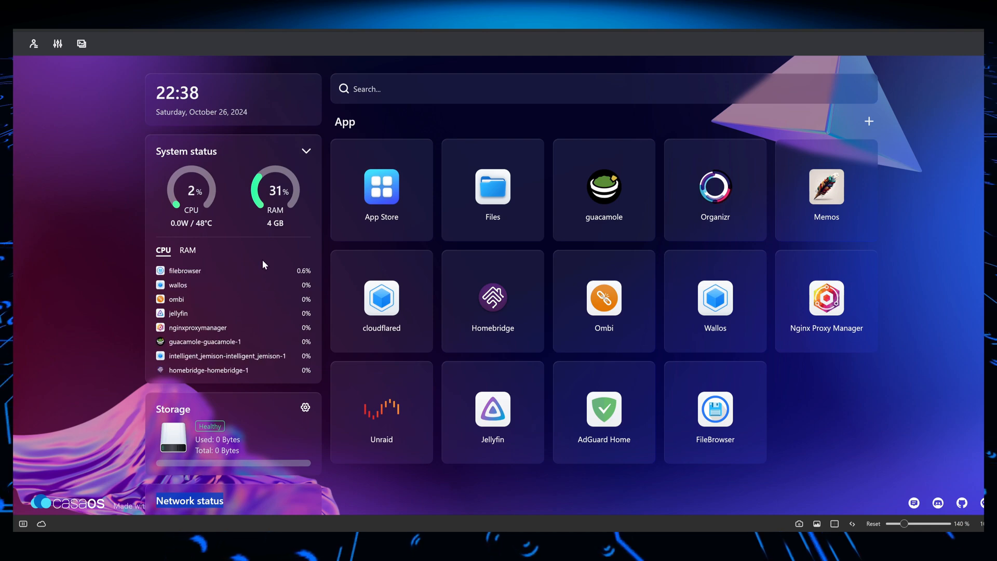
left_click(187, 250)
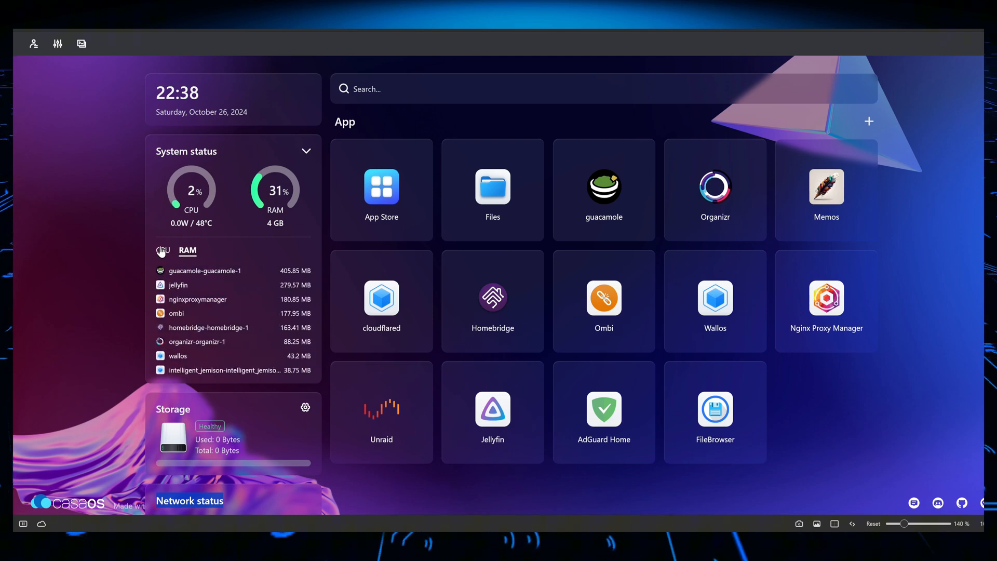
mouse_move(395, 302)
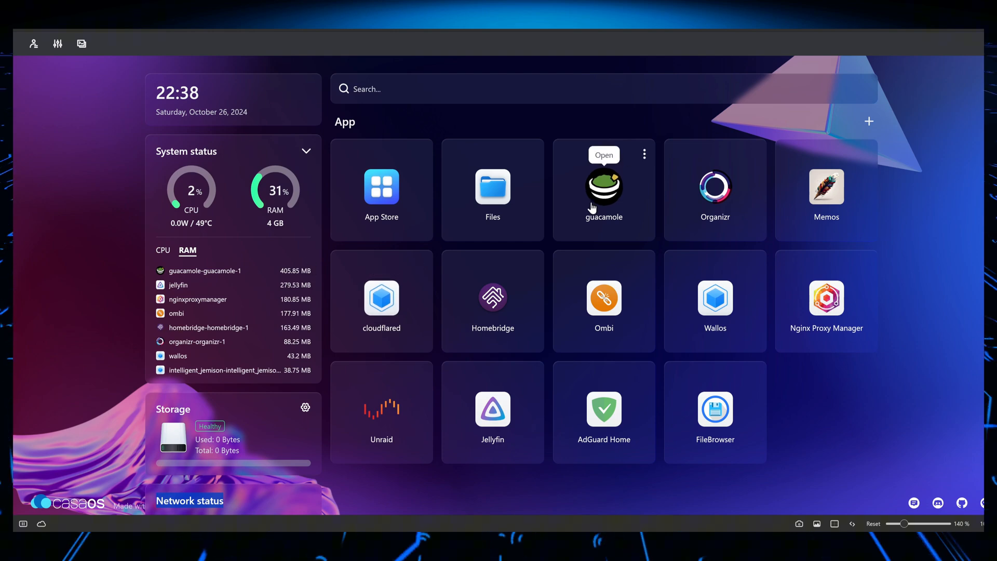
mouse_move(269, 322)
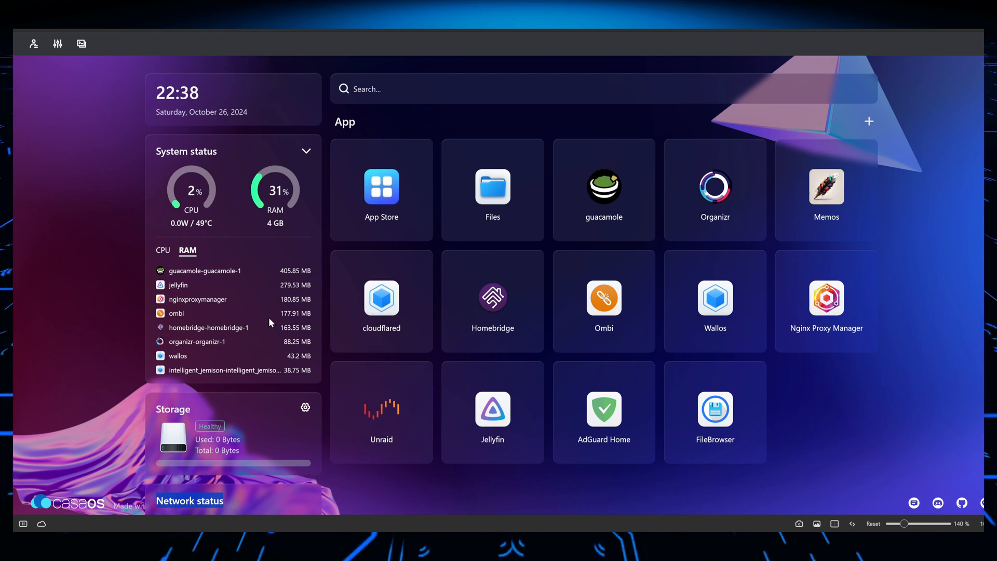
mouse_move(315, 216)
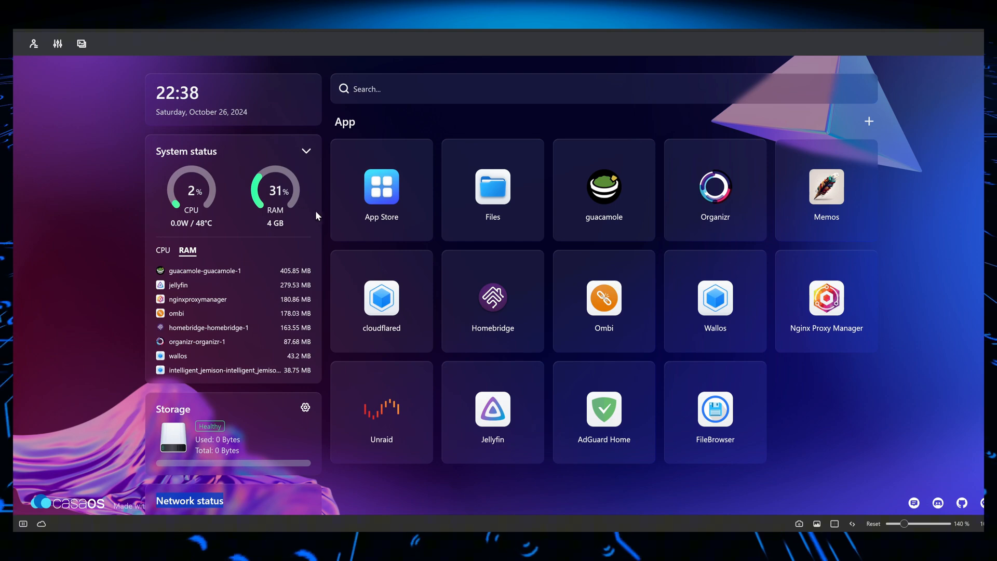
mouse_move(317, 180)
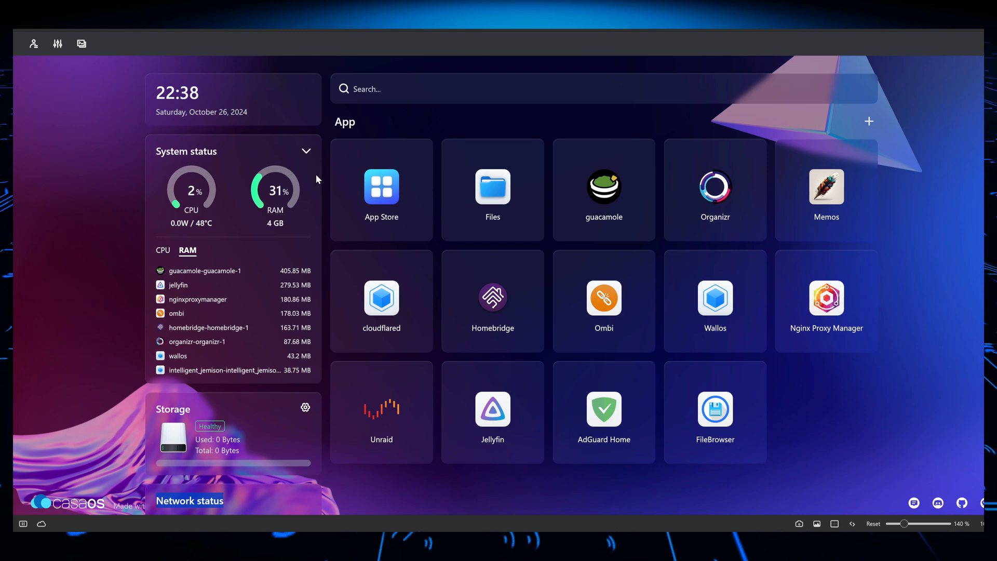
mouse_move(240, 184)
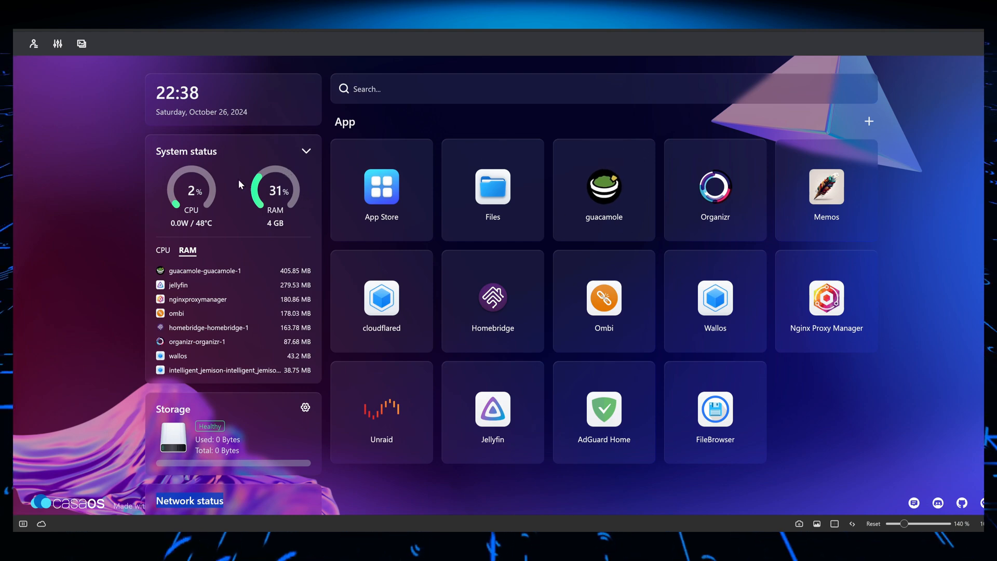
left_click(305, 151)
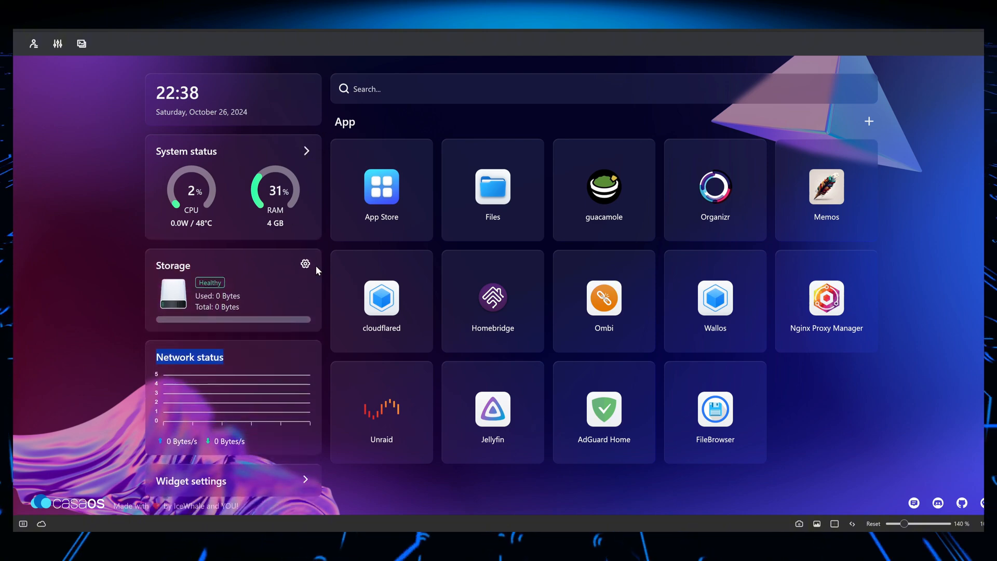
left_click(306, 263)
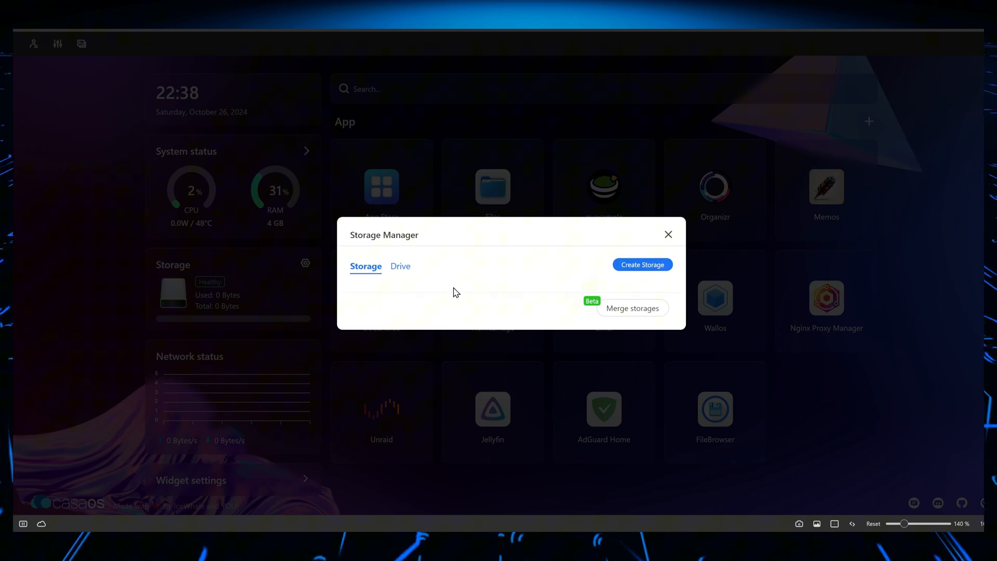
mouse_move(588, 287)
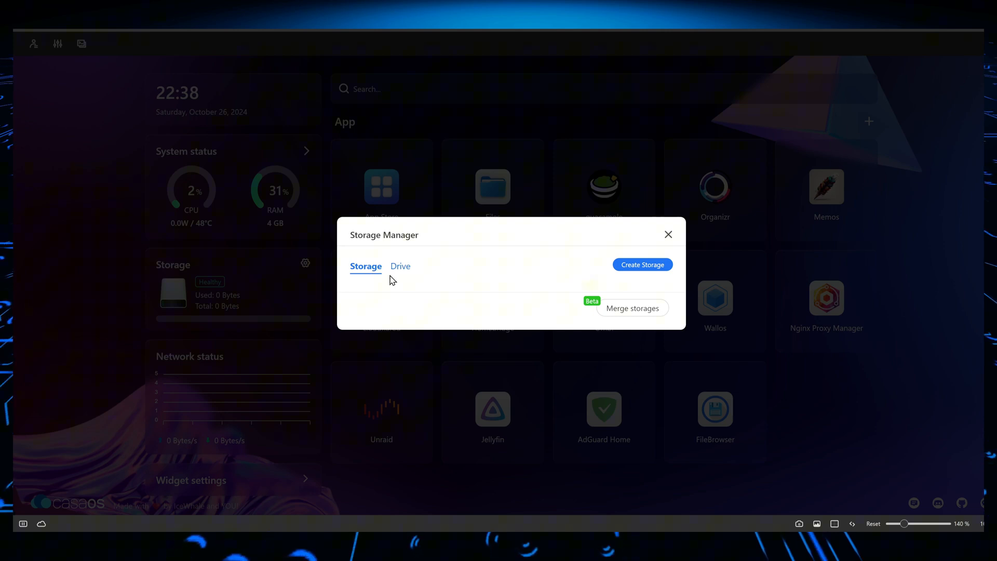
mouse_move(524, 283)
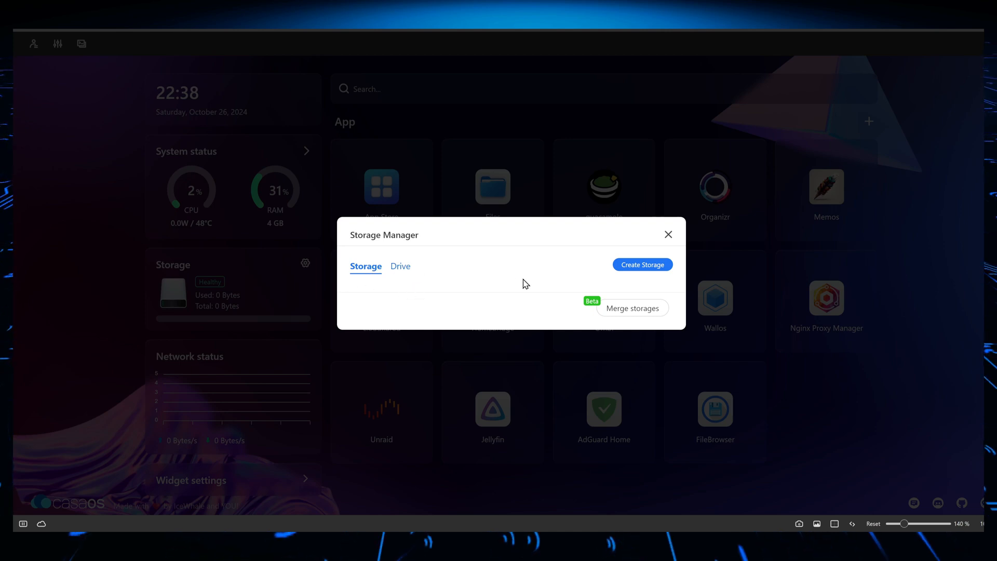
mouse_move(427, 293)
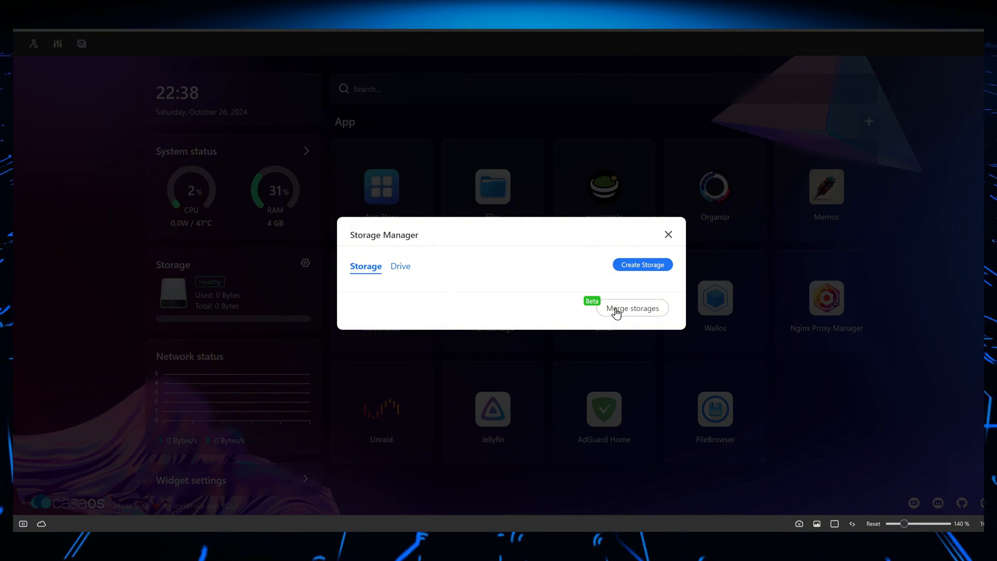
mouse_move(604, 299)
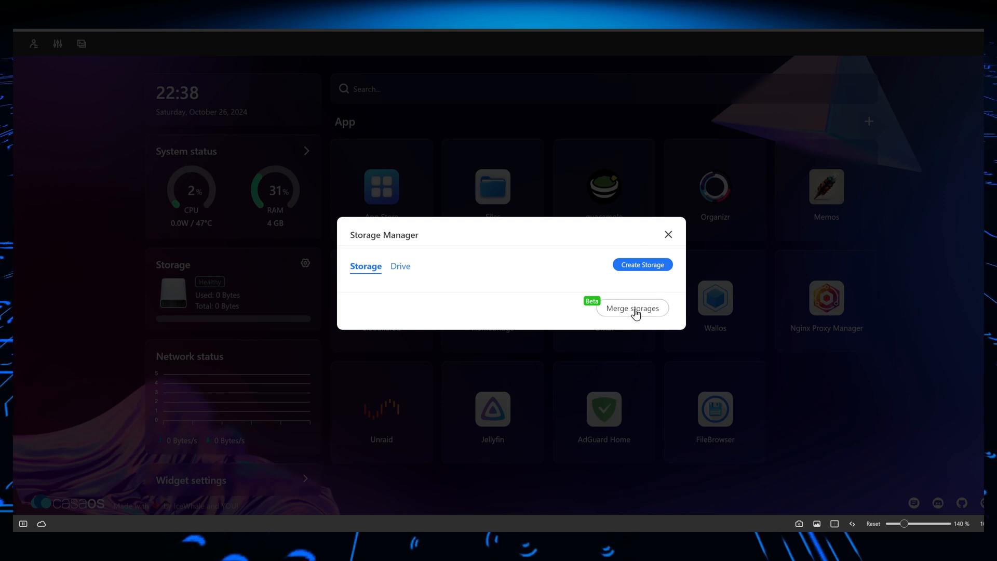
mouse_move(647, 284)
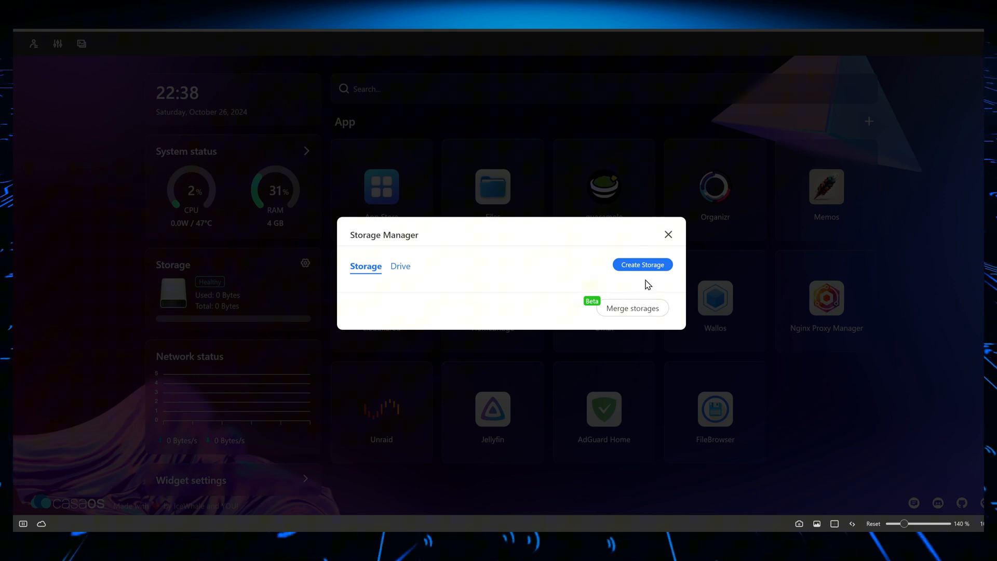
mouse_move(588, 314)
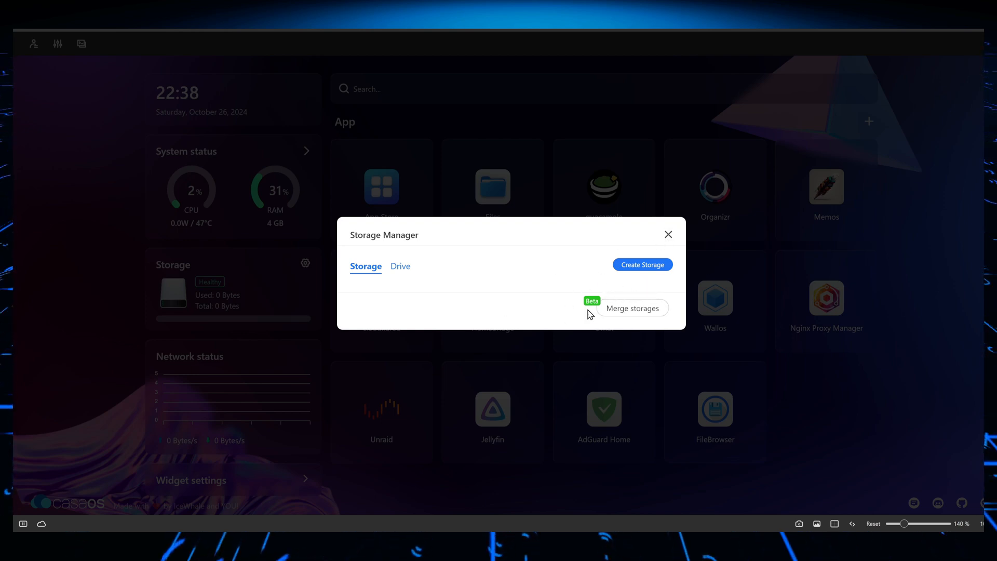
mouse_move(523, 349)
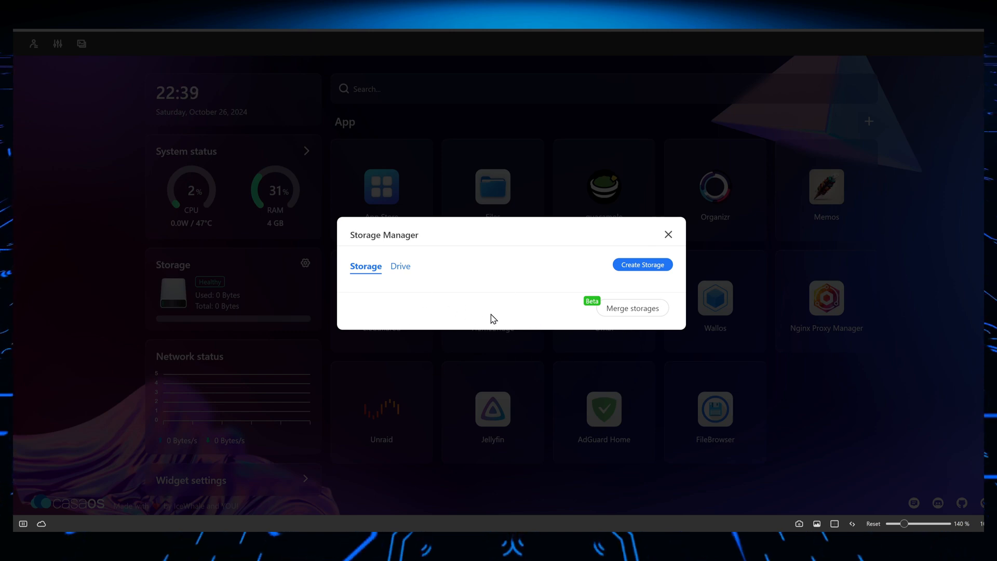
mouse_move(469, 303)
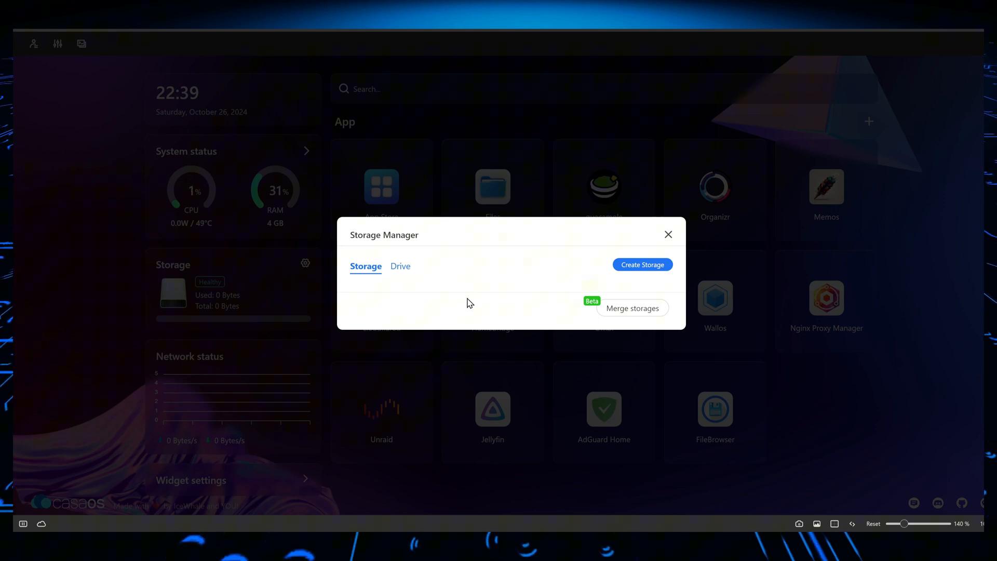
mouse_move(453, 294)
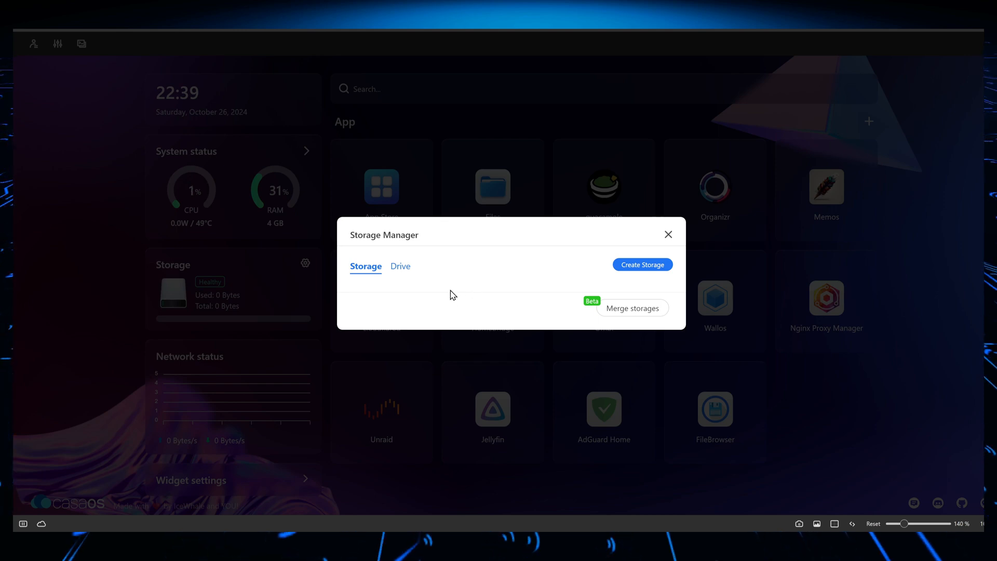
mouse_move(654, 291)
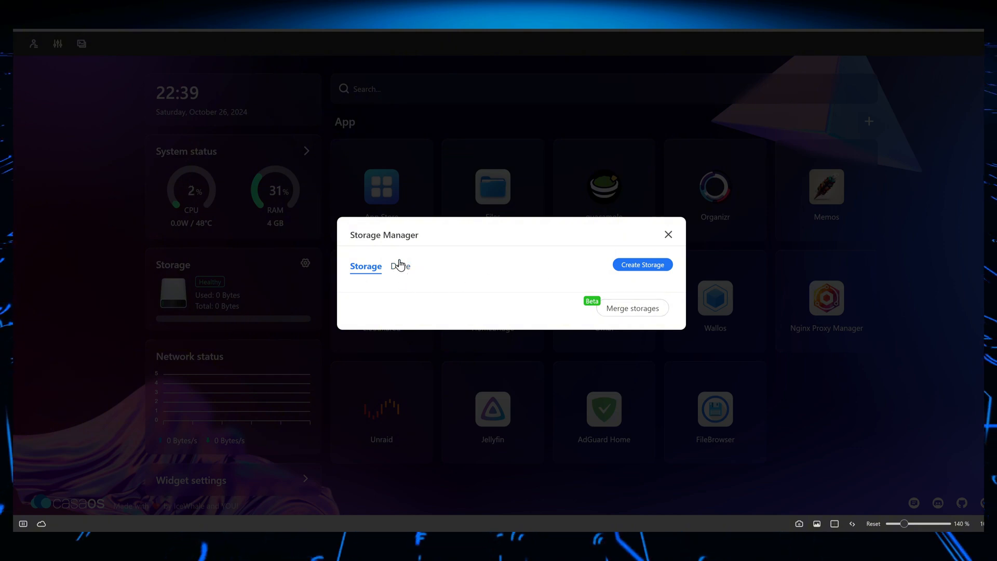
mouse_move(419, 285)
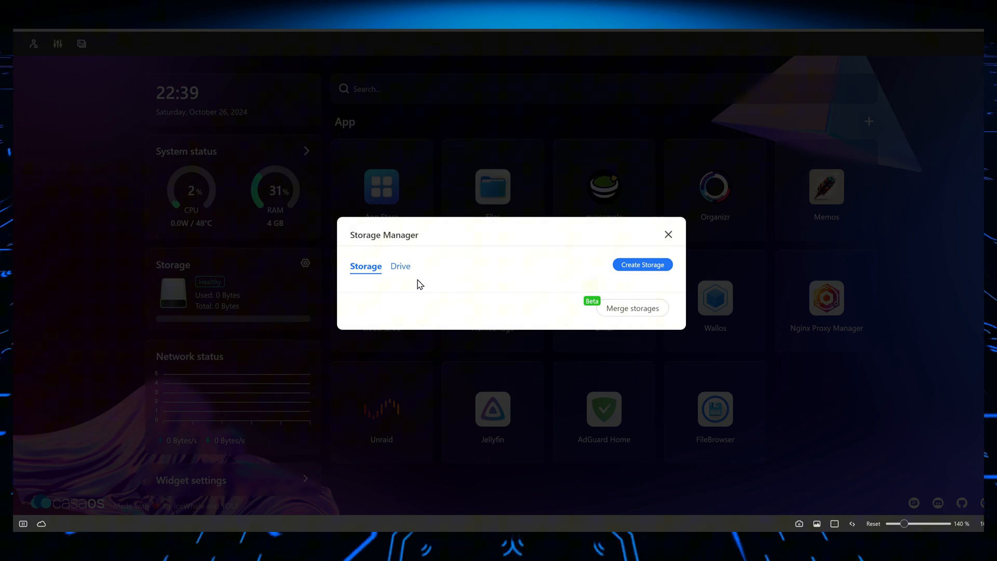
mouse_move(418, 279)
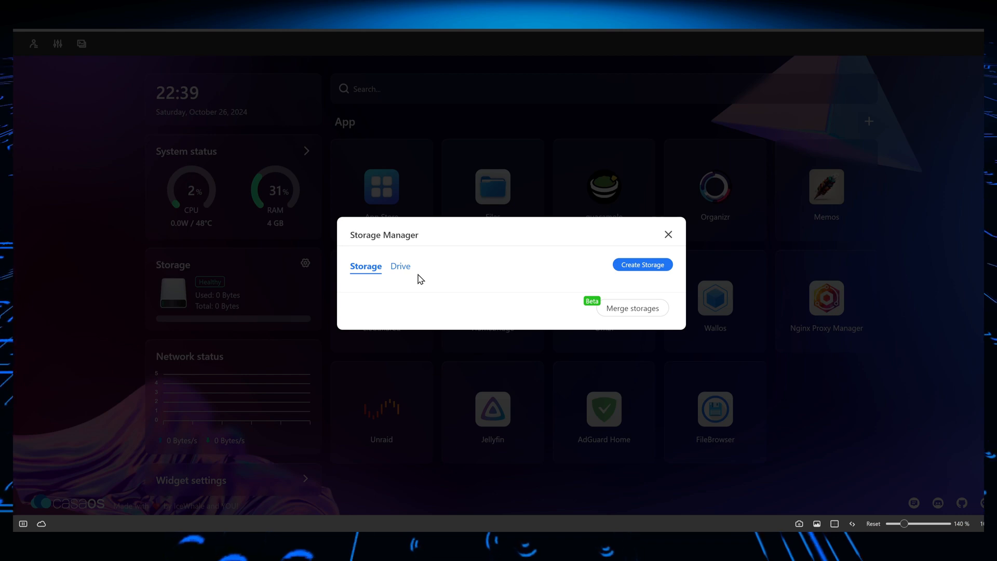
mouse_move(634, 249)
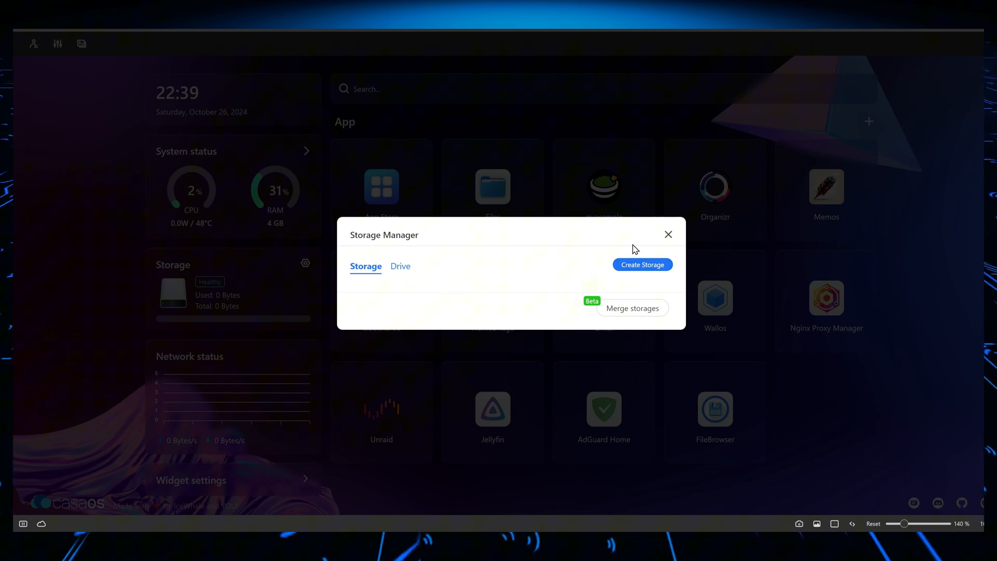
mouse_move(390, 313)
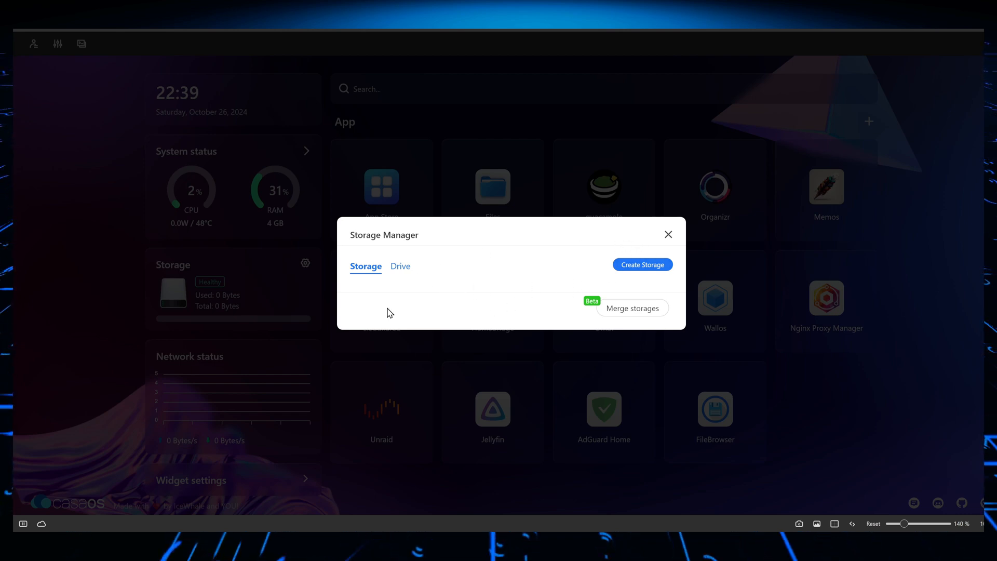
mouse_move(204, 299)
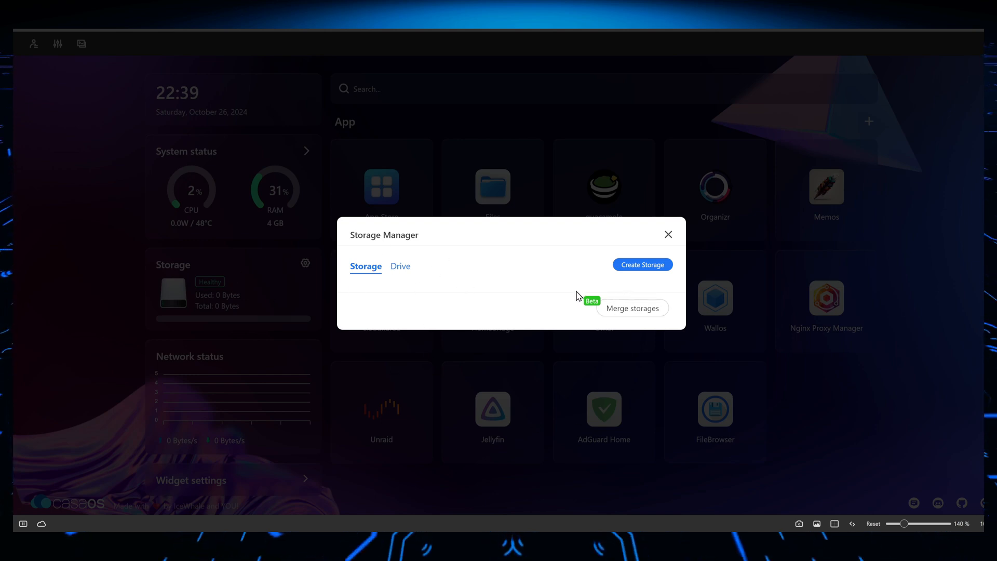
mouse_move(544, 310)
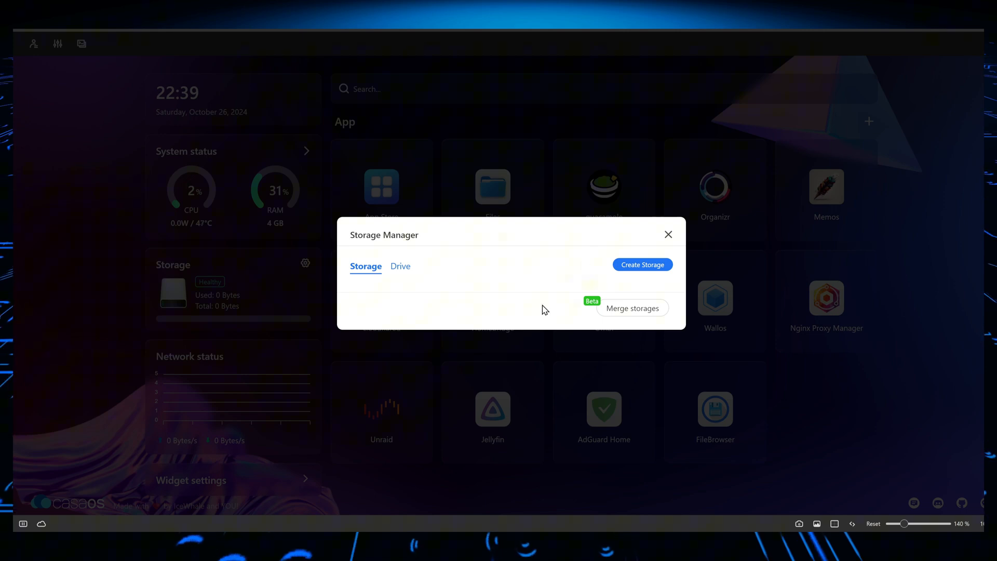
Step: Dismiss the Storage Manager and focus the dashboard search box
left_click(668, 234)
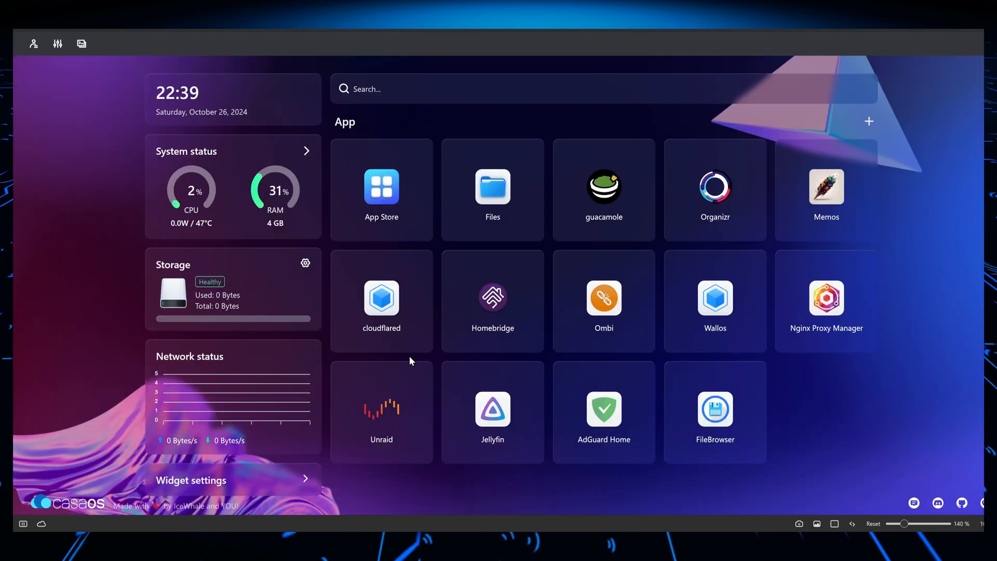
mouse_move(512, 392)
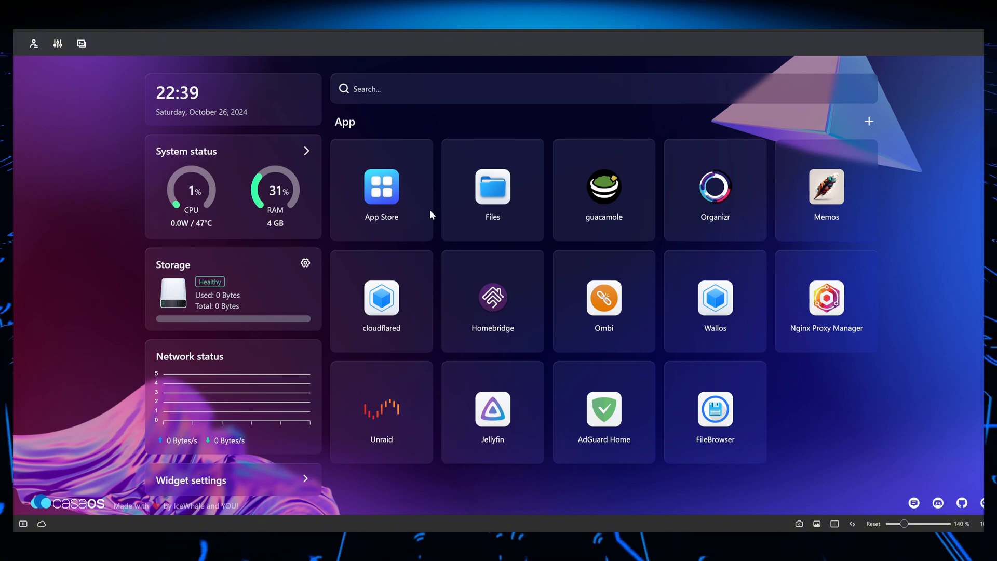
mouse_move(624, 249)
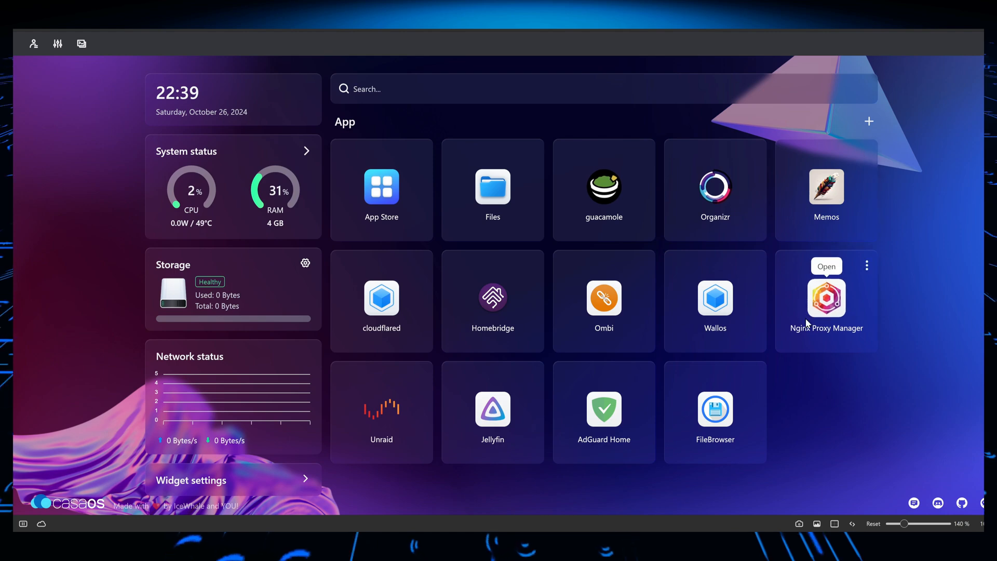
mouse_move(845, 294)
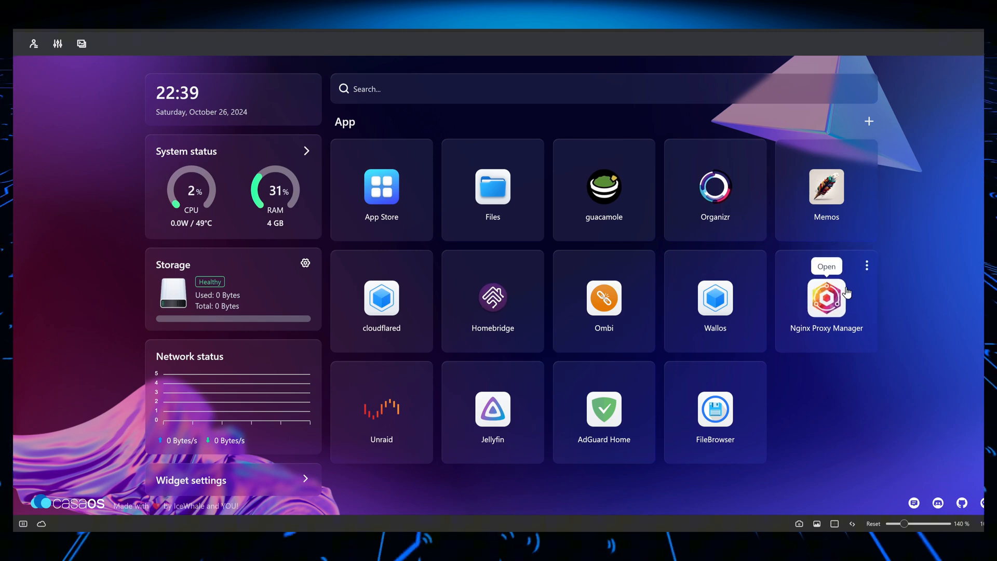
mouse_move(832, 327)
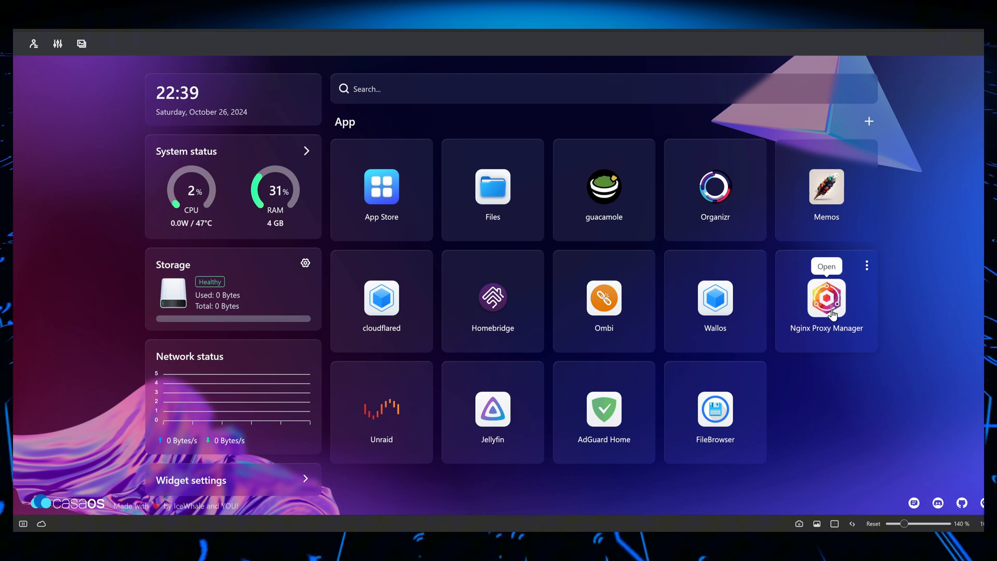
mouse_move(381, 410)
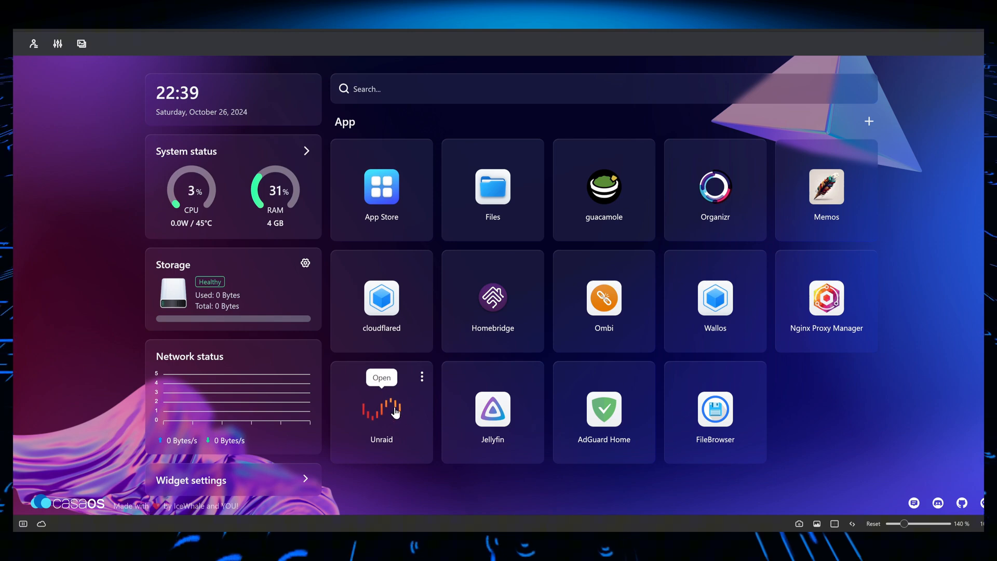
mouse_move(407, 421)
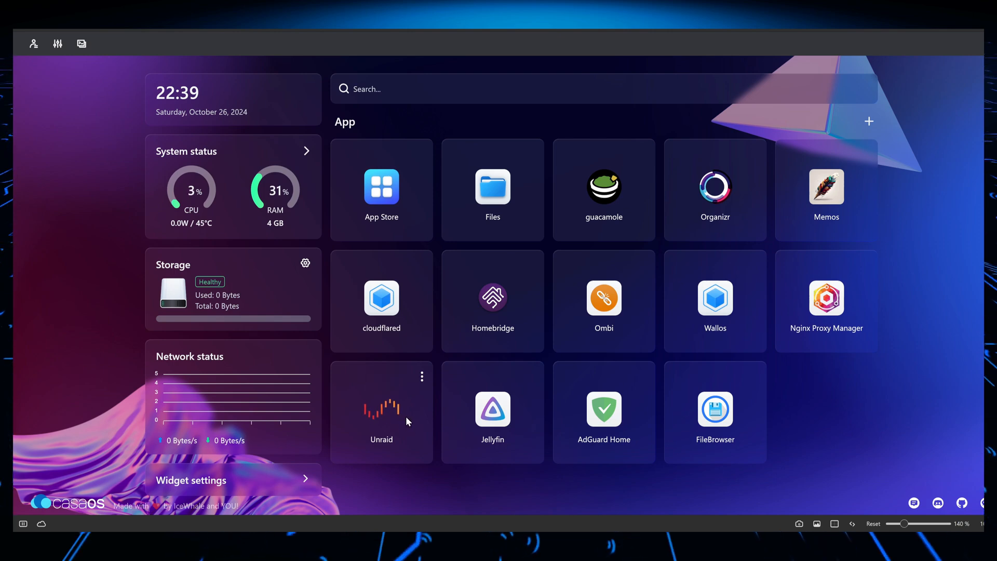
mouse_move(396, 416)
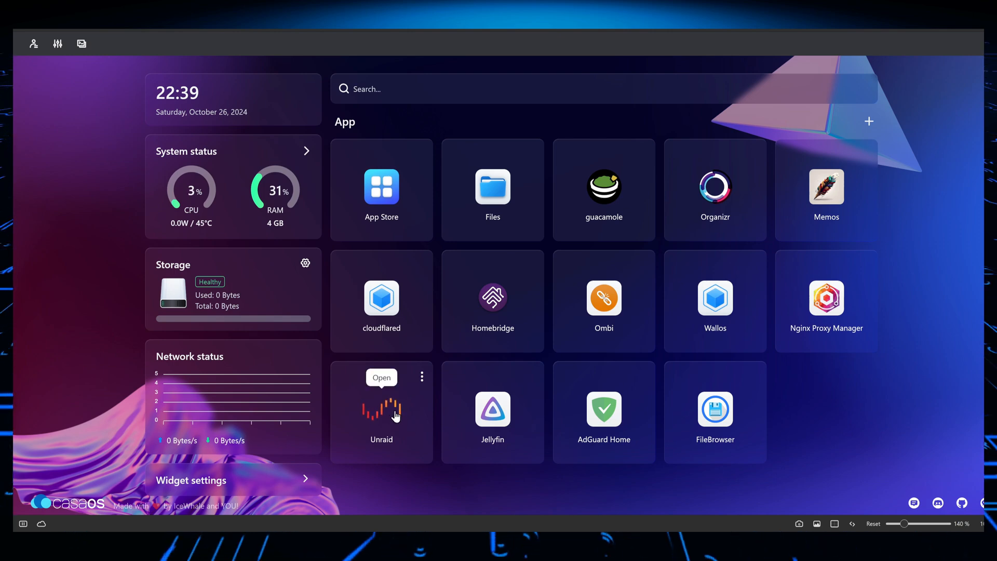
mouse_move(493, 412)
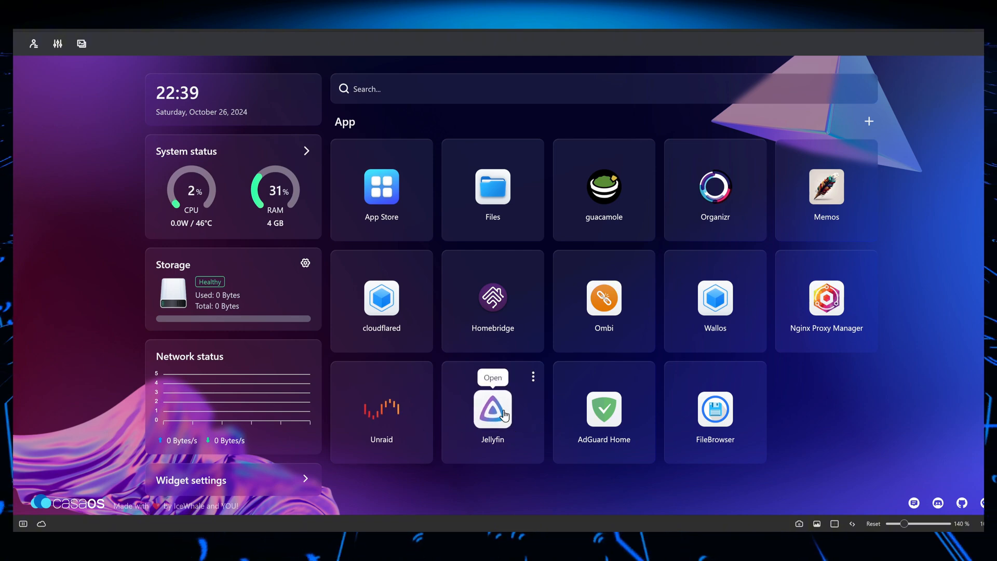
mouse_move(503, 416)
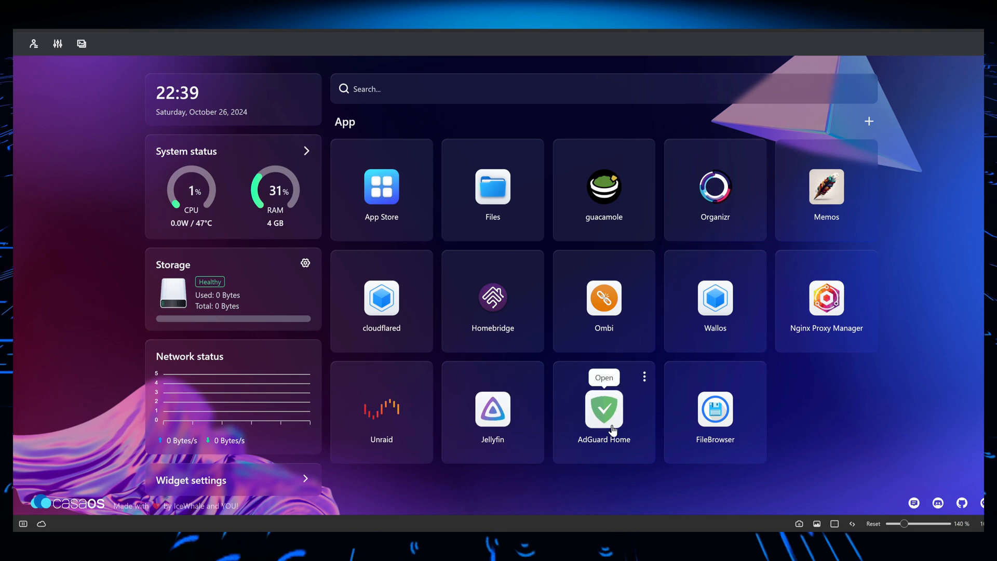
mouse_move(630, 432)
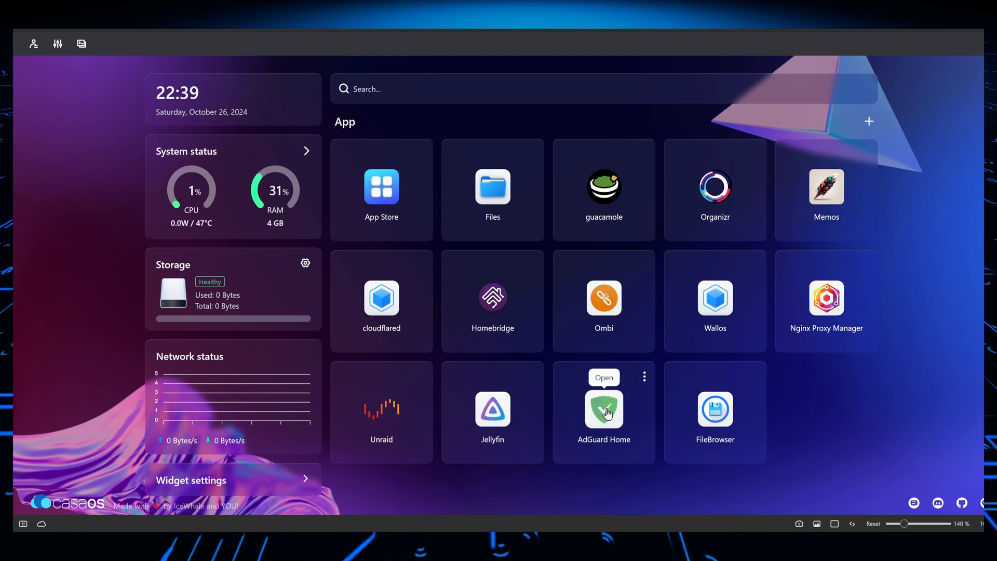
mouse_move(634, 408)
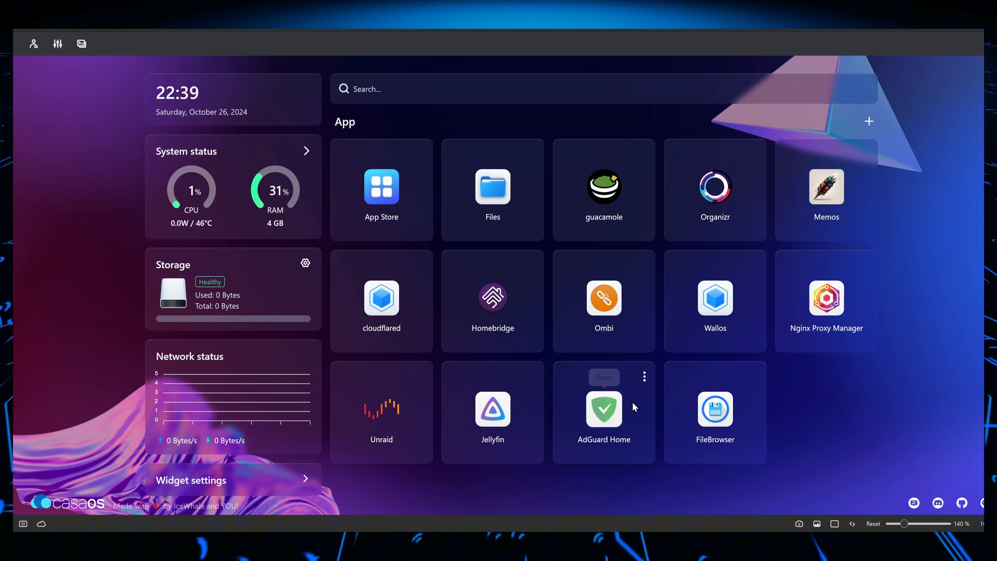
mouse_move(629, 414)
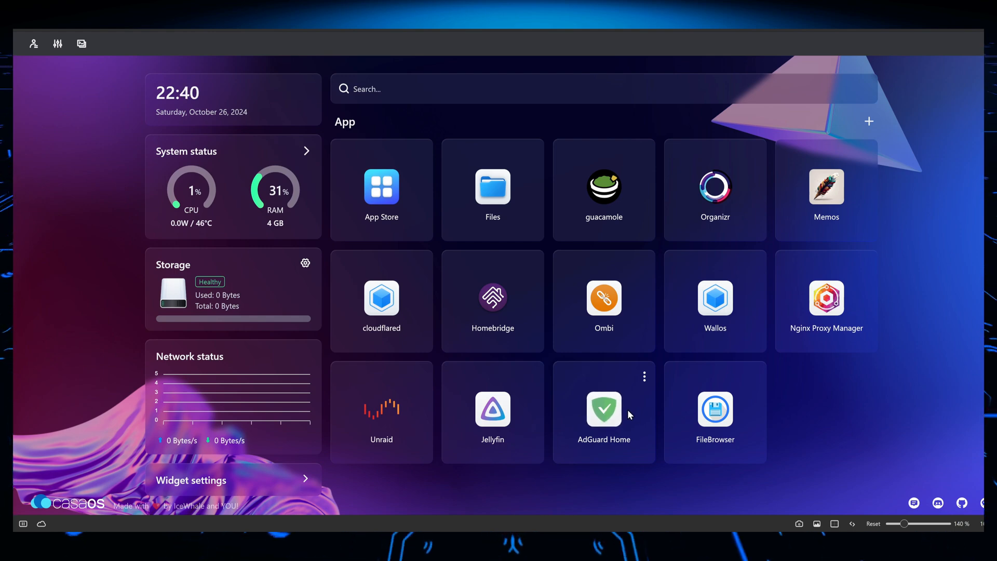
mouse_move(604, 411)
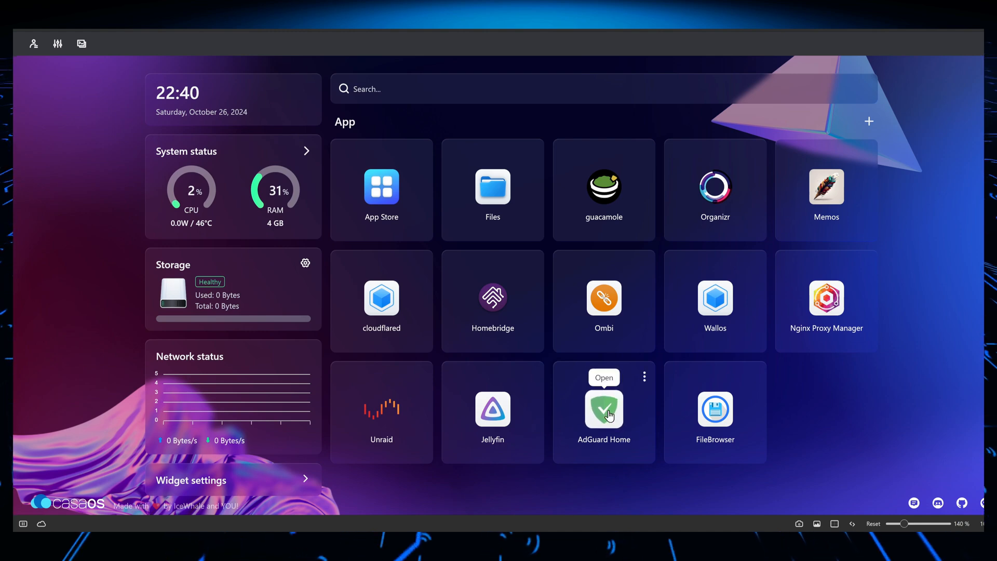
mouse_move(714, 424)
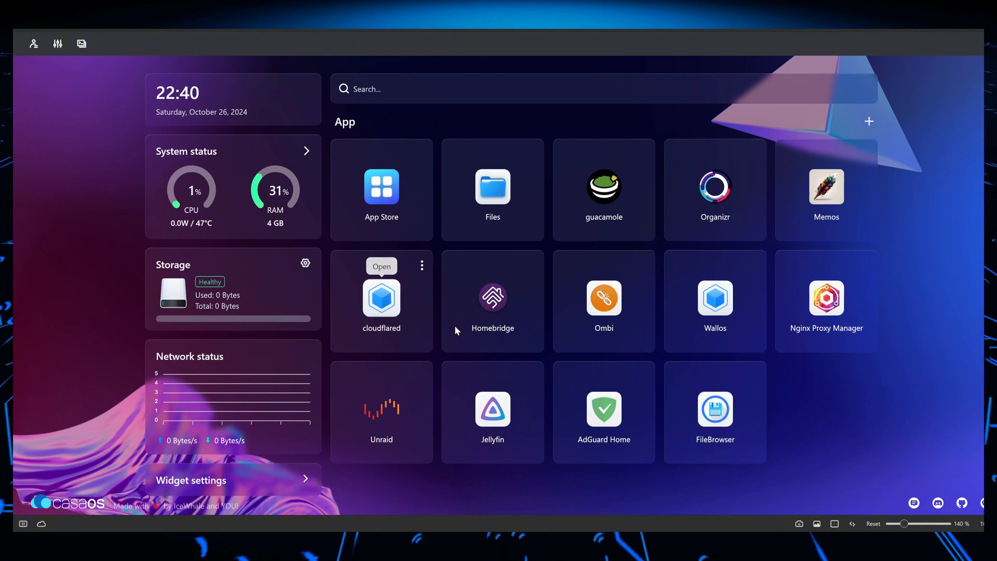
mouse_move(345, 135)
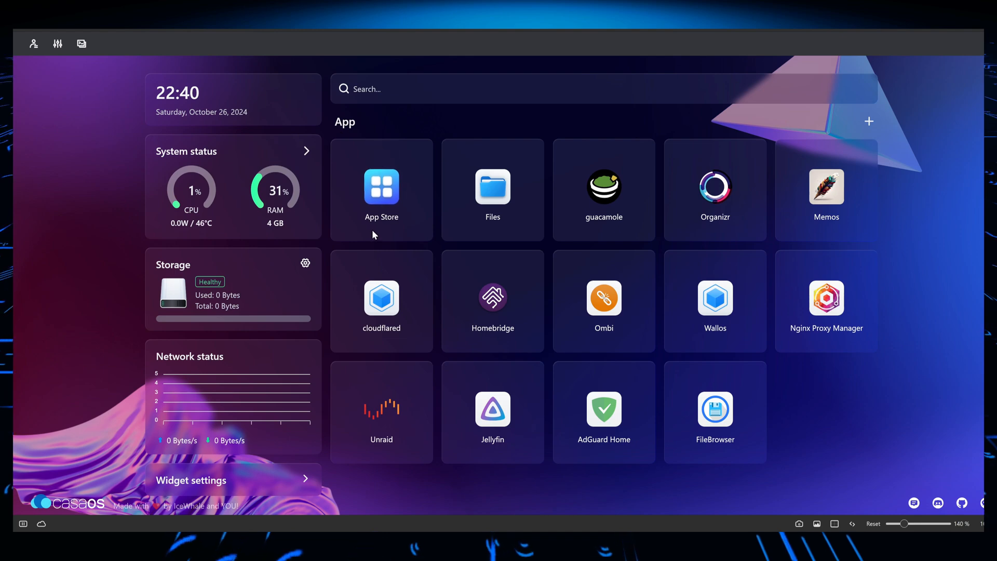
mouse_move(383, 231)
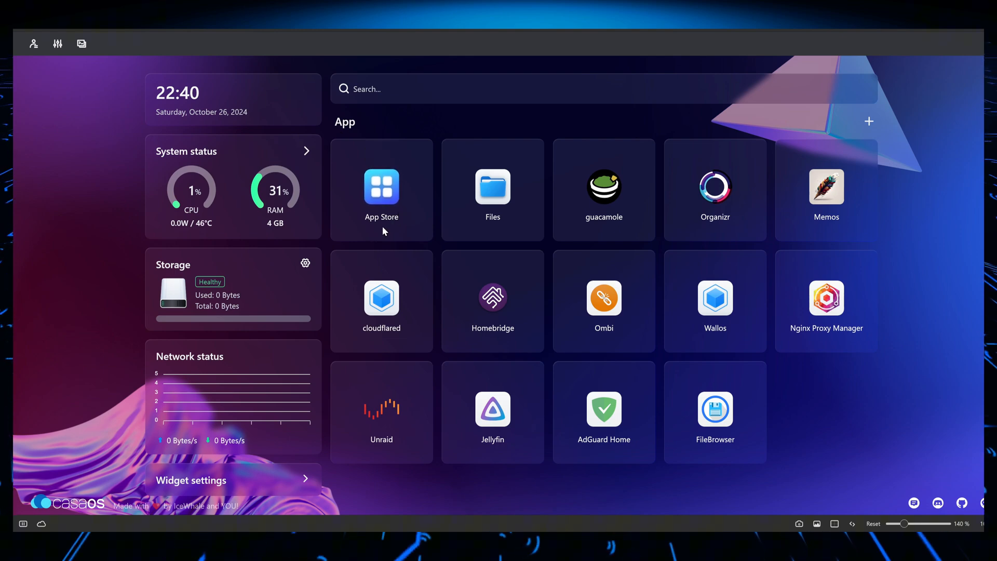
mouse_move(303, 223)
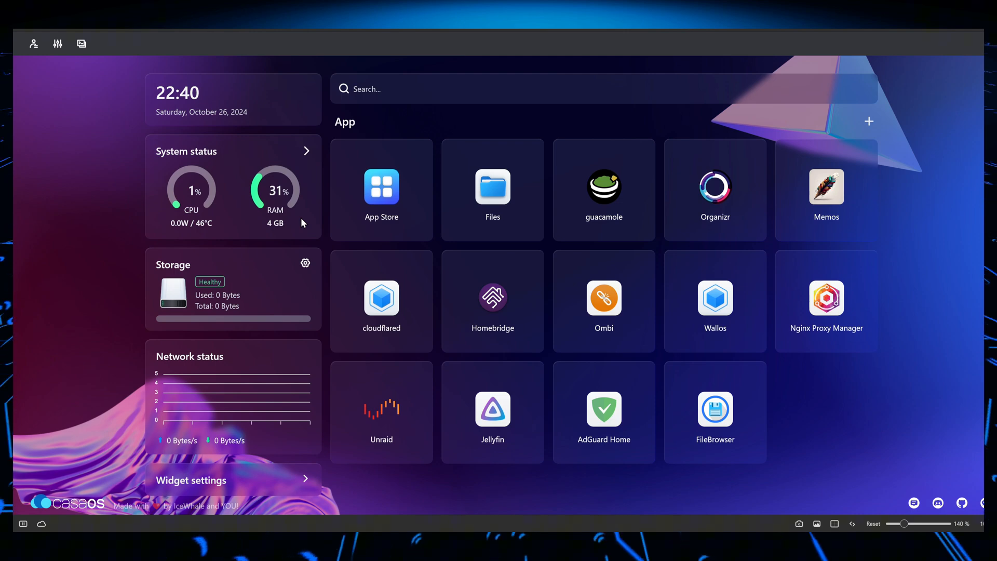
left_click(432, 88)
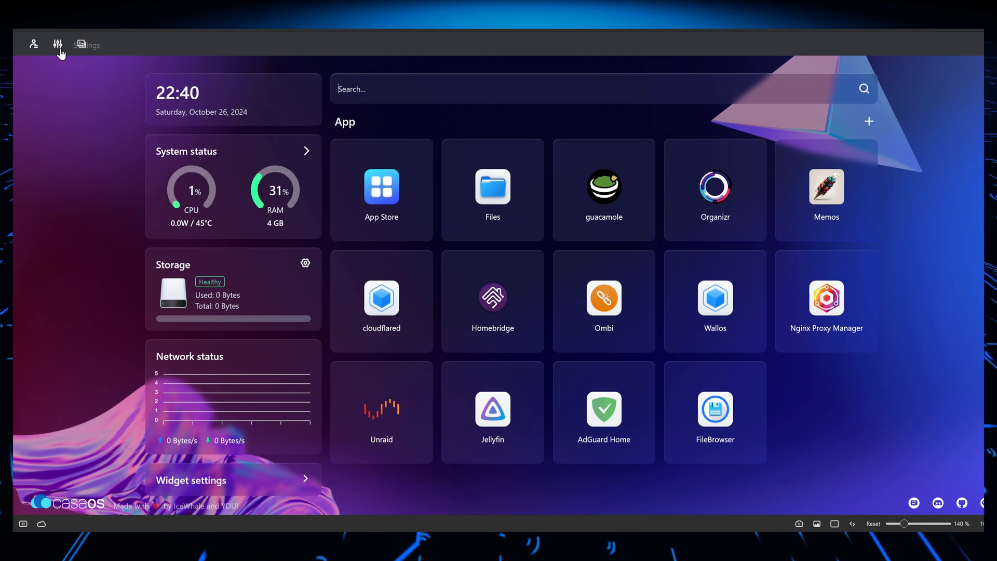
Step: Show the dashboard Settings panel with search engine, language, WebUI port, wallpaper and update status v0.4.13
left_click(57, 44)
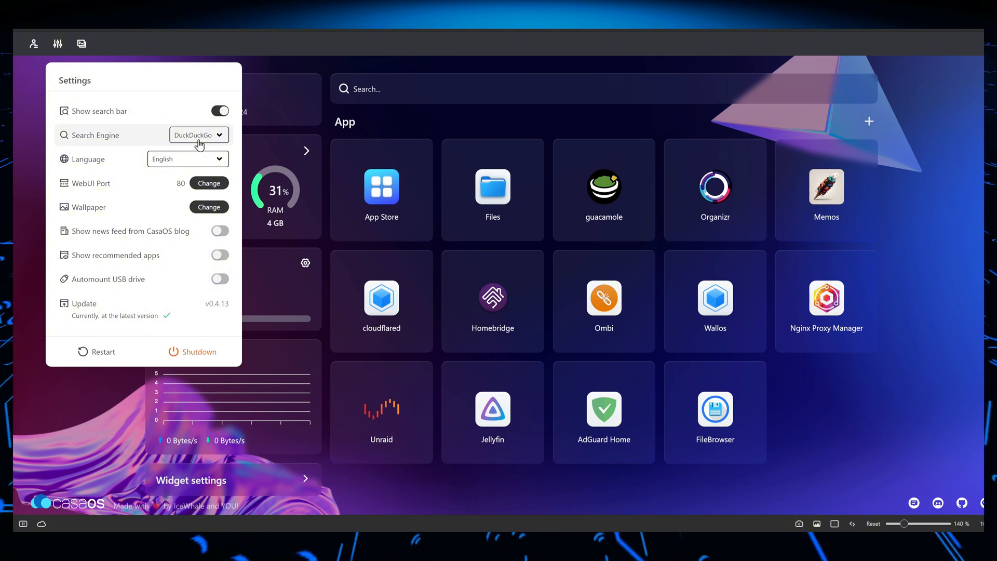
mouse_move(204, 139)
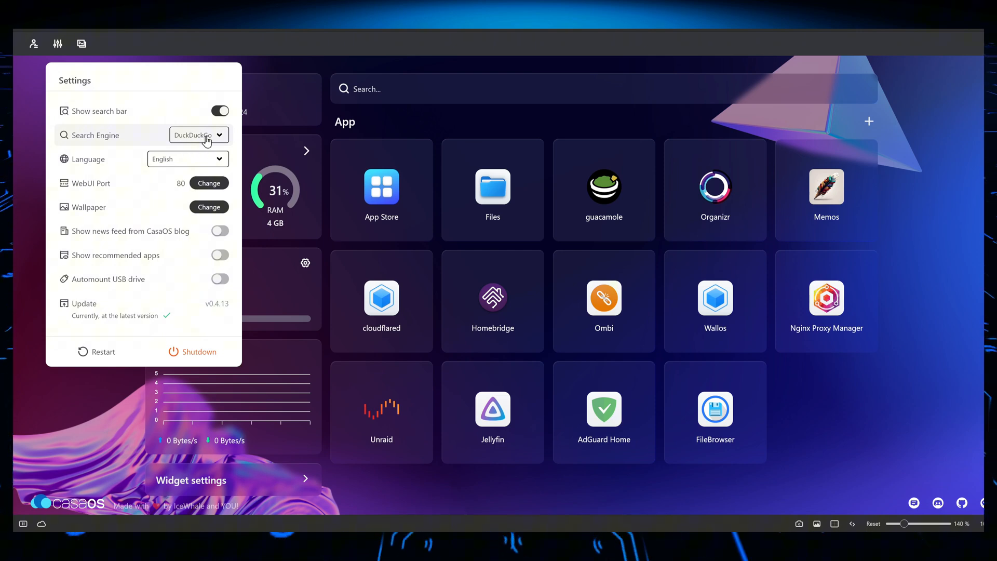
mouse_move(211, 148)
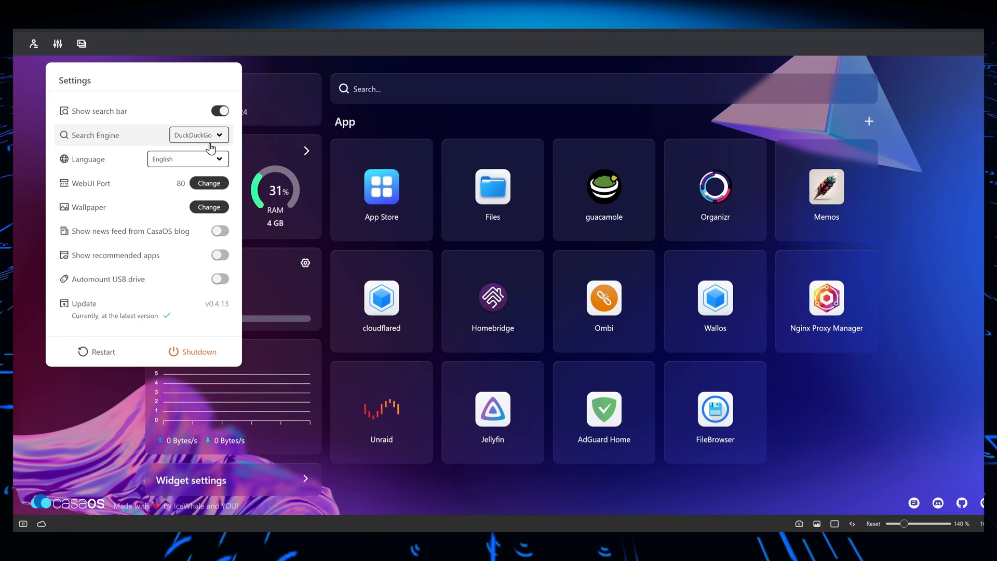
mouse_move(199, 141)
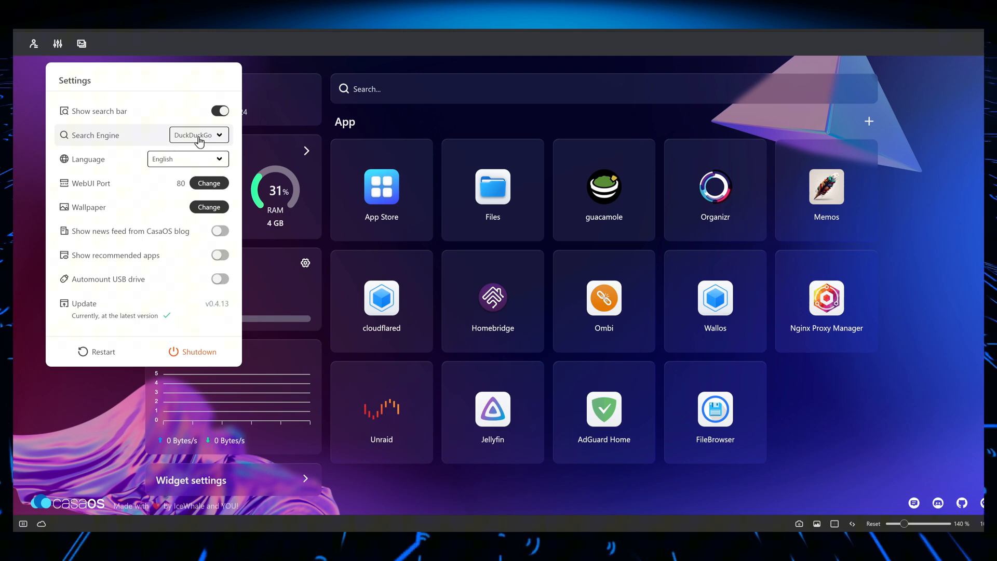
mouse_move(203, 142)
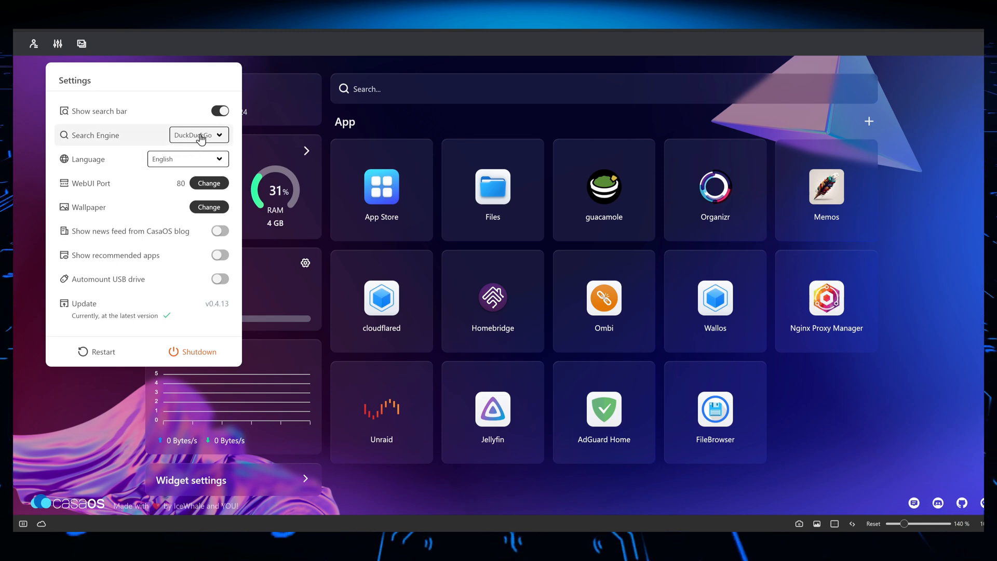
mouse_move(209, 168)
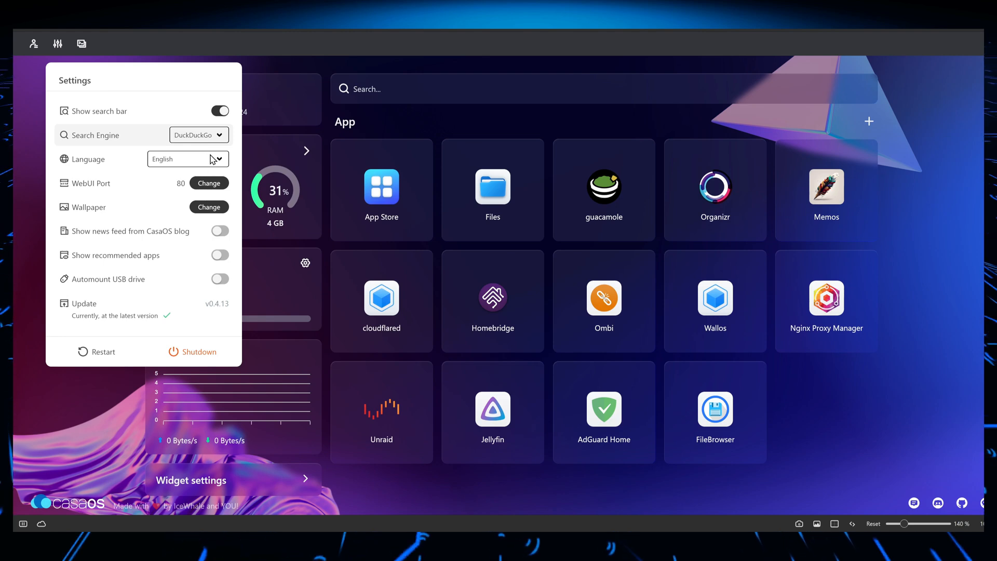
mouse_move(210, 146)
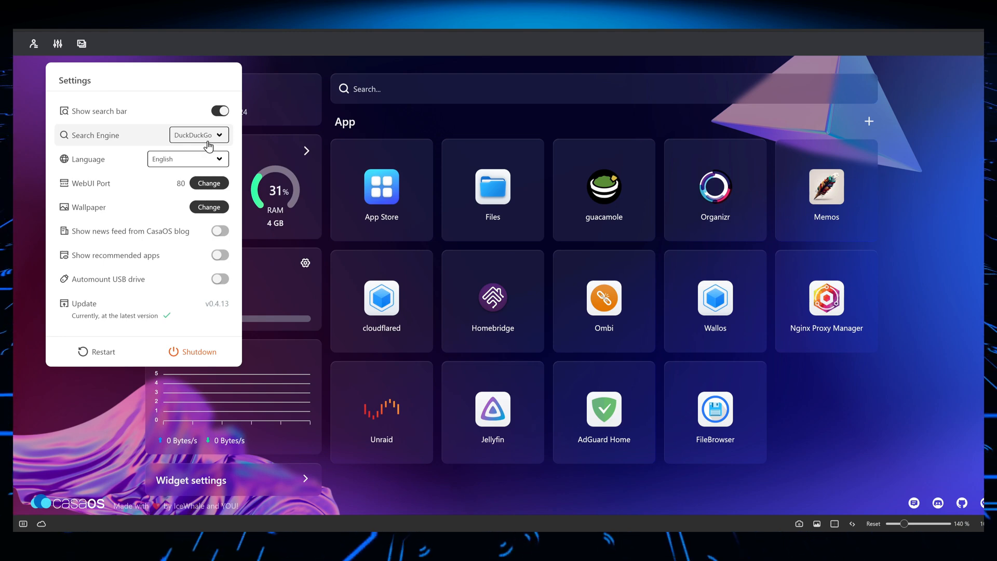
mouse_move(195, 159)
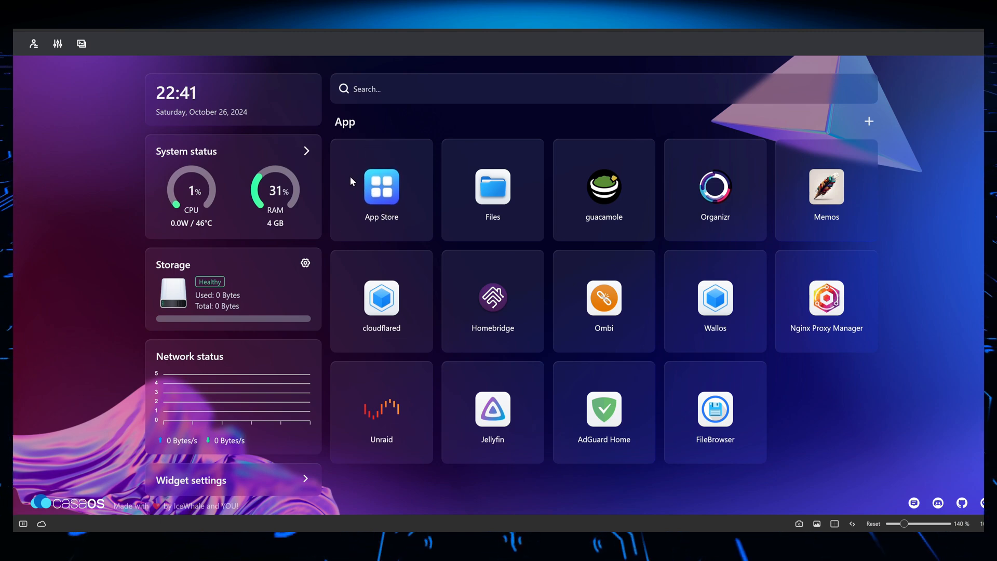
mouse_move(381, 188)
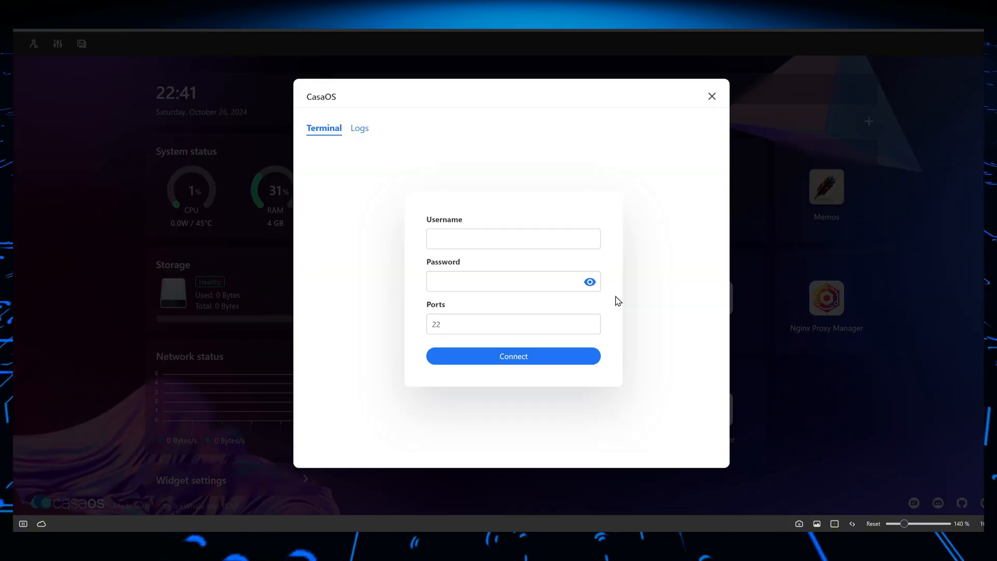
Step: View the CasaOS Logs, highlight the CheckAndMountAll storages entry, and toggle between Terminal and Logs
left_click(360, 128)
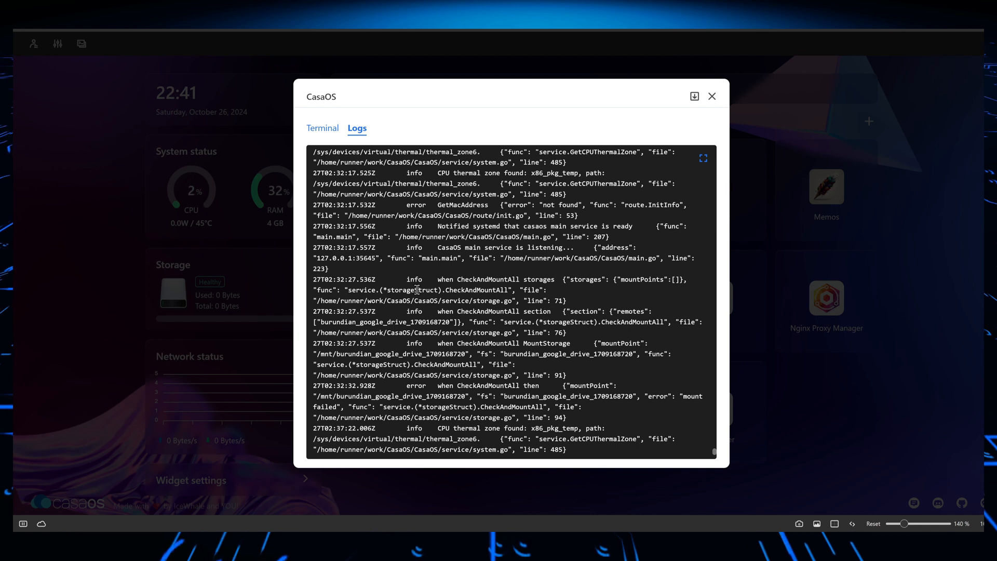
left_click_drag(311, 279, 571, 302)
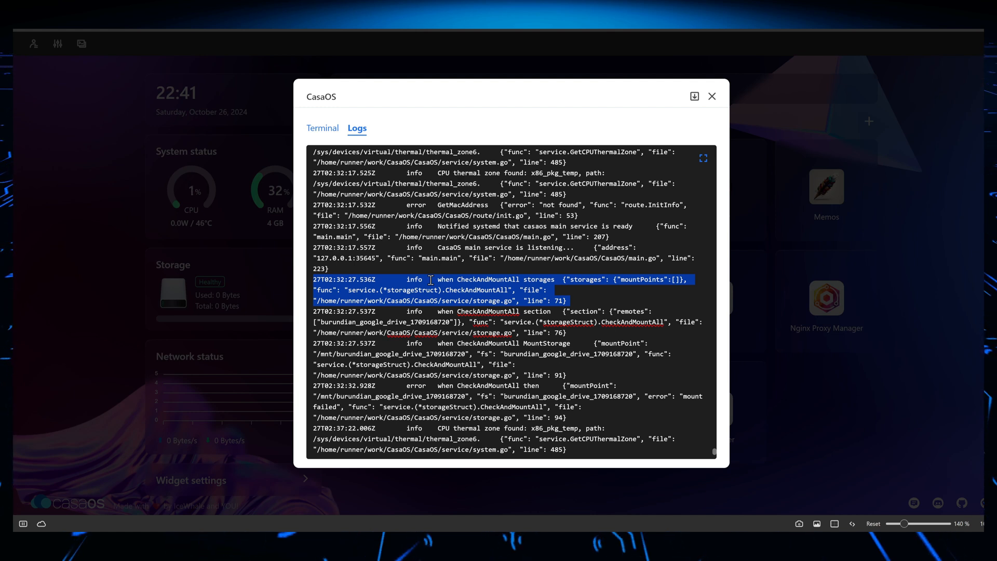
left_click(323, 128)
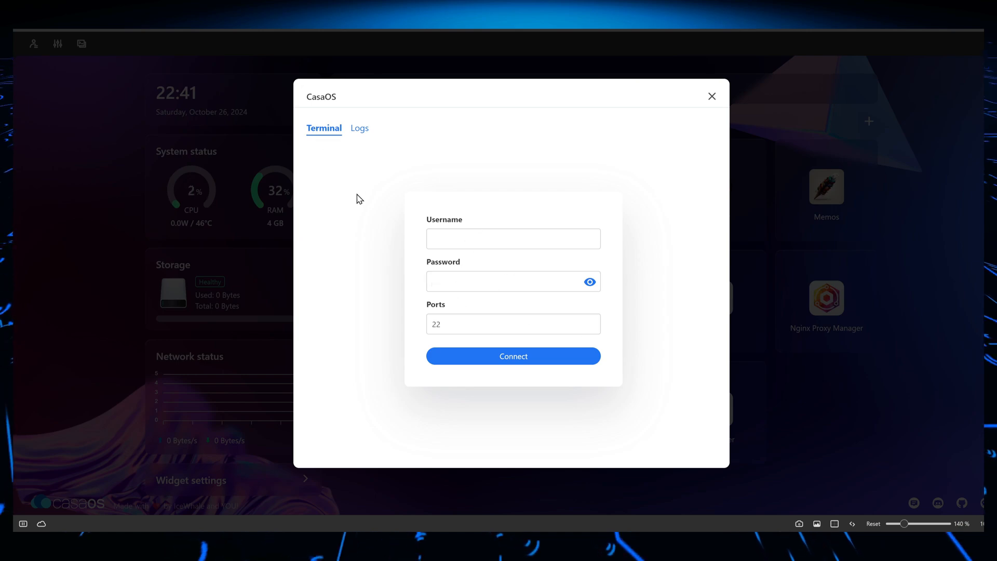
left_click(358, 128)
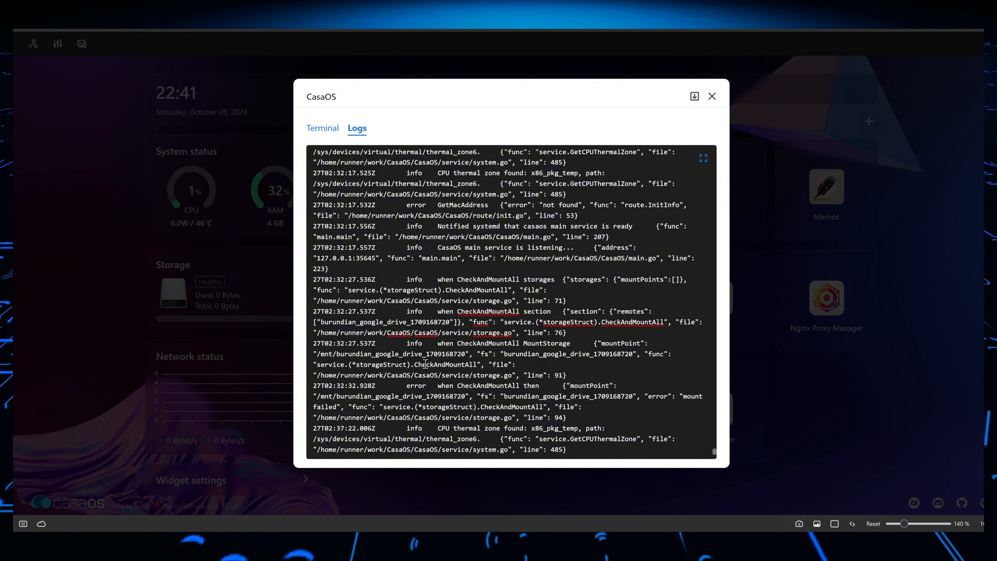
Step: Scroll through older service log entries and highlight the word CPU in a thermal zone message
scroll("down", 3)
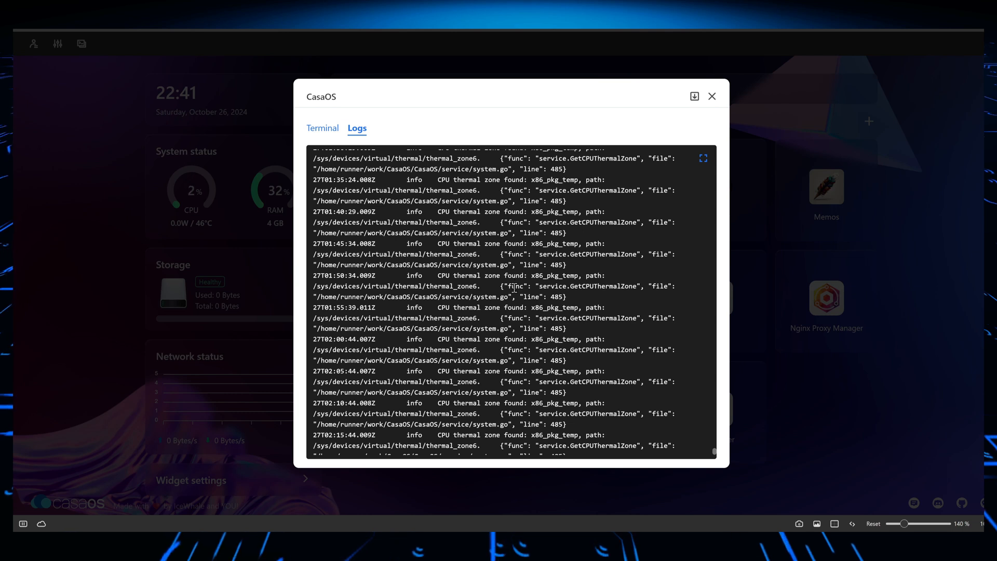
mouse_move(438, 308)
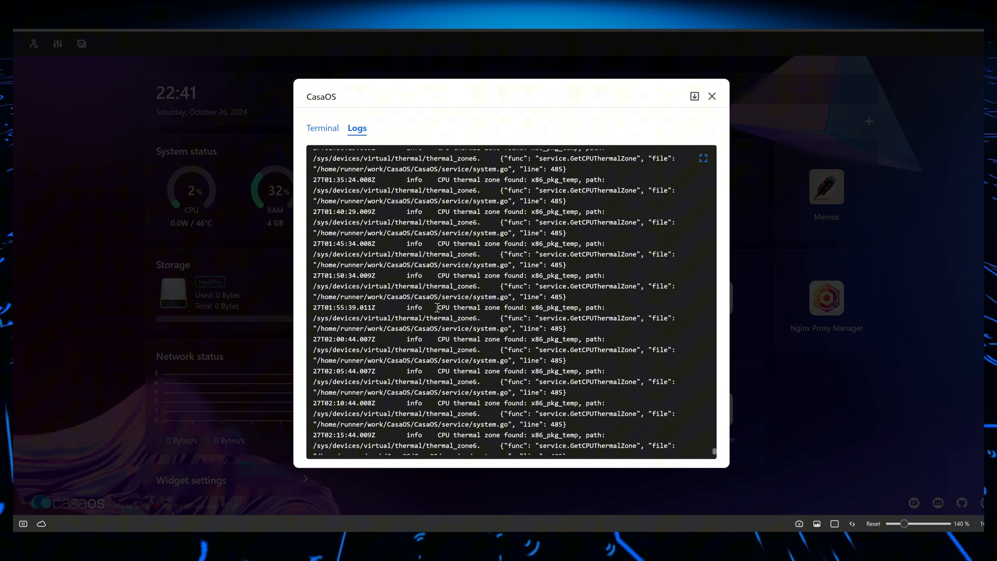
double_click(449, 308)
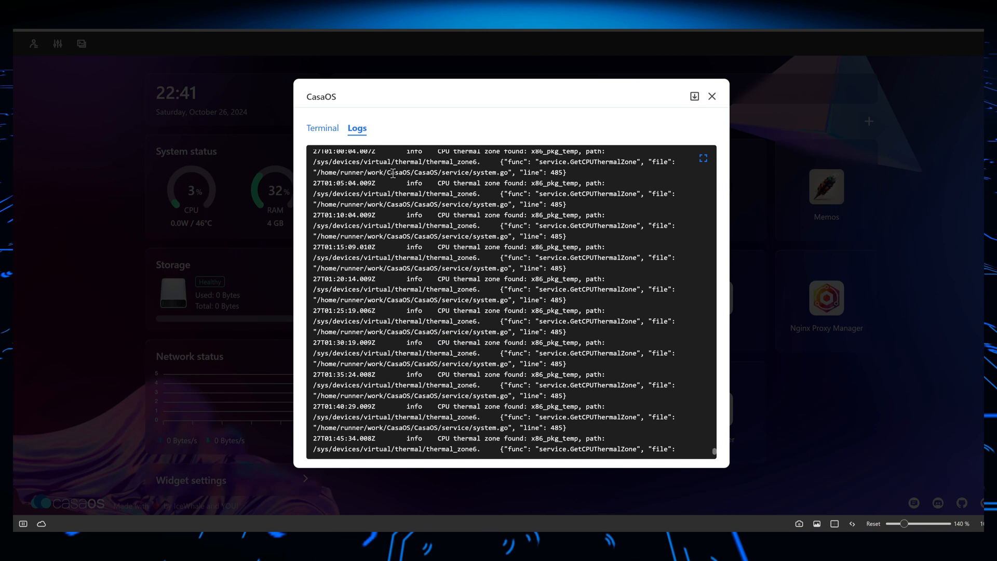
scroll("down", 3)
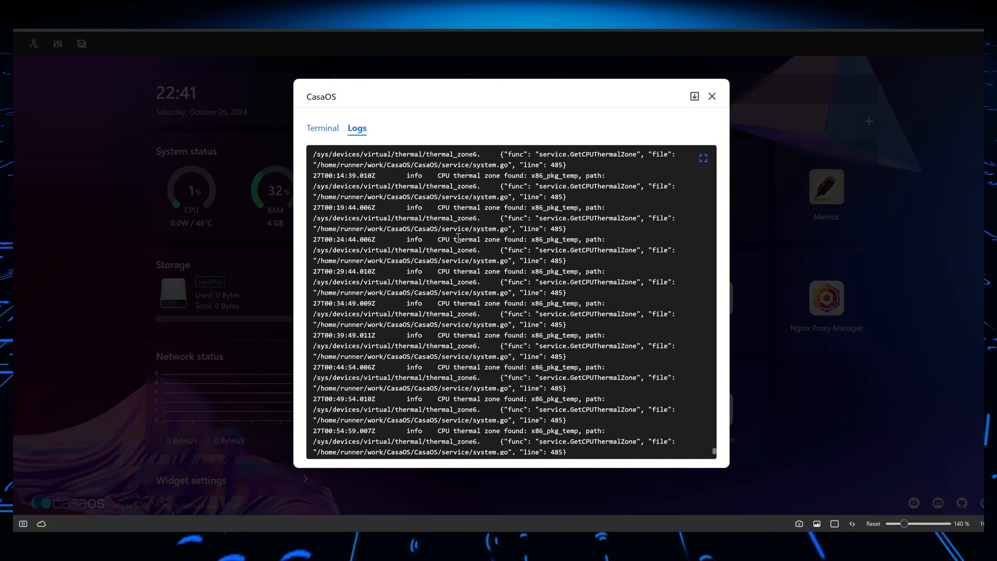
scroll("down", 3)
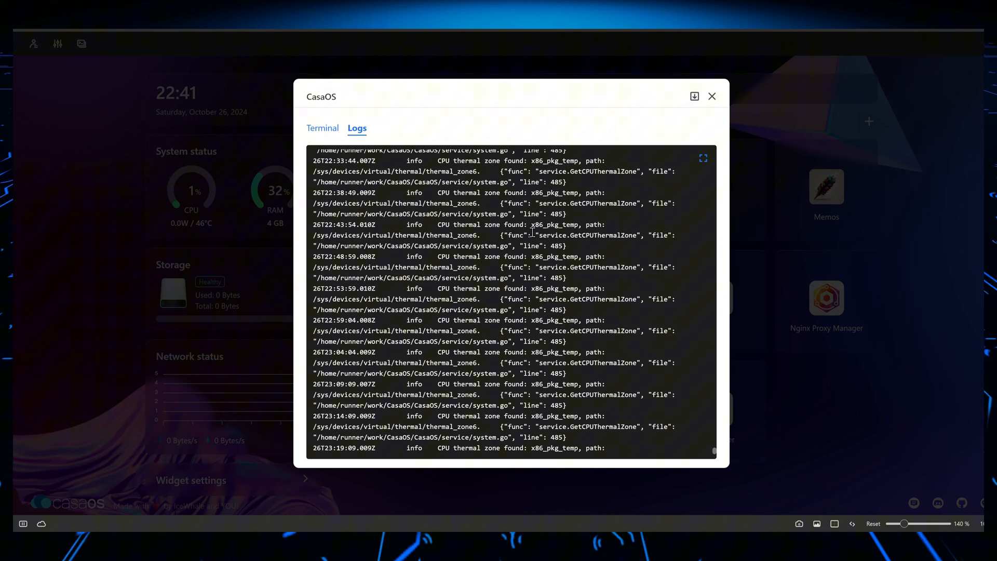
mouse_move(695, 96)
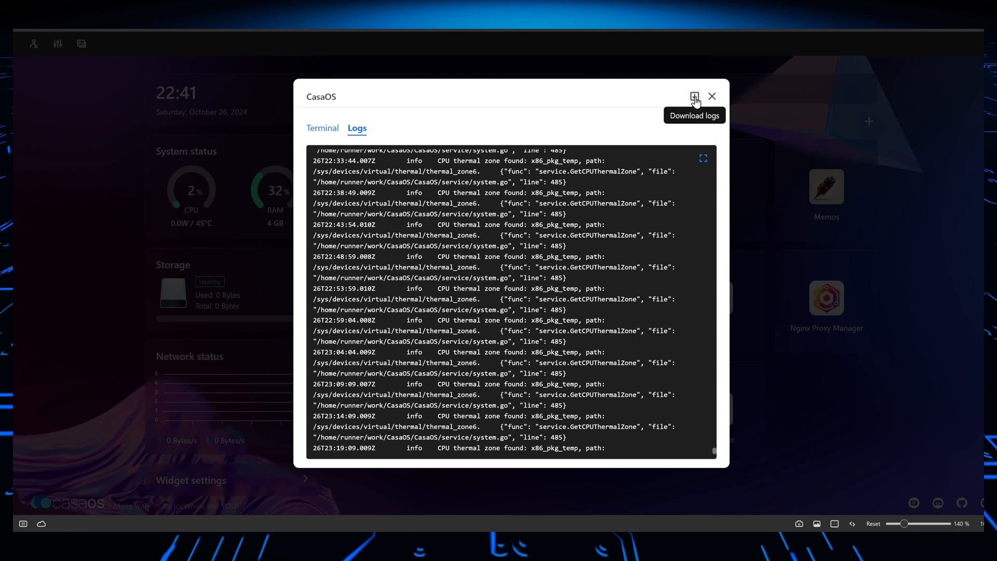
double_click(444, 225)
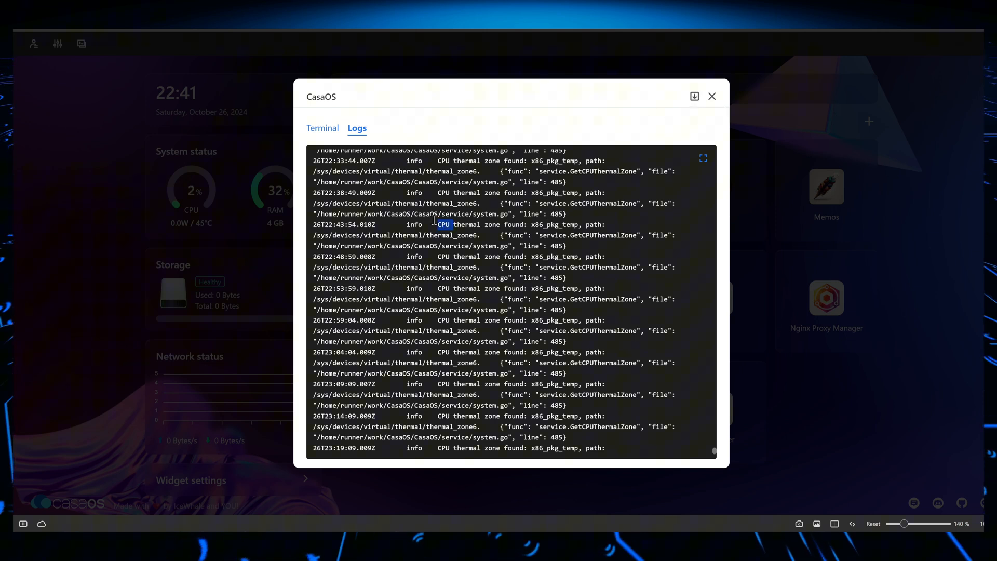
mouse_move(722, 103)
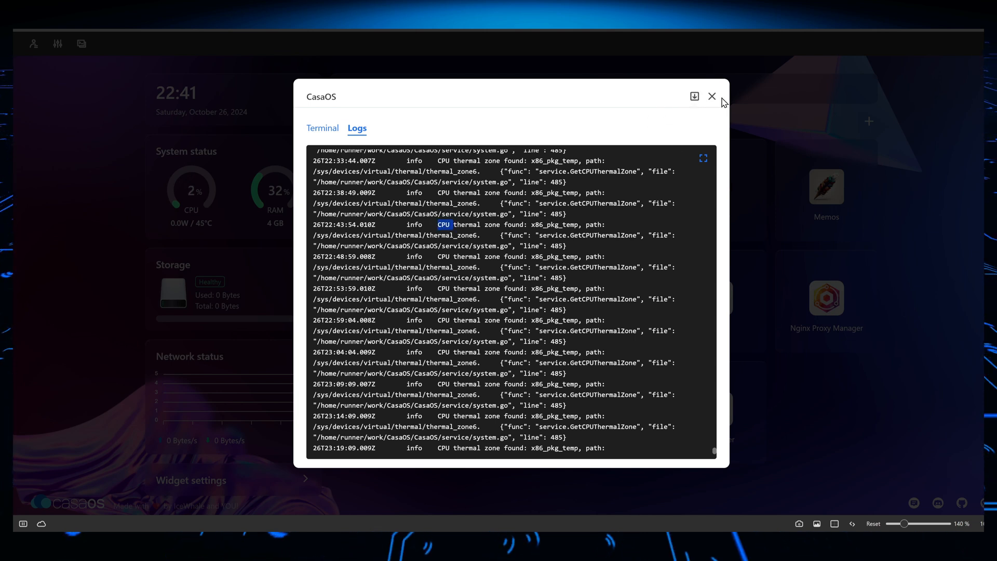
Step: Dismiss the Terminal/Logs window and show the dashboard Settings panel again
left_click(712, 95)
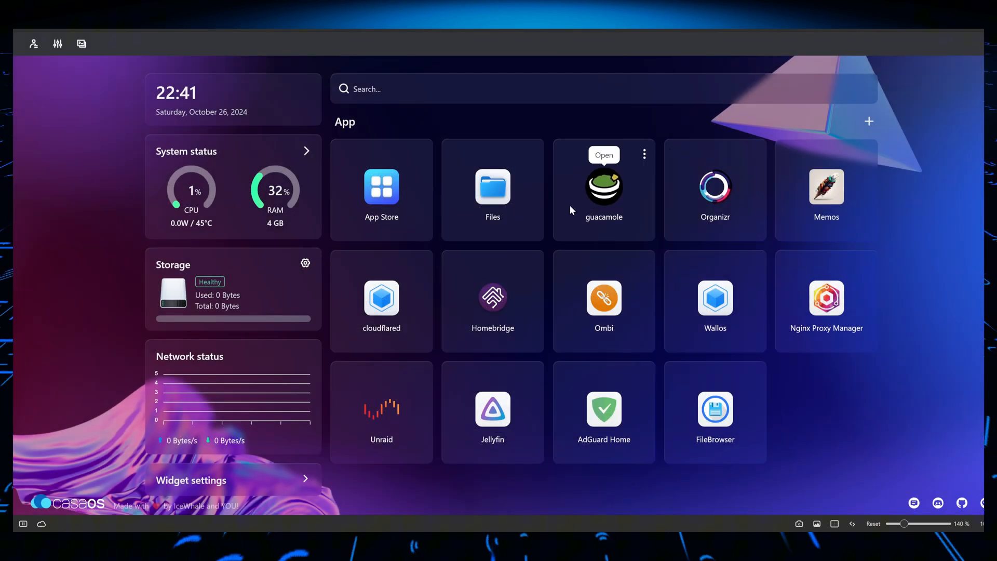
mouse_move(410, 268)
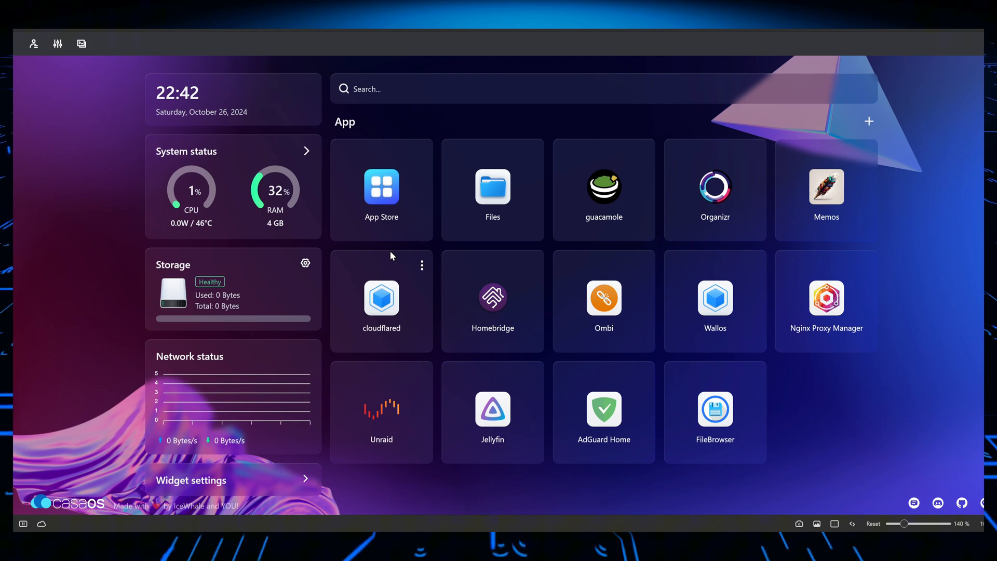
mouse_move(924, 490)
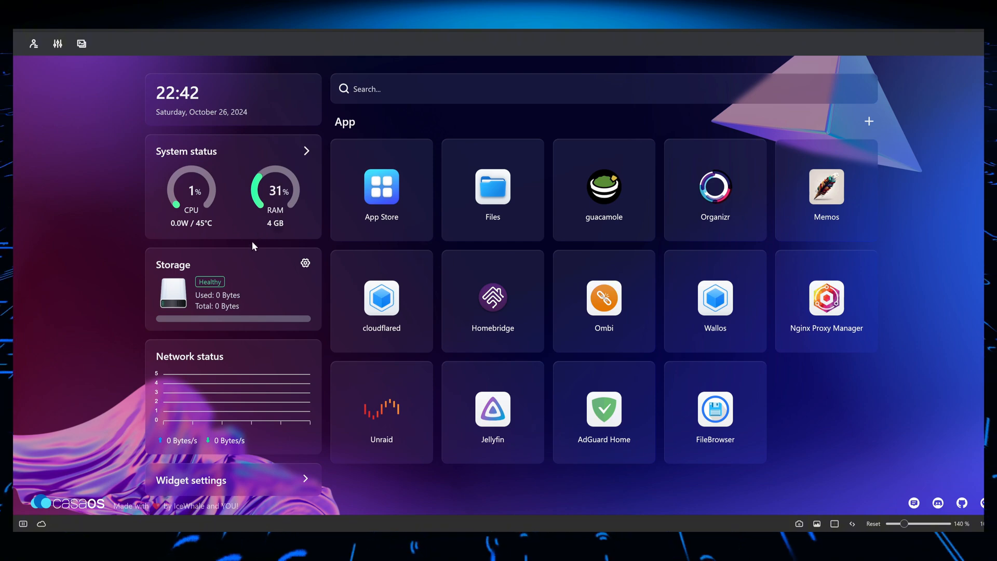
left_click(57, 44)
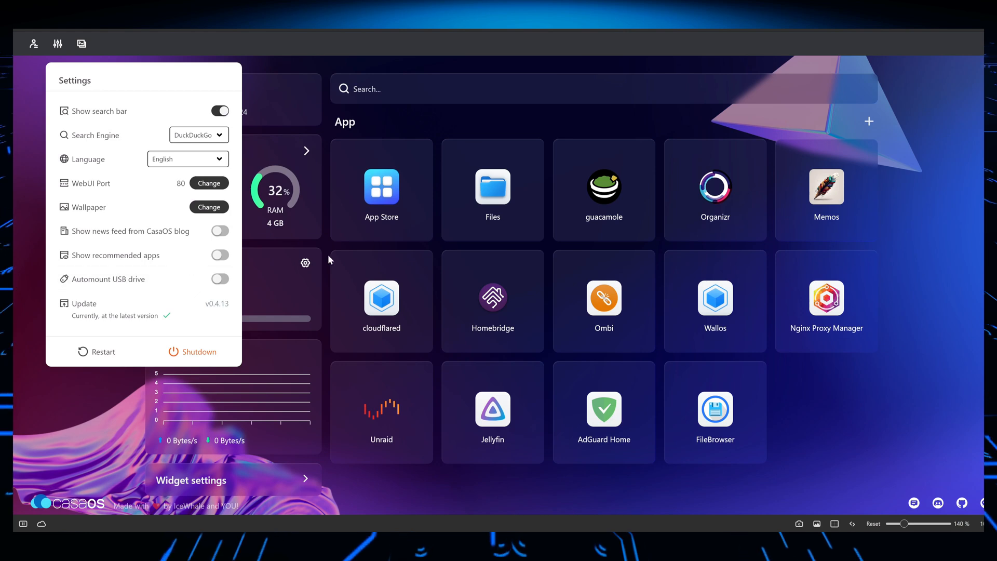
mouse_move(549, 269)
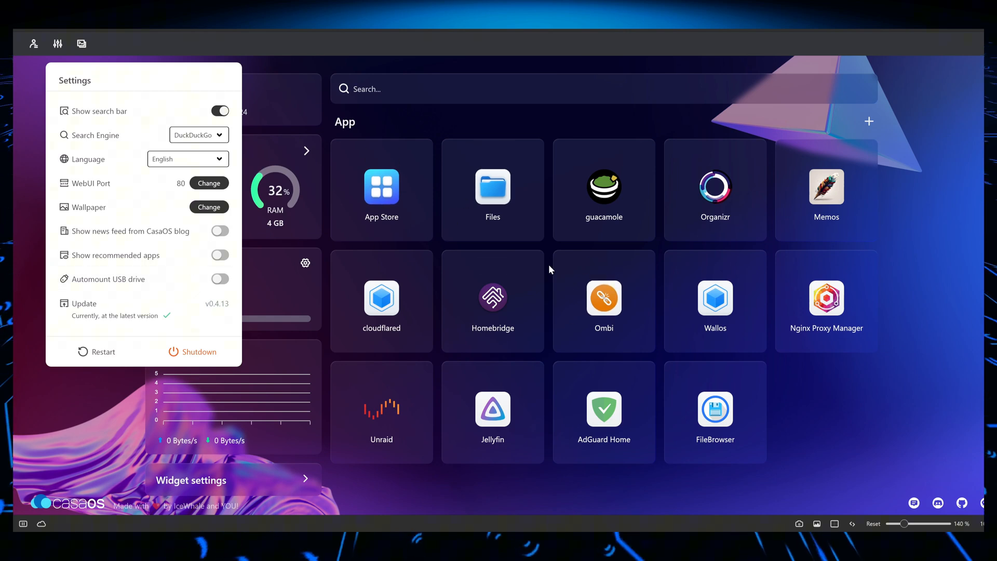
mouse_move(551, 255)
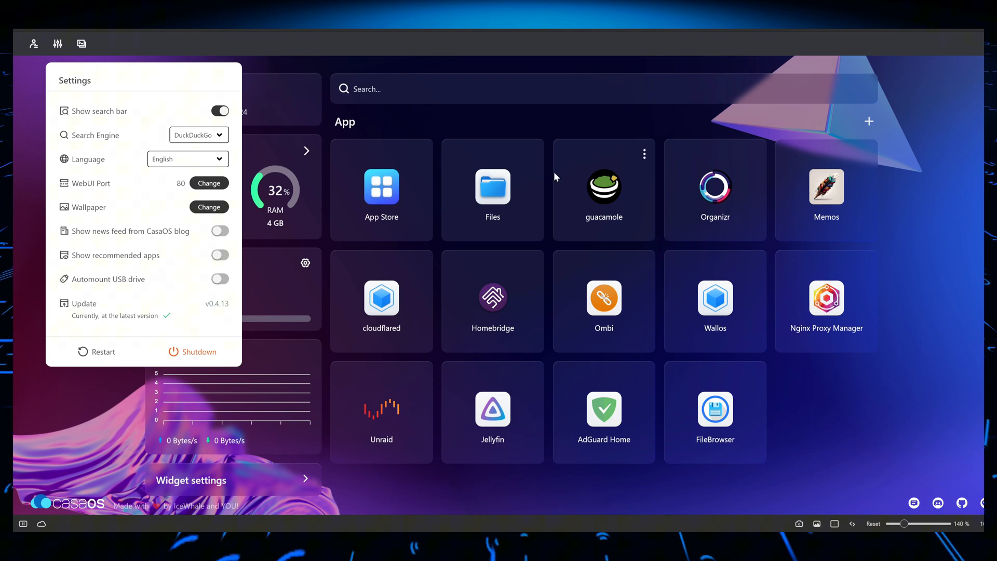
mouse_move(497, 130)
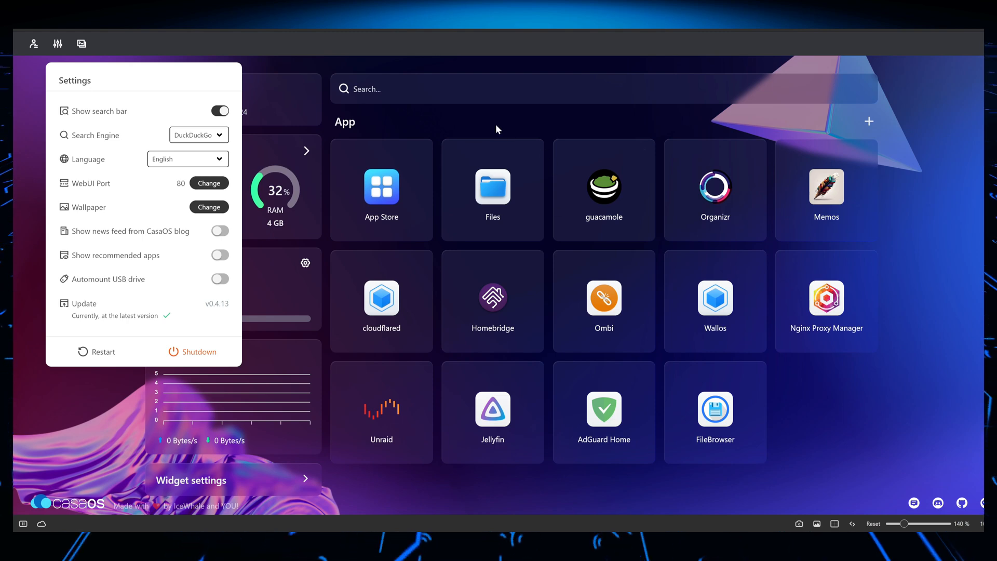
mouse_move(371, 123)
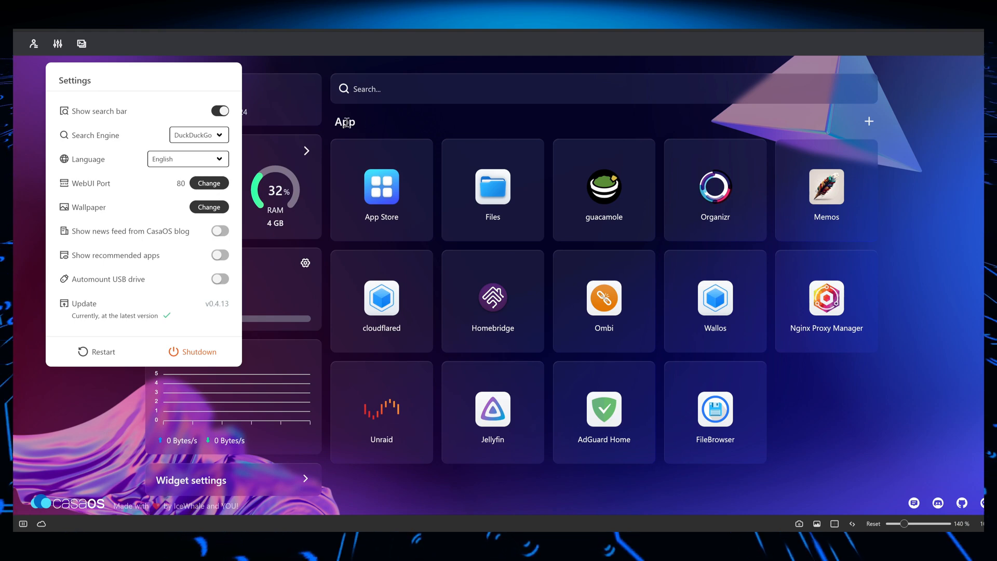
mouse_move(406, 126)
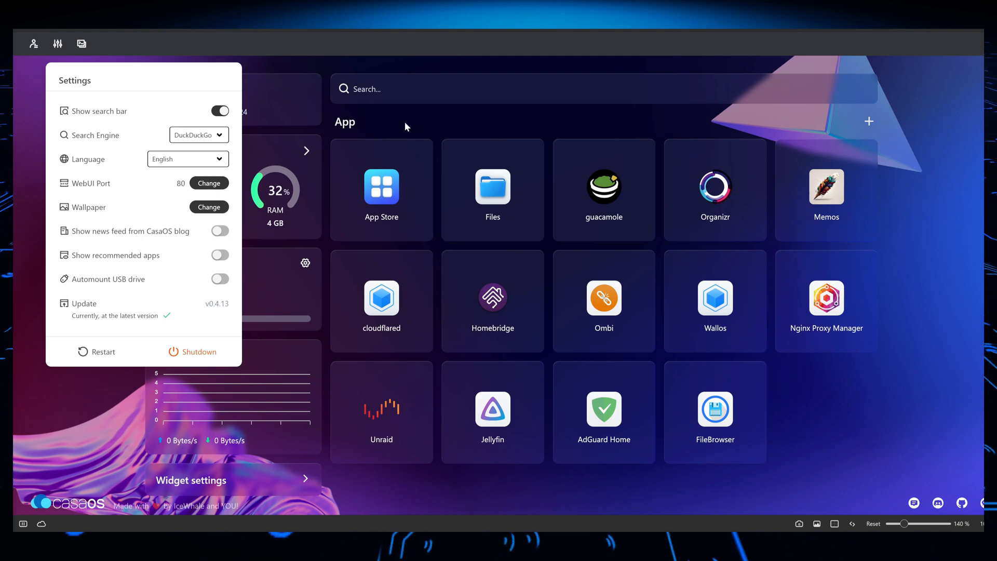
left_click(382, 189)
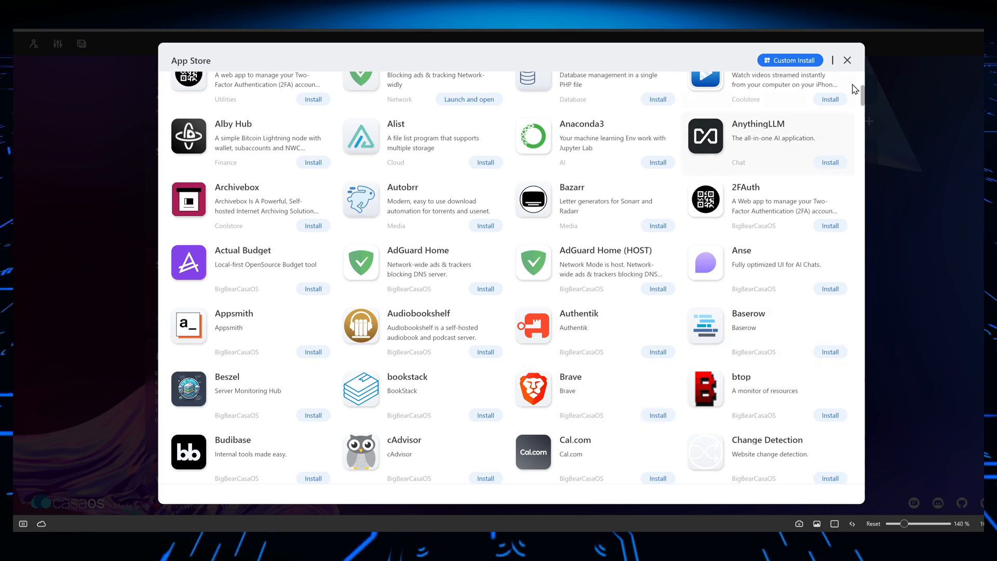
left_click(848, 61)
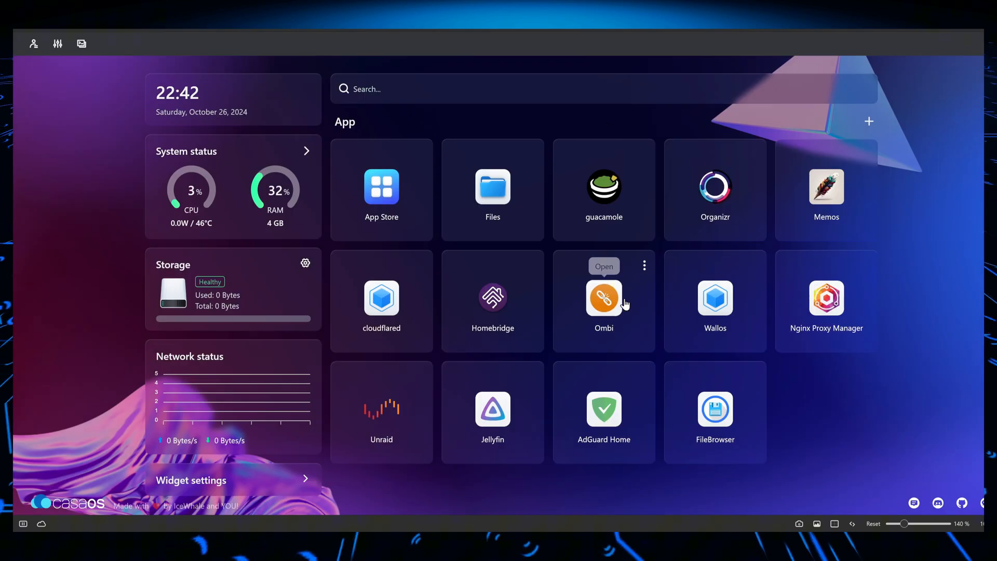
mouse_move(538, 307)
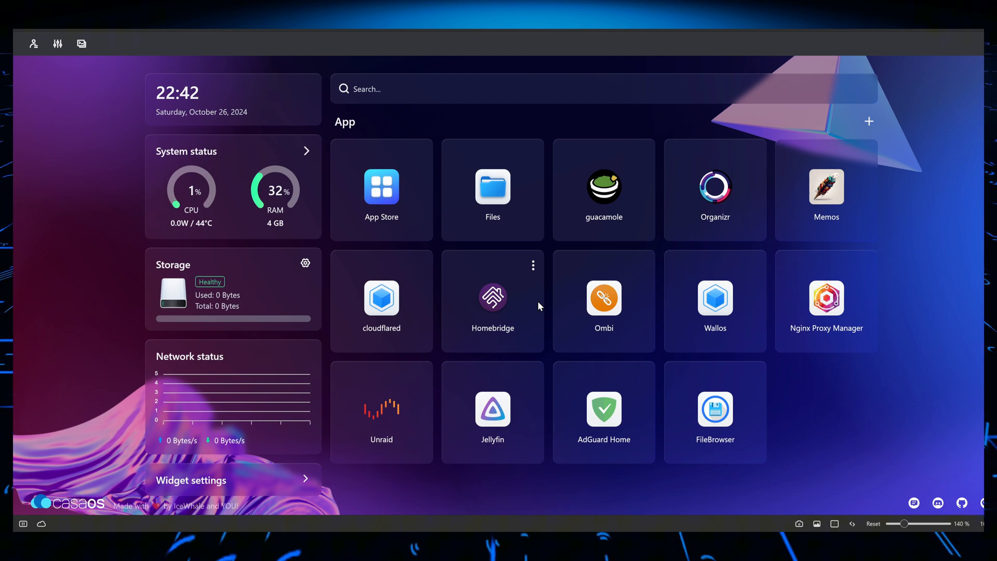
mouse_move(381, 188)
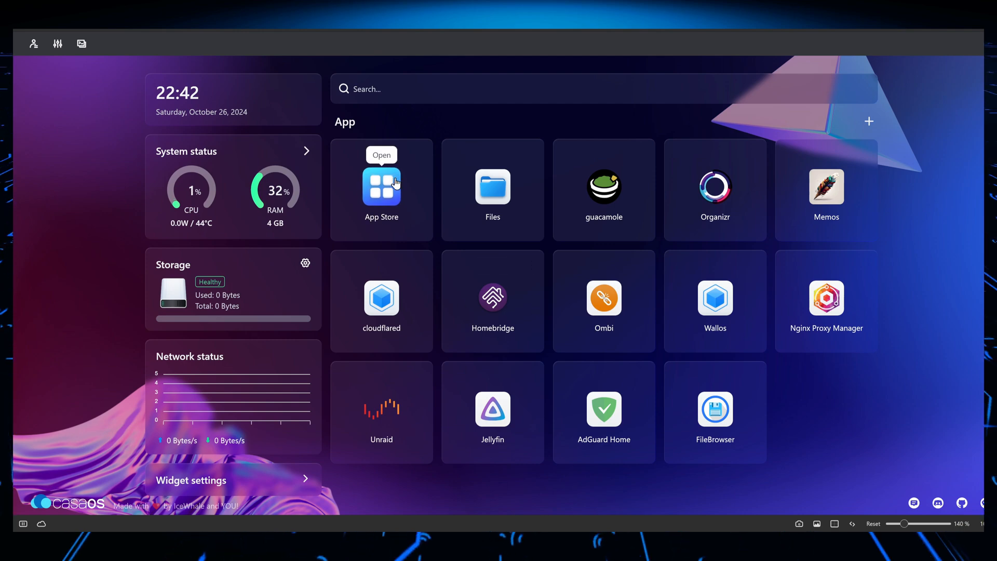
mouse_move(452, 213)
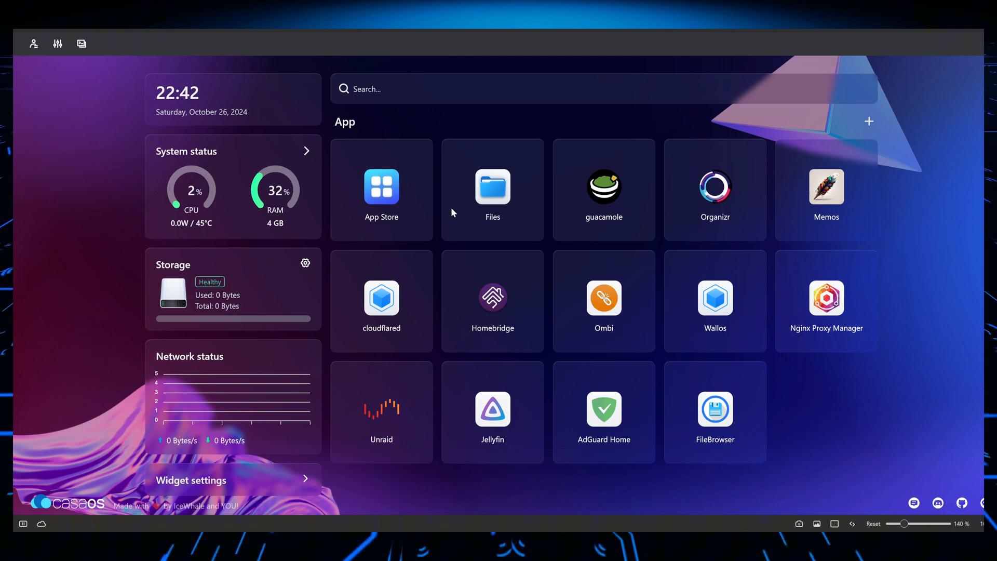
mouse_move(382, 191)
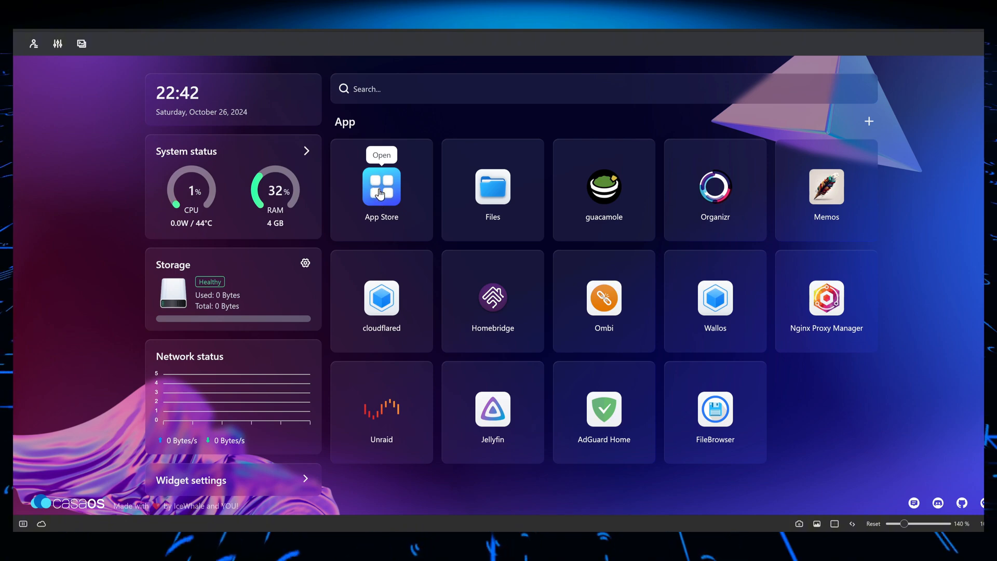
mouse_move(432, 170)
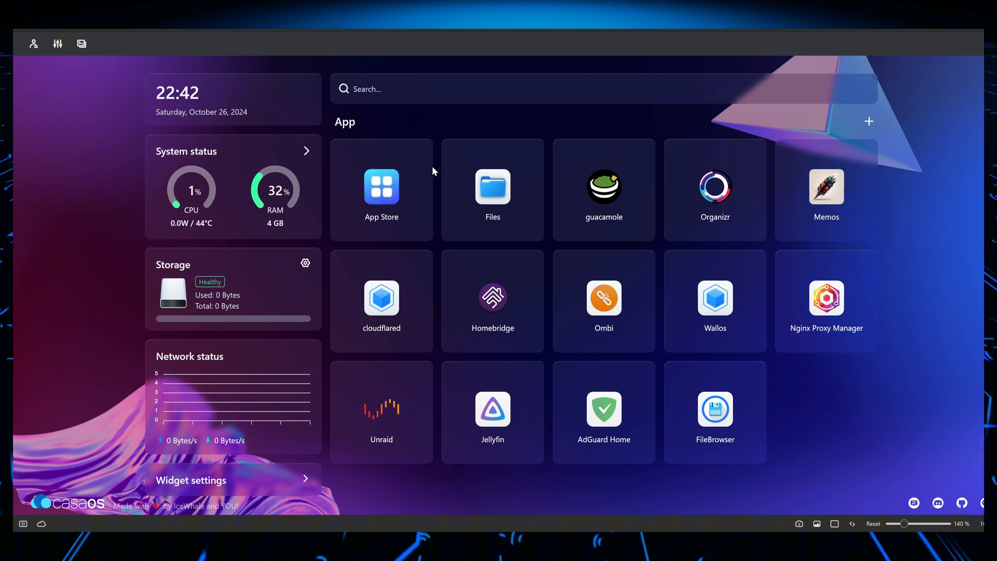
mouse_move(377, 124)
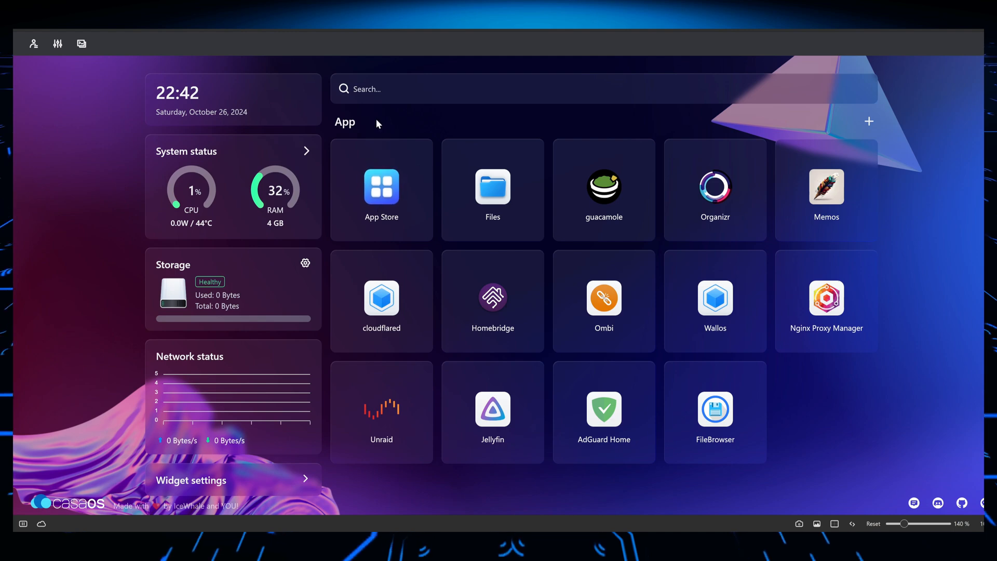
left_click(81, 43)
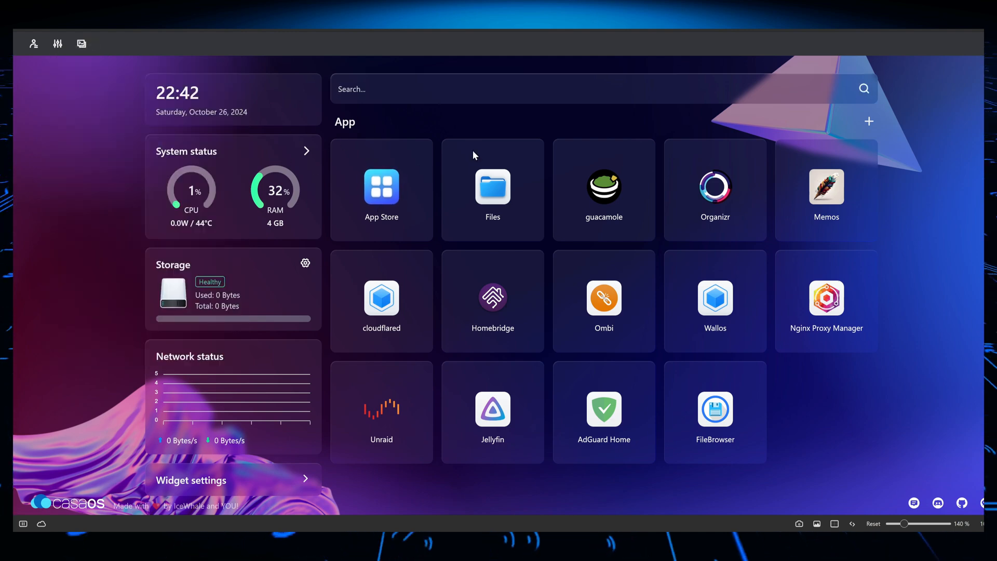
mouse_move(493, 187)
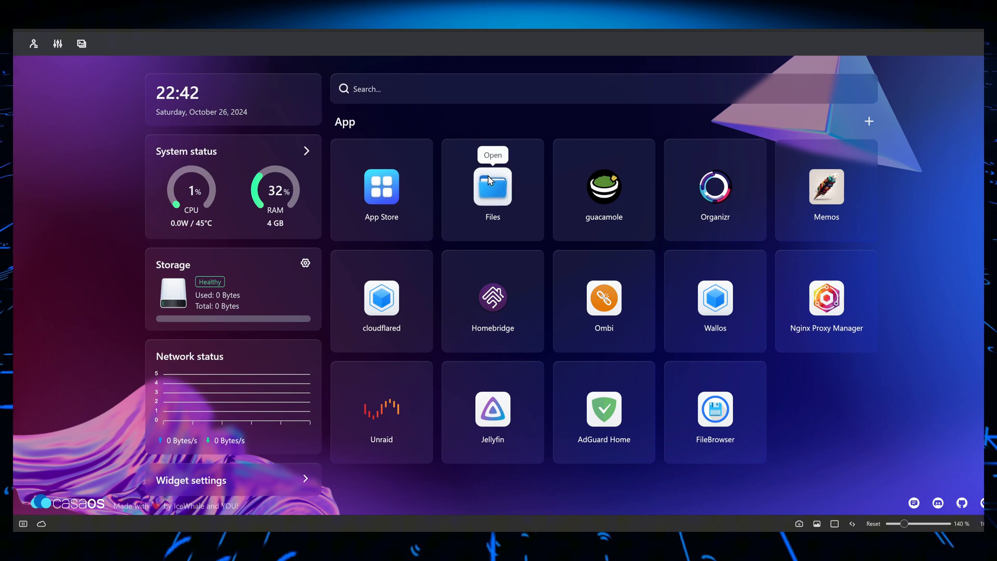
Step: In the Files app on the DATA folder, show the add-location menu with Google Drive, Dropbox, OneDrive and network storage
left_click(492, 187)
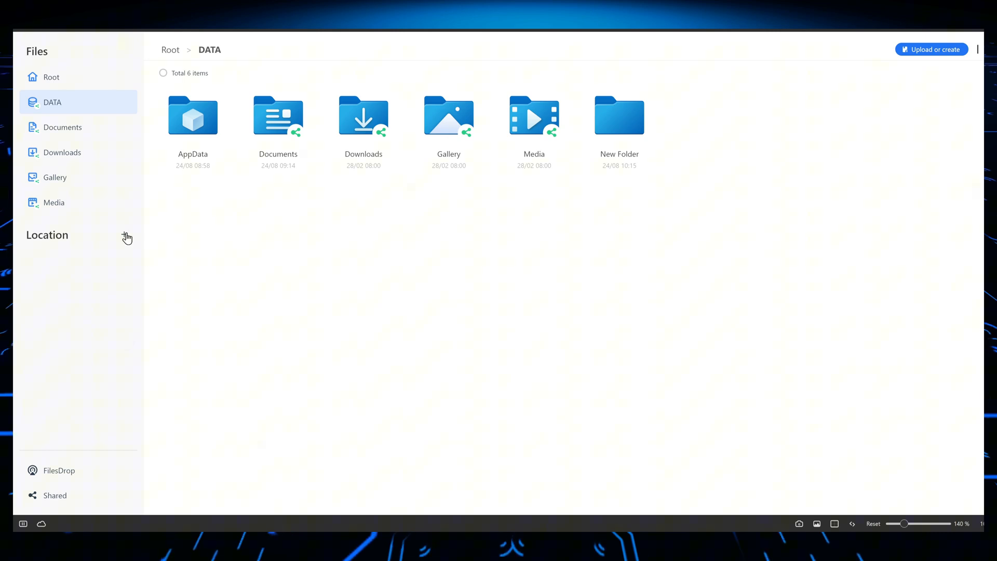
left_click(124, 237)
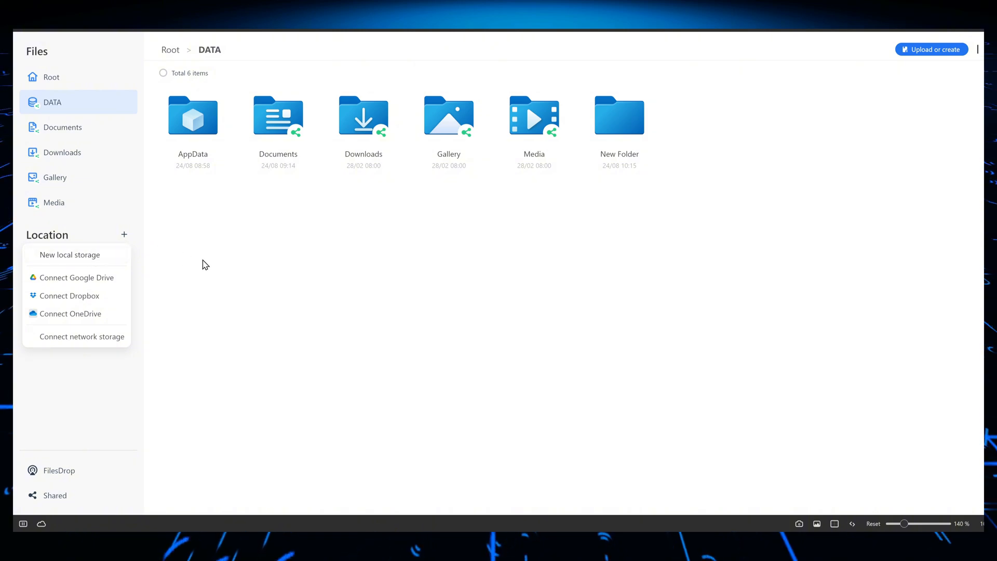
mouse_move(72, 277)
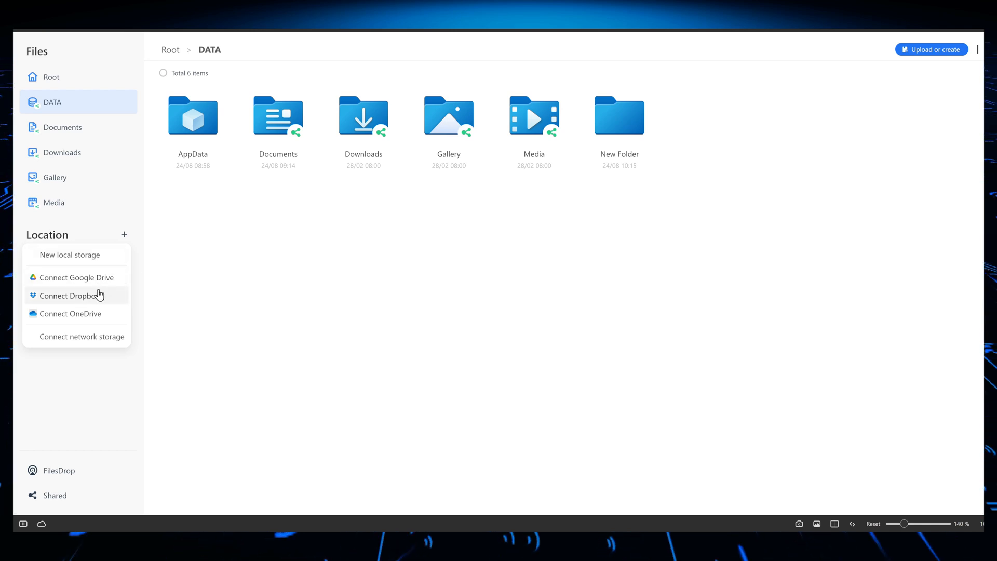
mouse_move(98, 284)
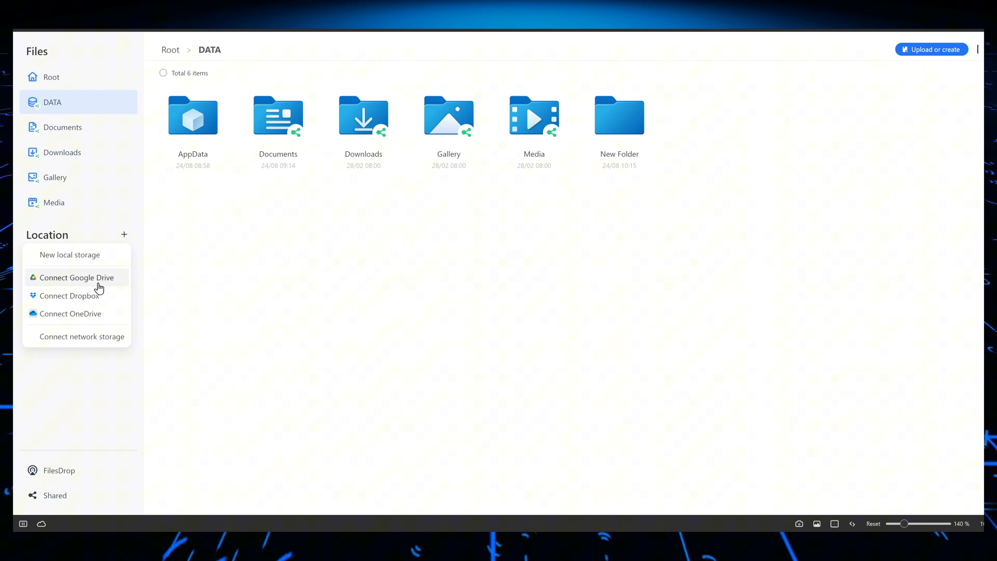
mouse_move(101, 289)
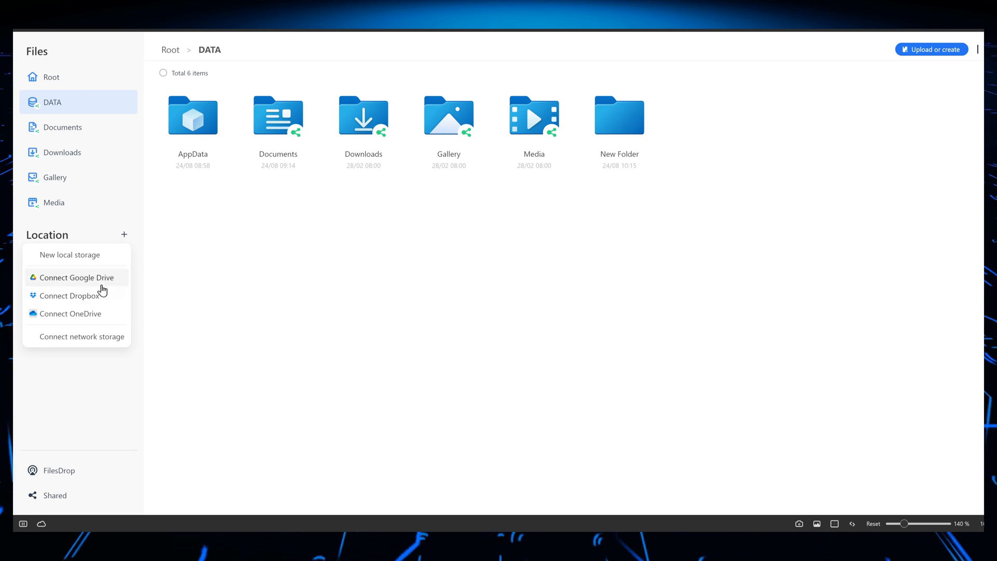
mouse_move(146, 286)
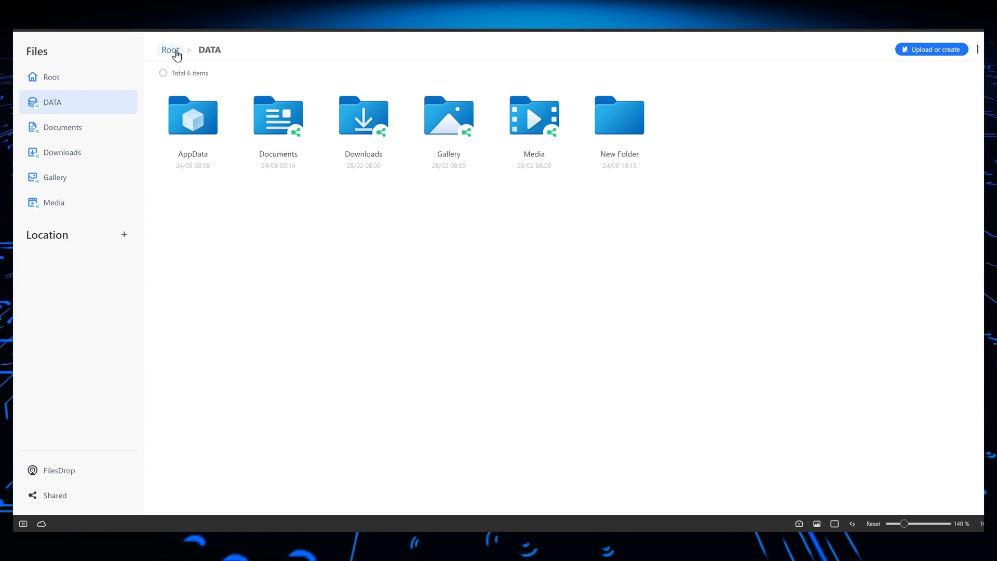
mouse_move(982, 53)
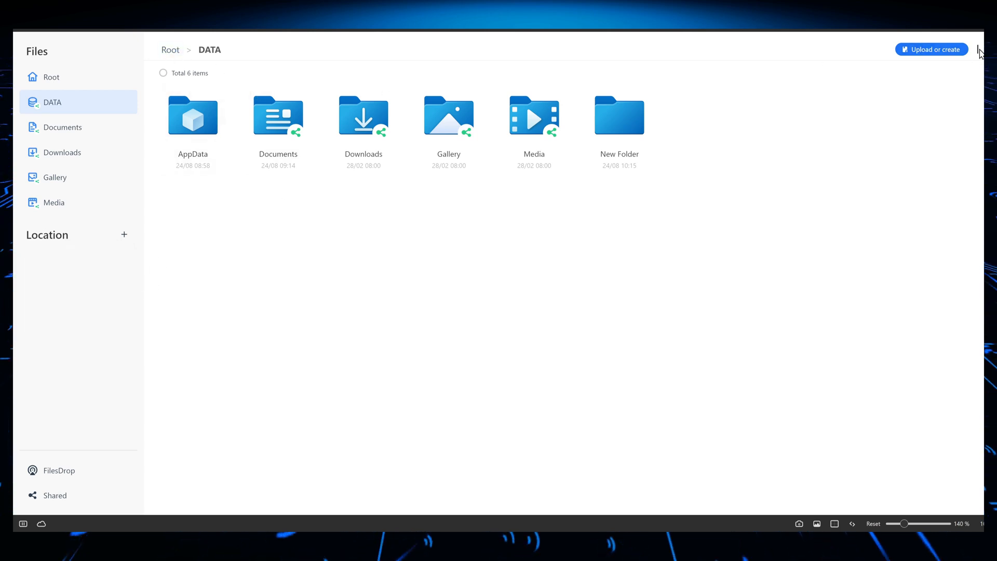
mouse_move(140, 399)
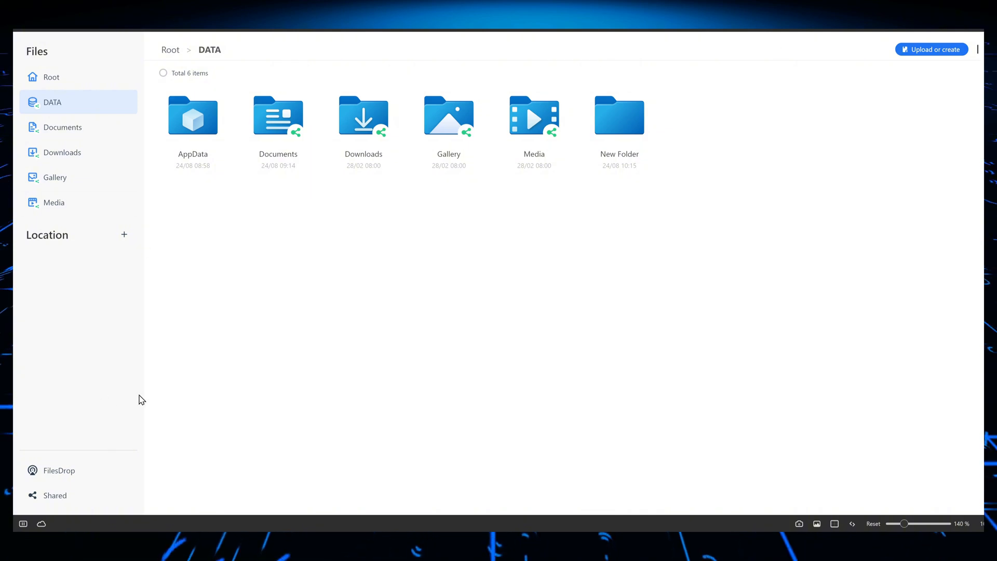
mouse_move(191, 326)
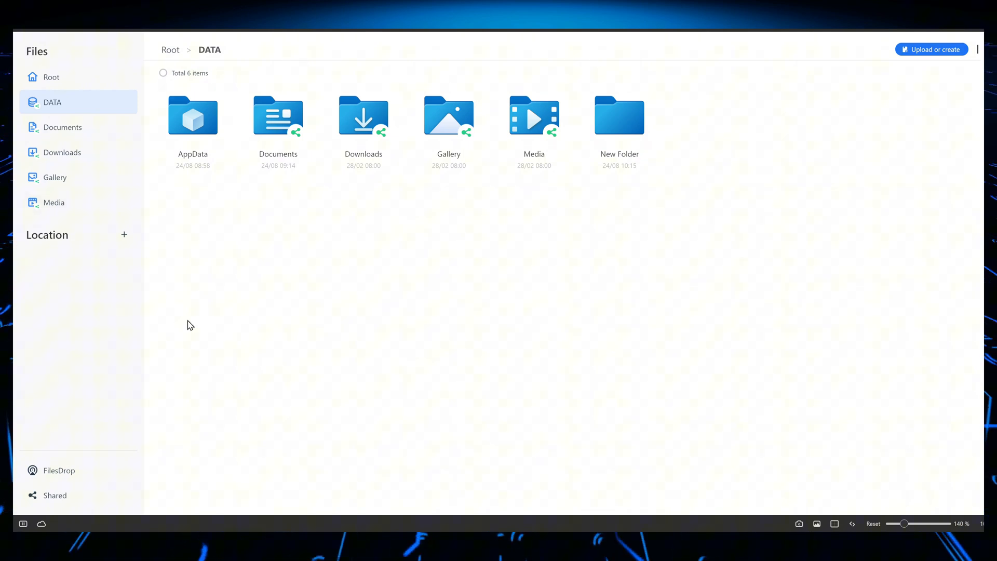
left_click(124, 235)
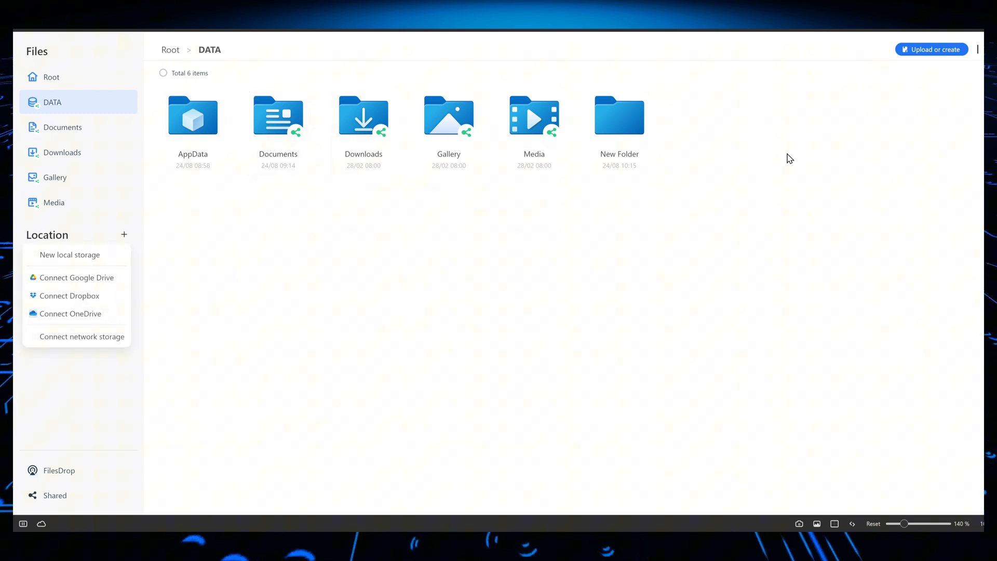
left_click(123, 235)
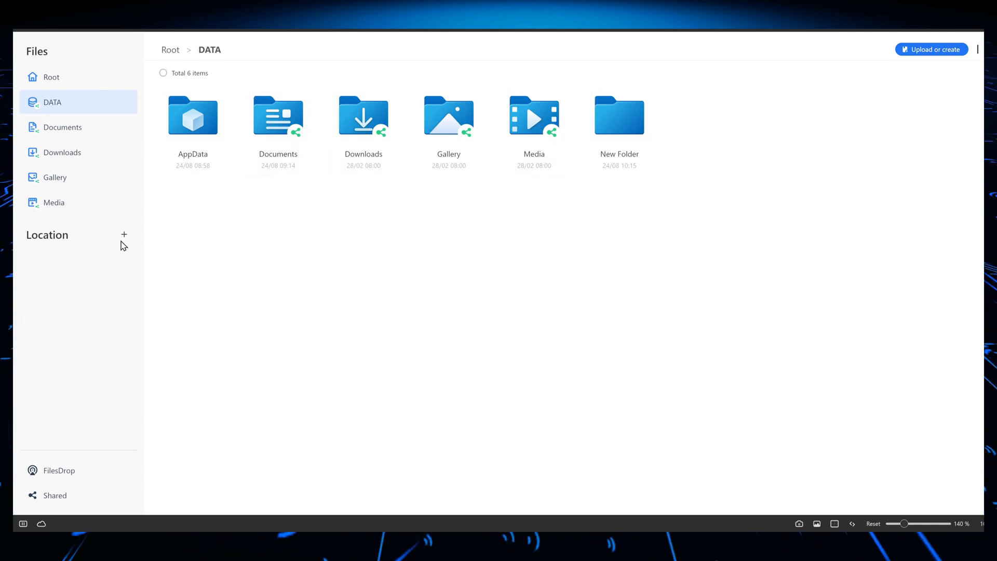
left_click(123, 235)
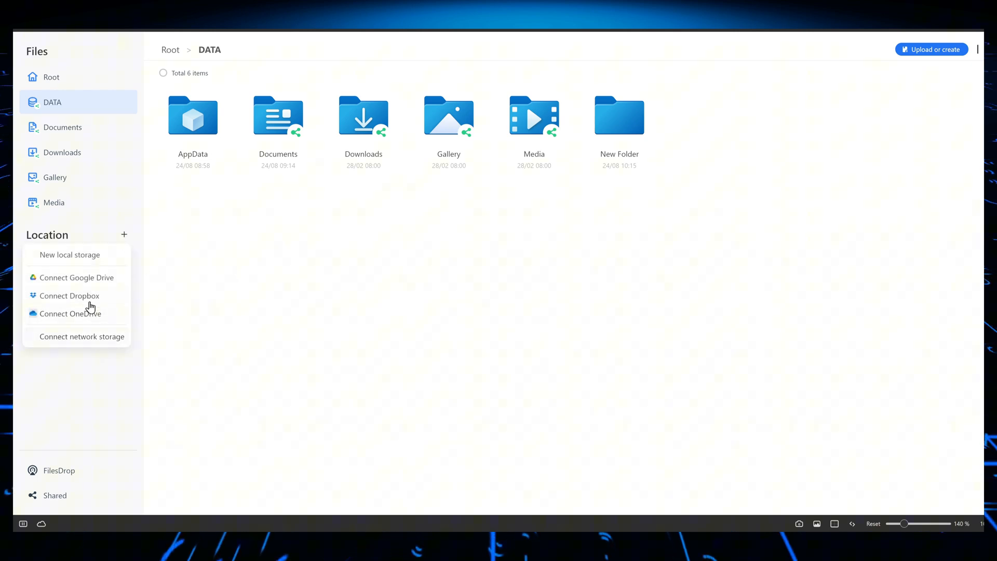
mouse_move(105, 273)
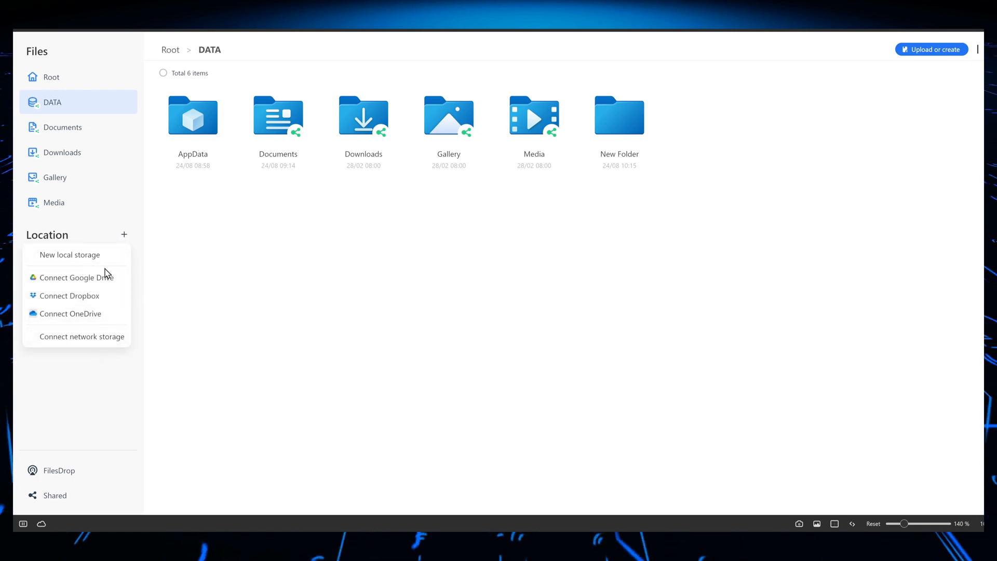
mouse_move(76, 255)
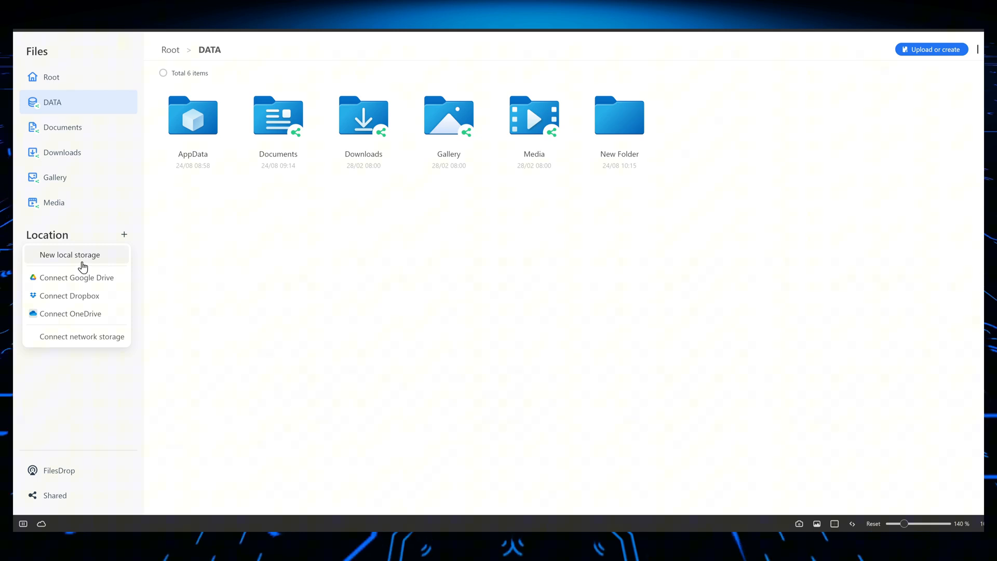
mouse_move(75, 296)
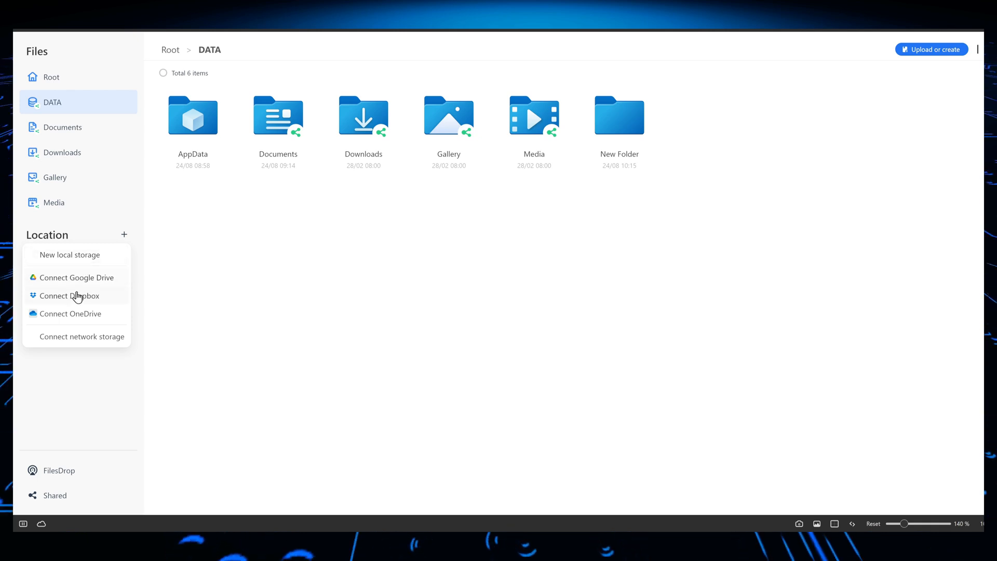
mouse_move(104, 330)
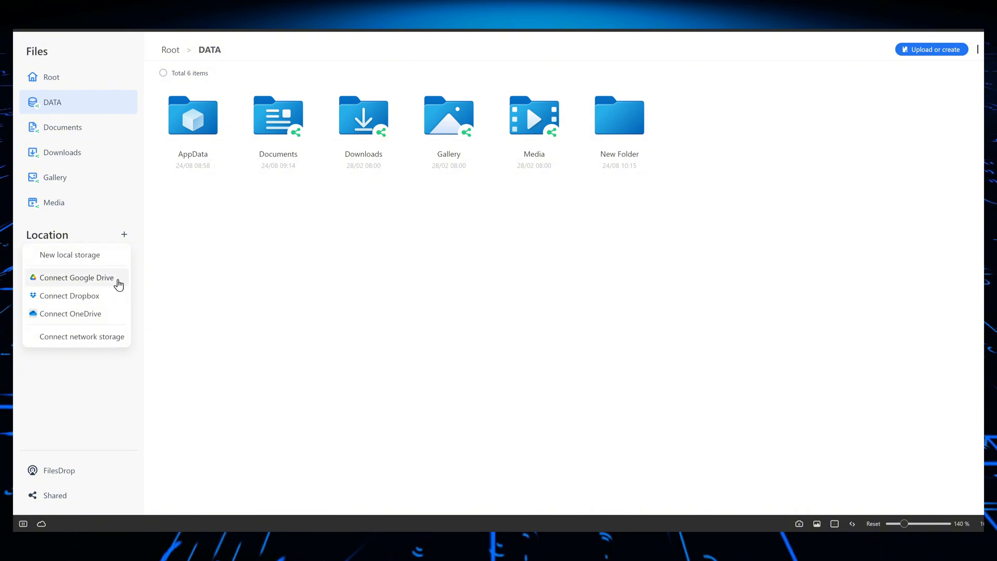
mouse_move(76, 475)
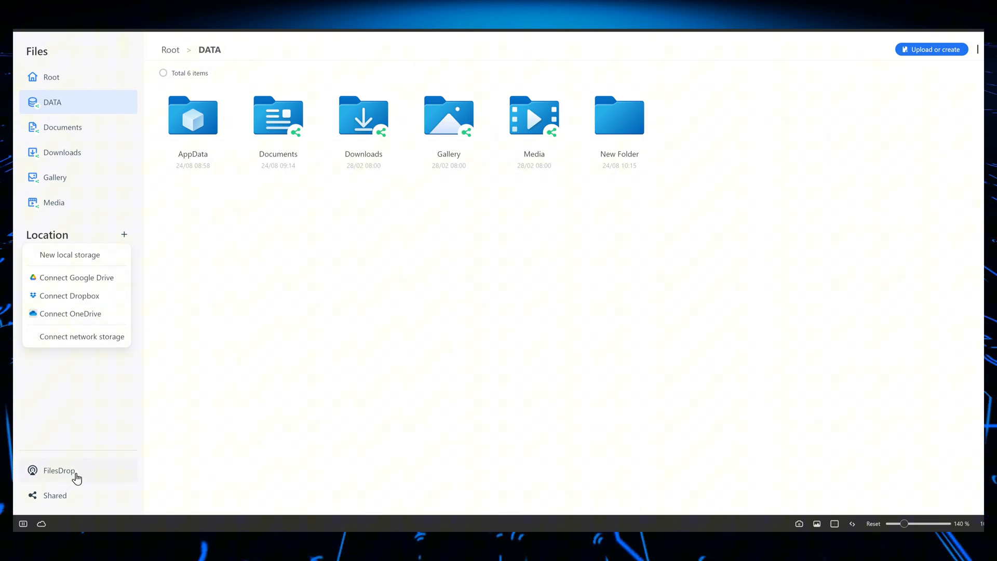
Step: Show FilesDrop with the nearby Windows Chrome_1 device detected for sharing
left_click(59, 469)
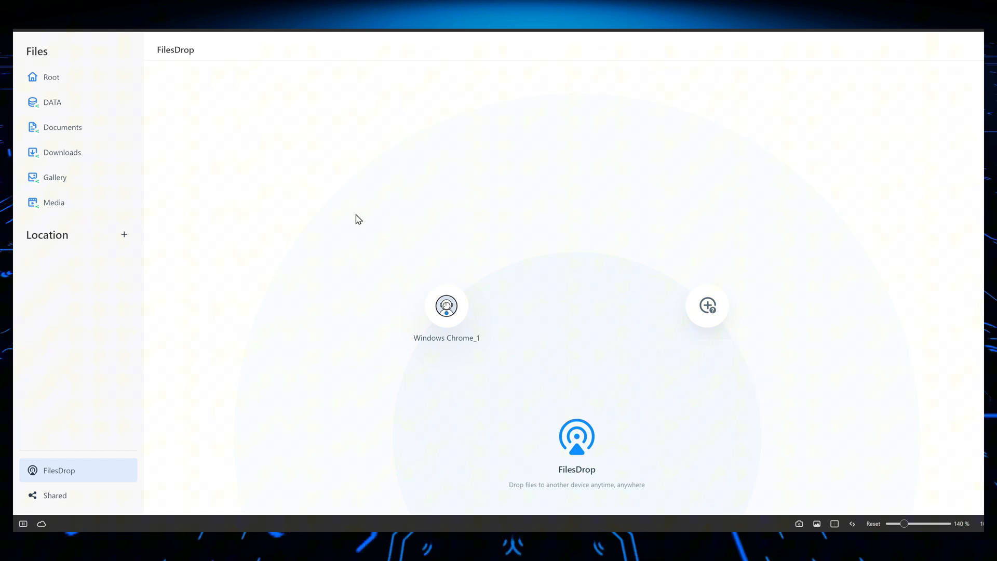
mouse_move(463, 199)
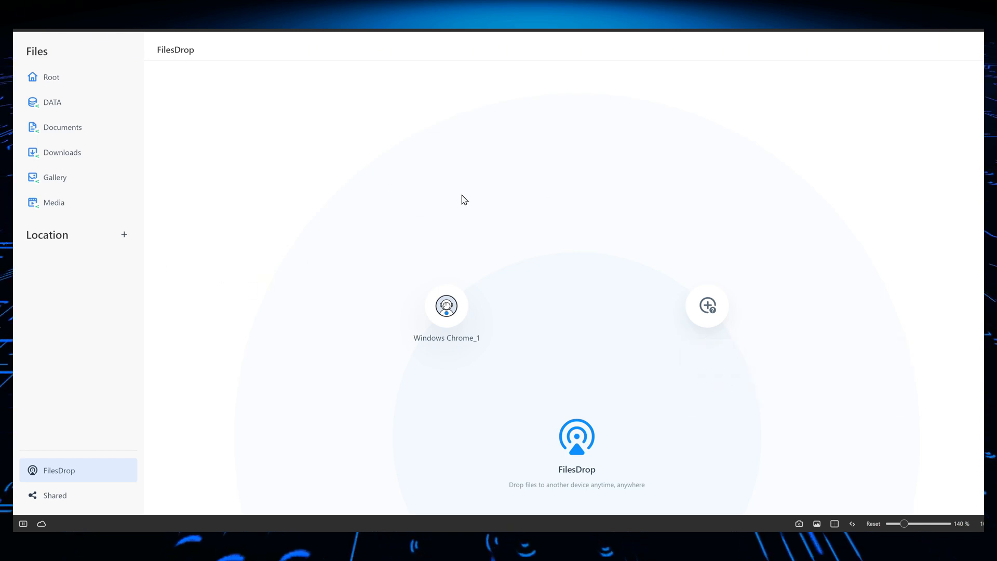
mouse_move(147, 467)
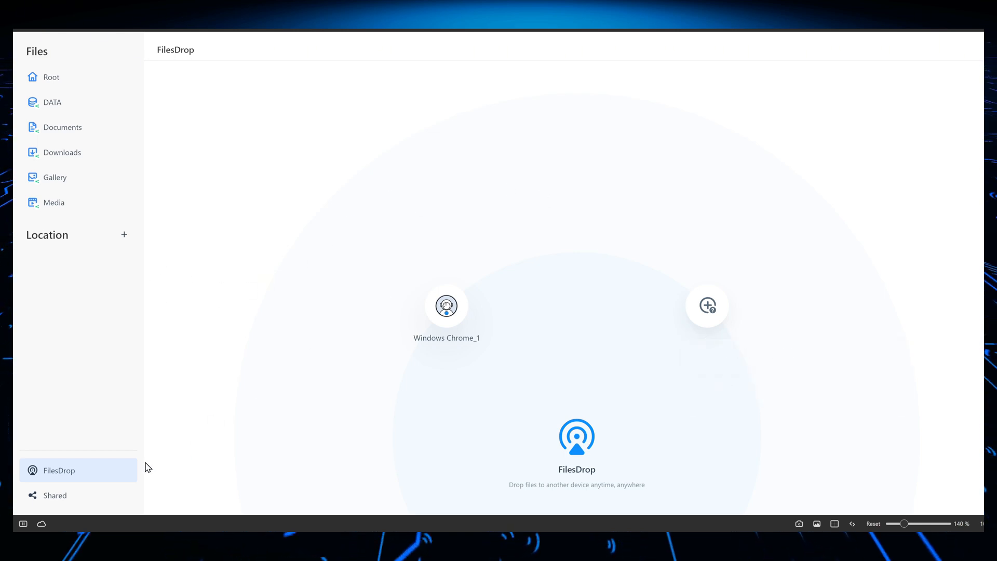
mouse_move(204, 63)
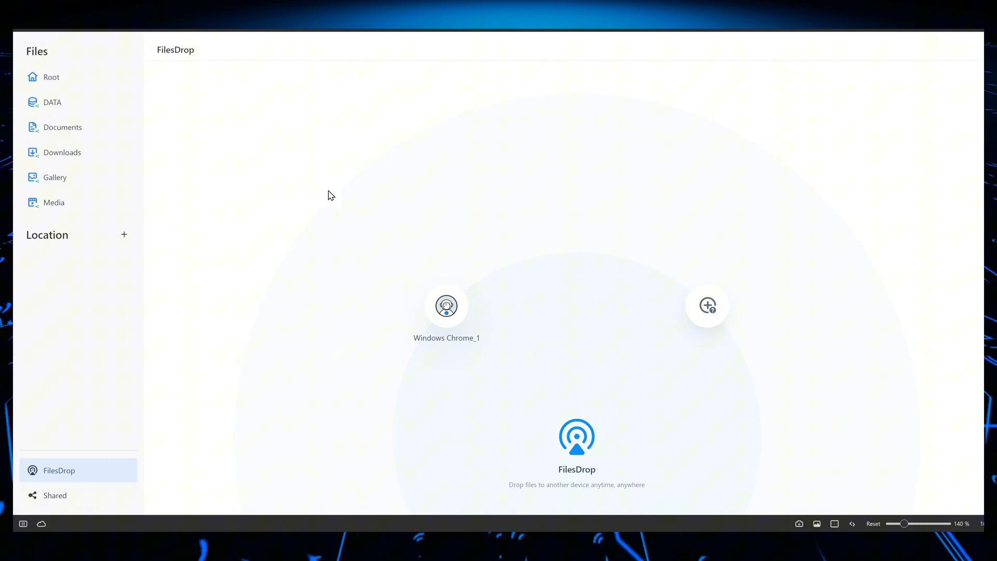
mouse_move(164, 210)
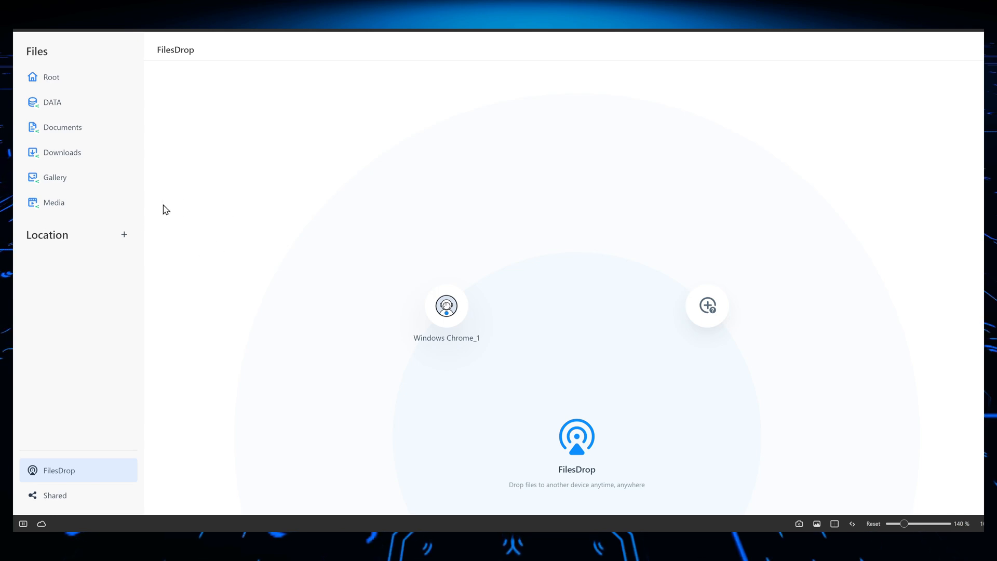
mouse_move(188, 281)
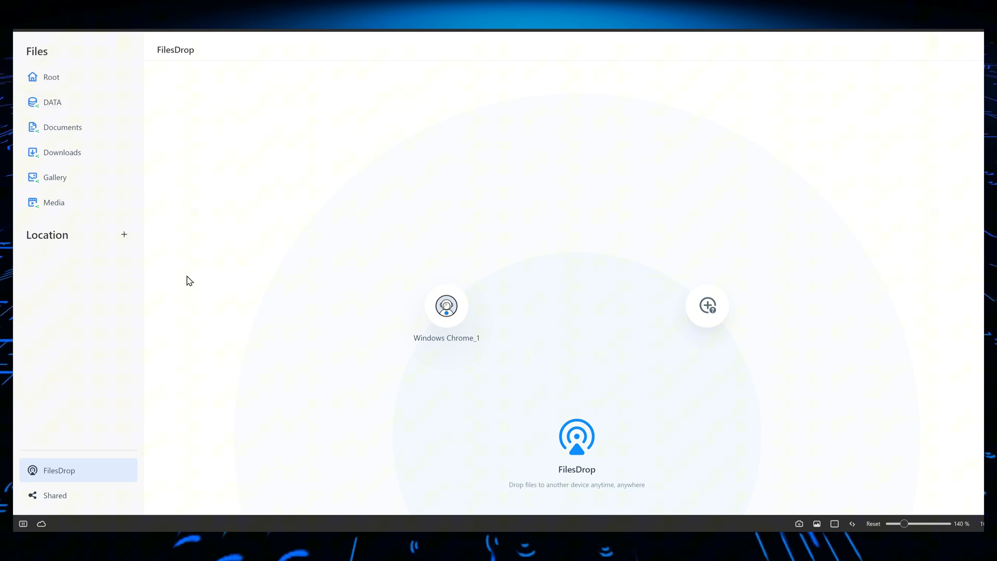
mouse_move(119, 70)
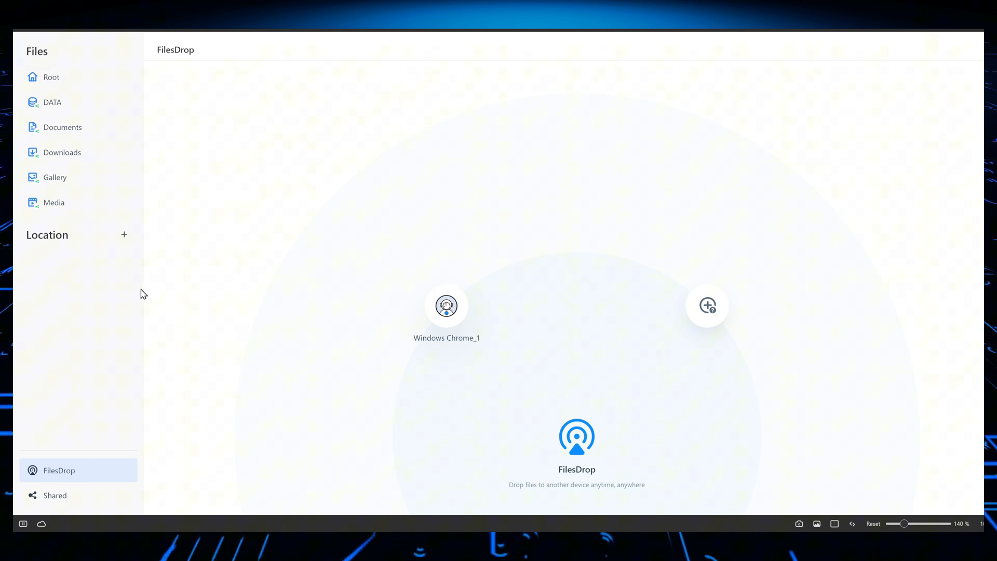
mouse_move(147, 291)
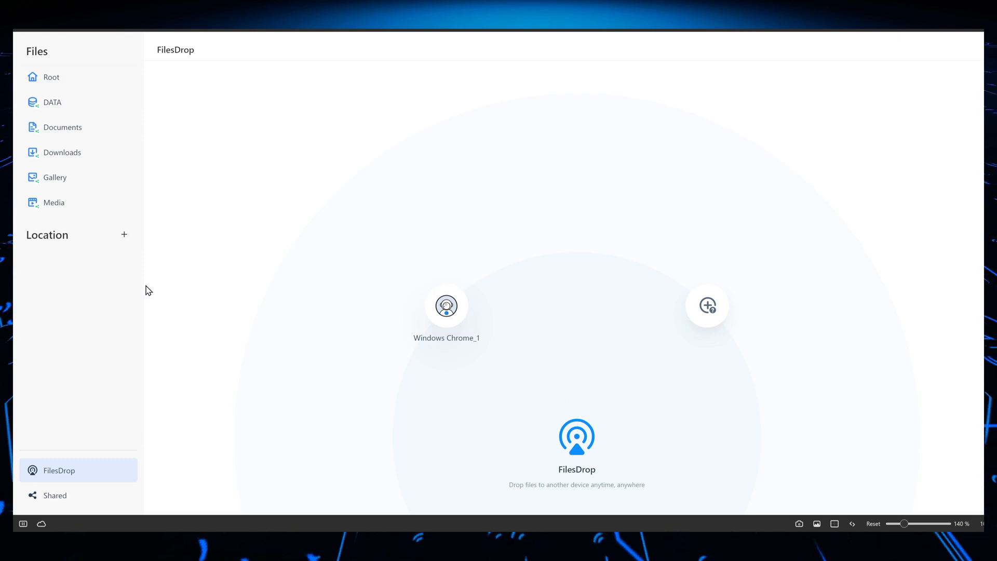
mouse_move(947, 100)
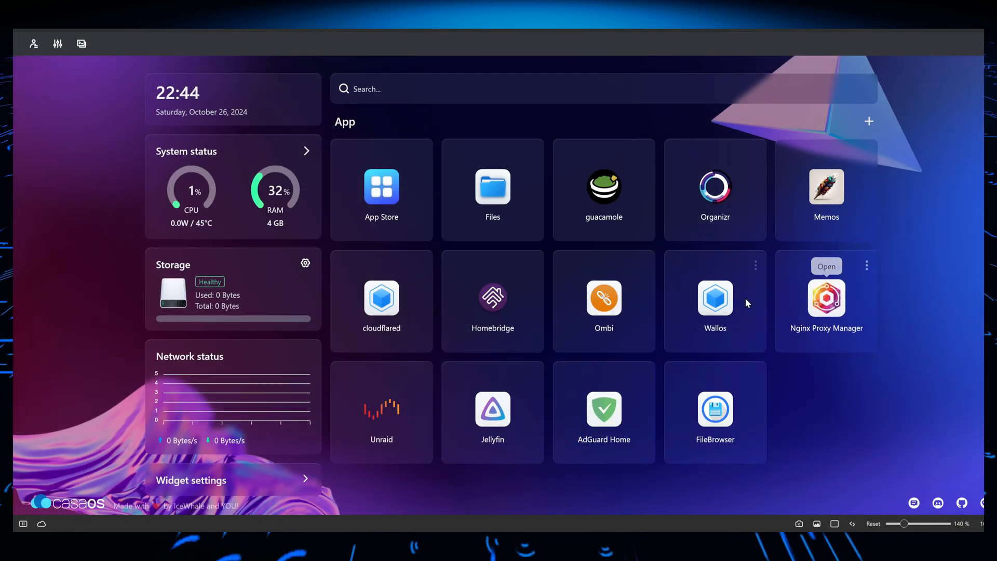
mouse_move(789, 304)
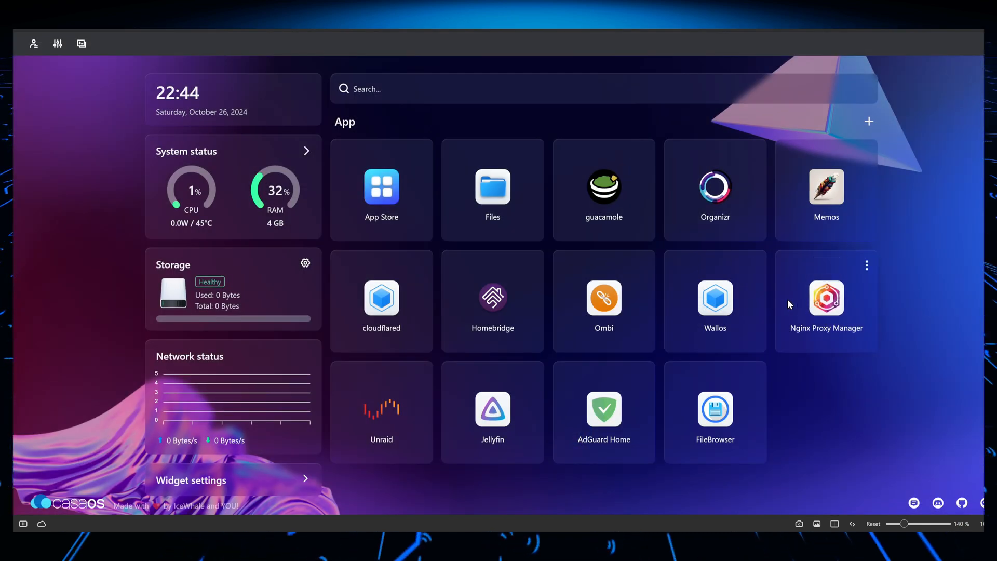
mouse_move(826, 299)
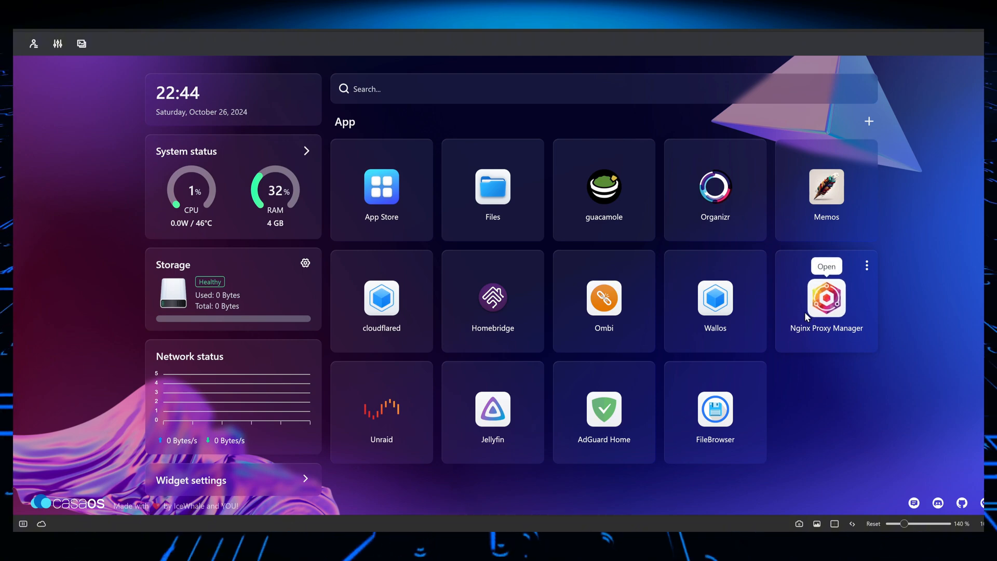
mouse_move(493, 297)
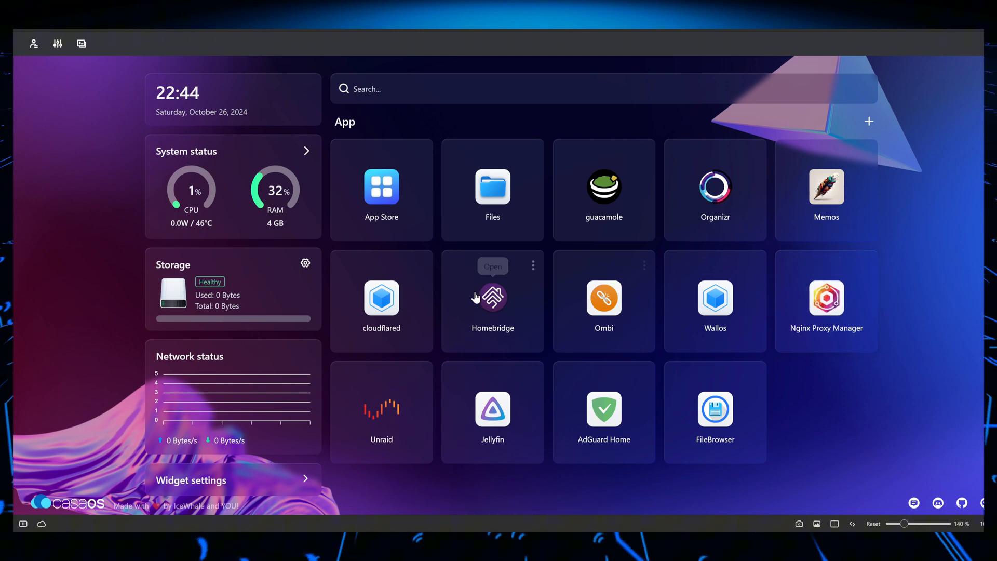
mouse_move(173, 268)
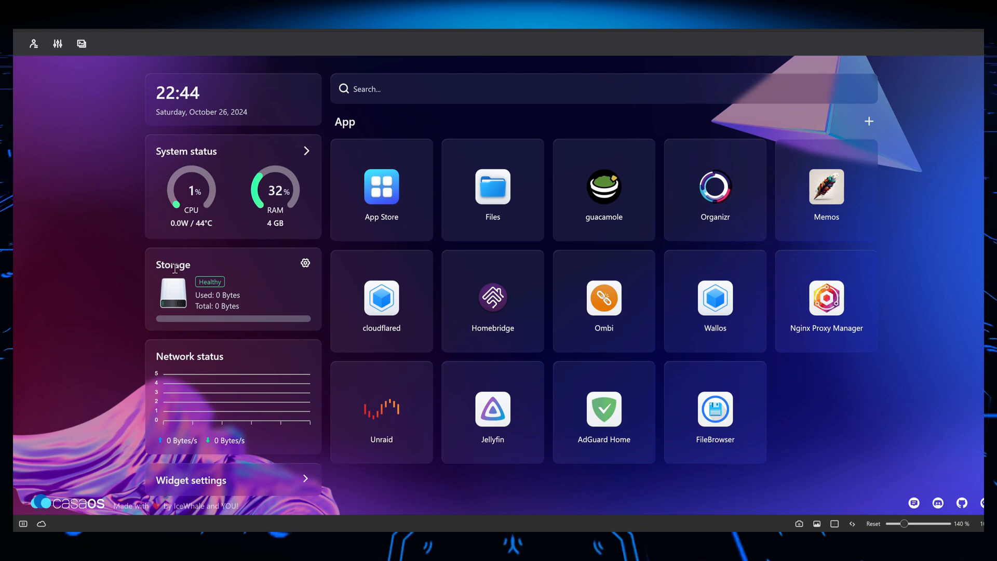
mouse_move(382, 190)
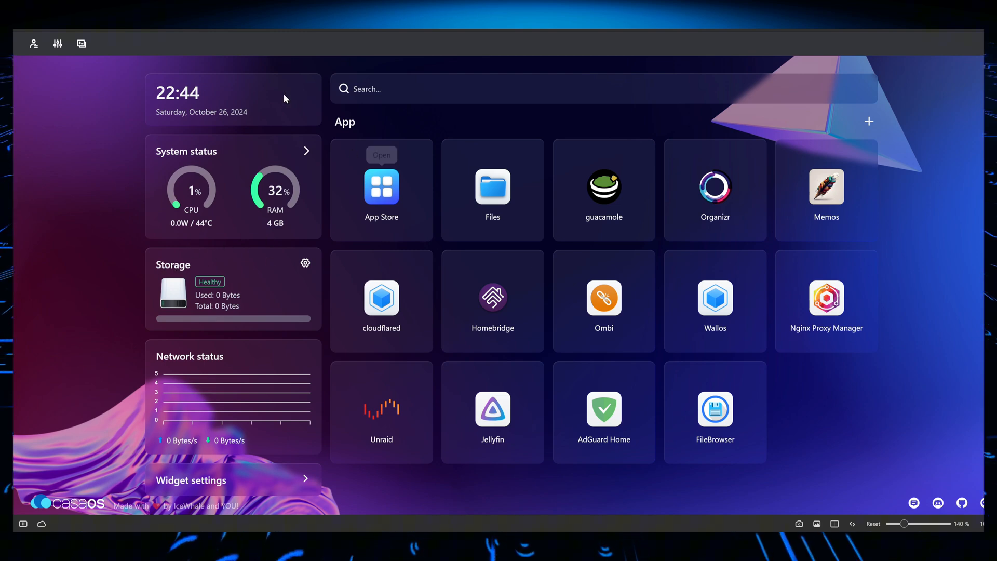
mouse_move(427, 163)
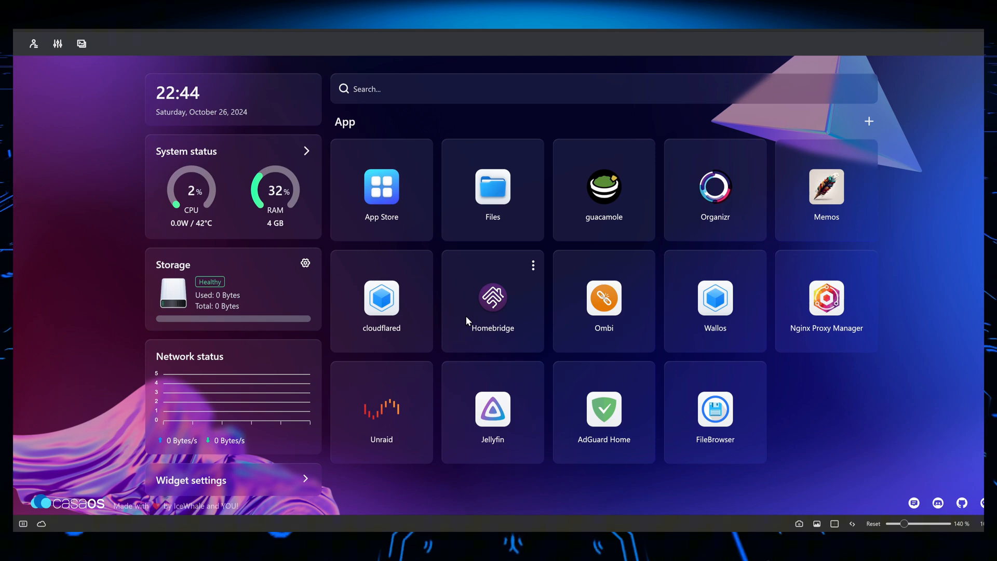
mouse_move(500, 344)
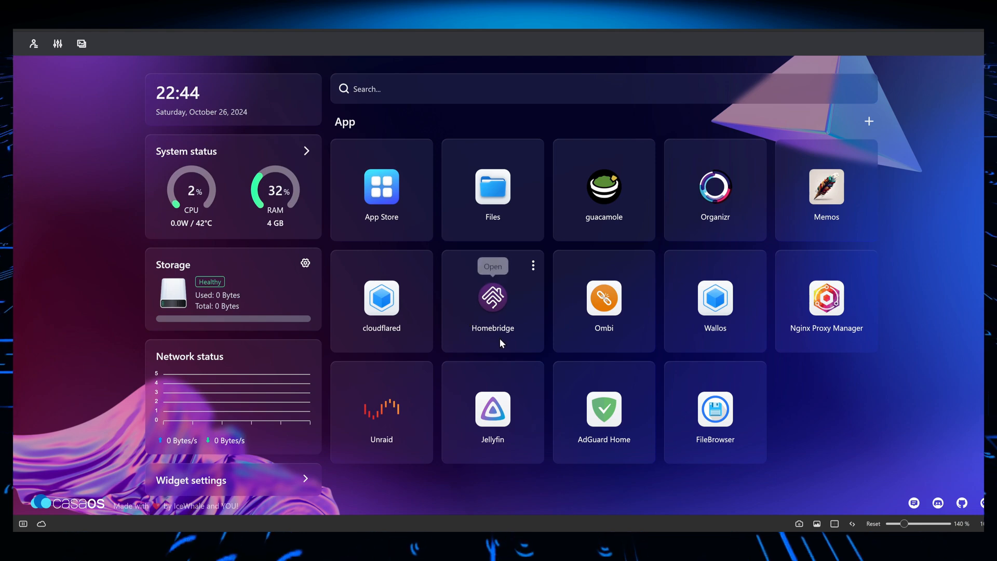
mouse_move(468, 327)
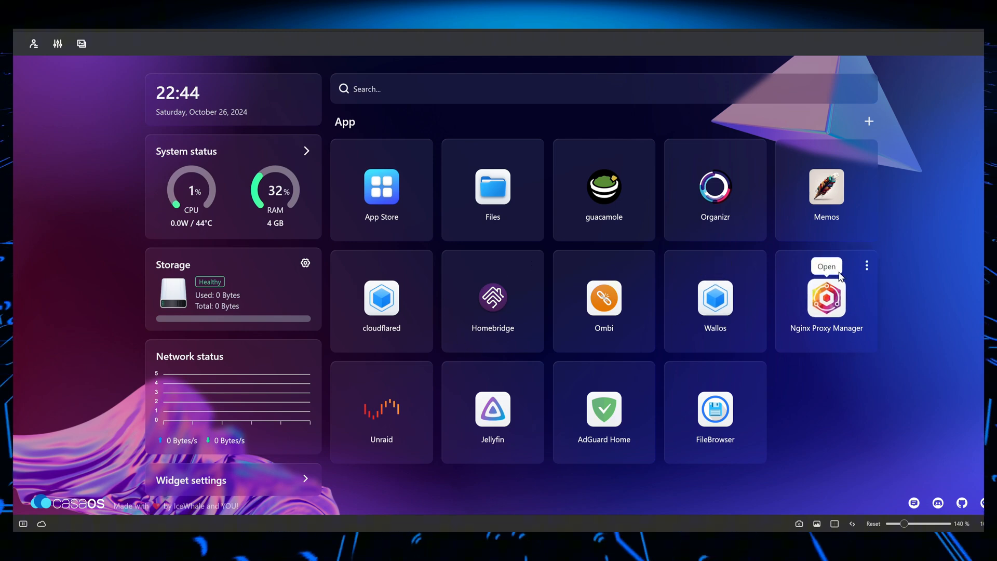
mouse_move(809, 311)
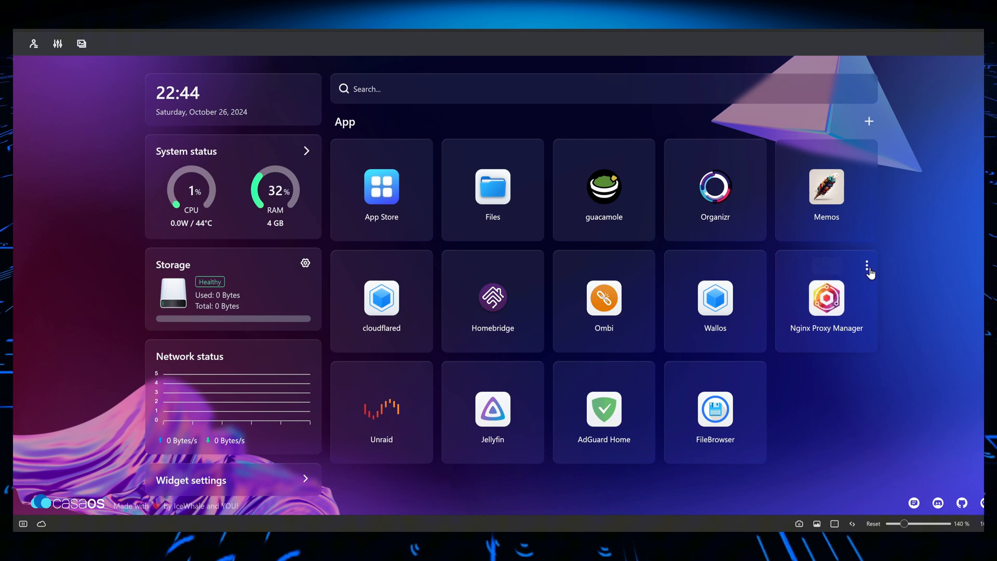
mouse_move(886, 245)
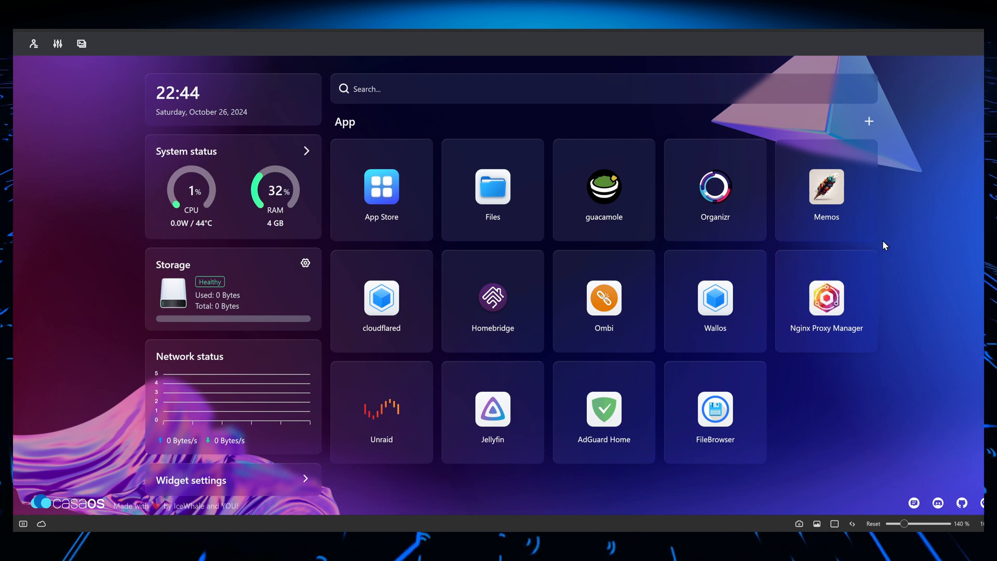
mouse_move(752, 250)
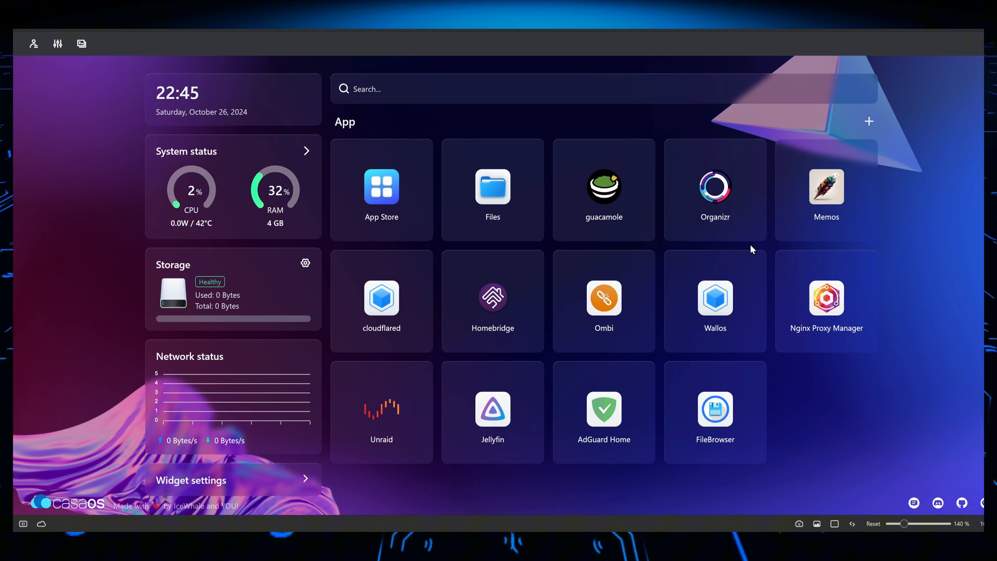
mouse_move(585, 240)
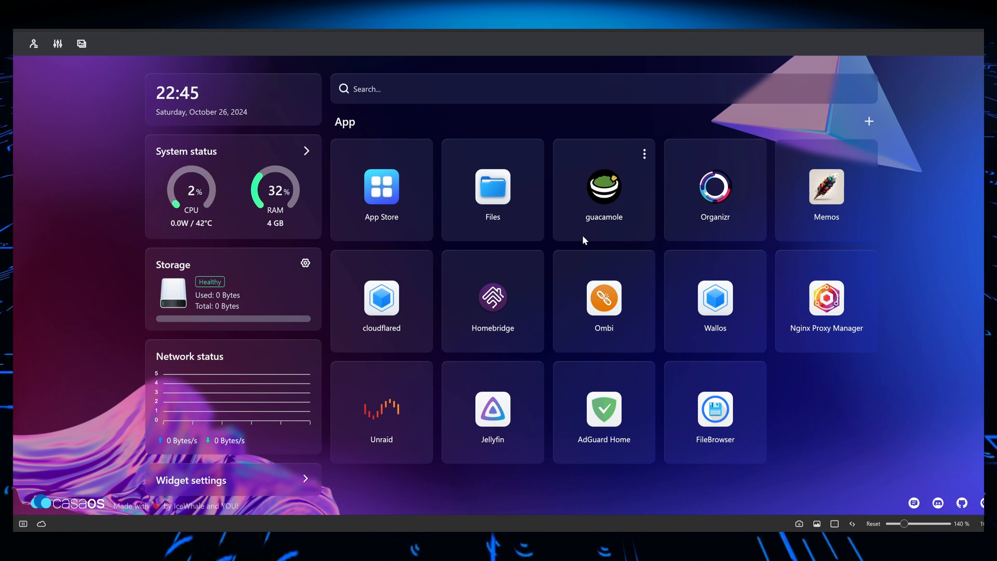
mouse_move(412, 217)
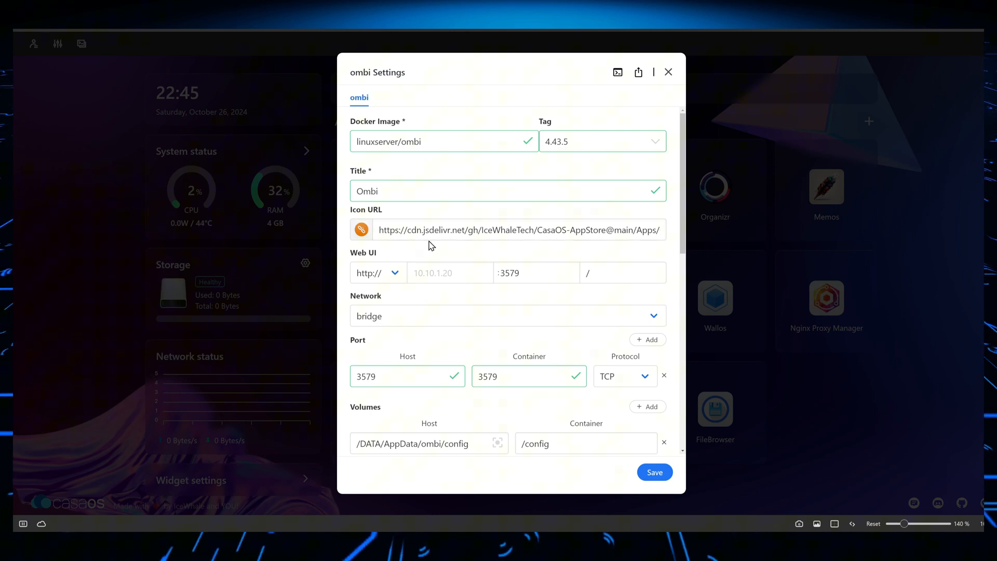
mouse_move(424, 251)
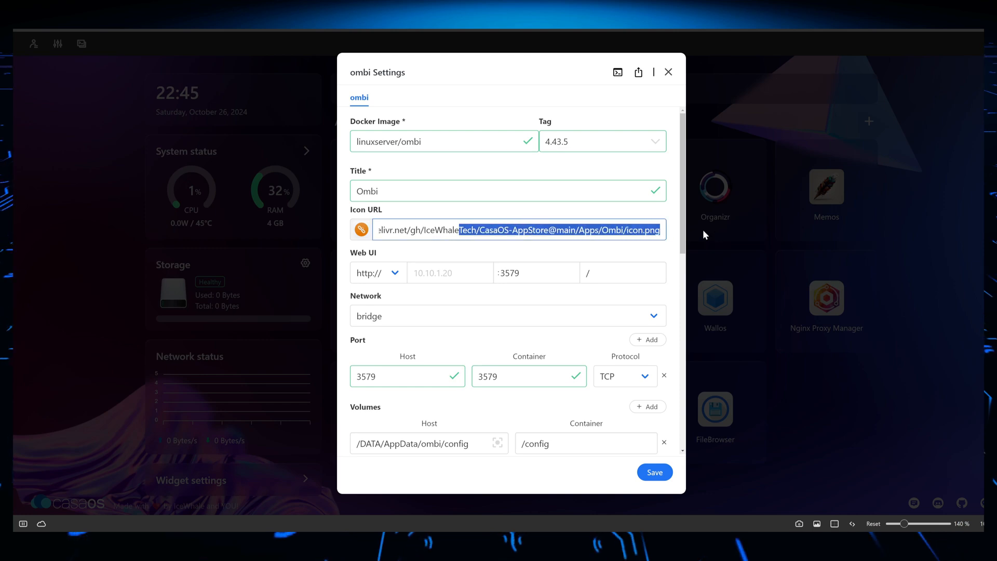
scroll("down", 3)
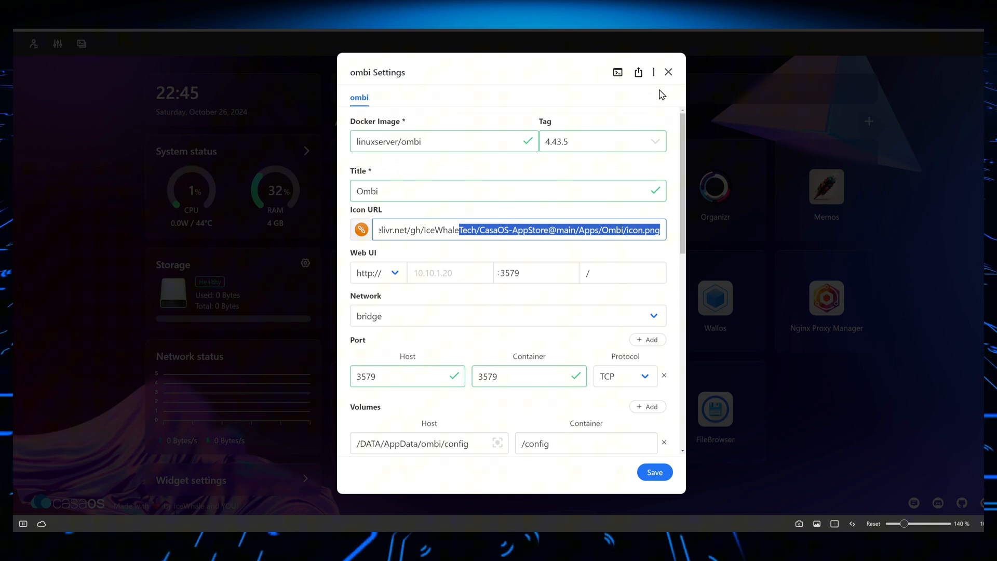
left_click(668, 71)
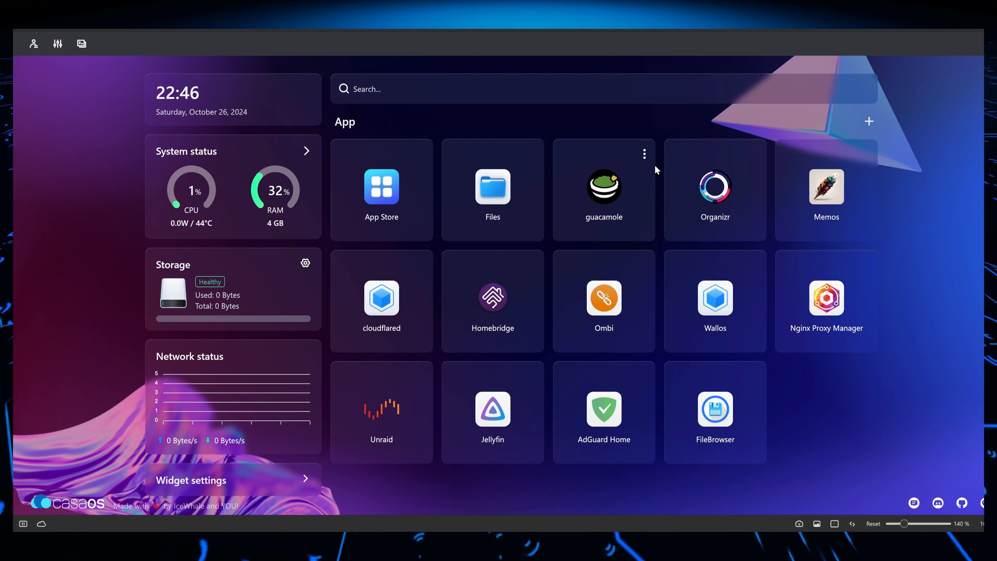
mouse_move(52, 52)
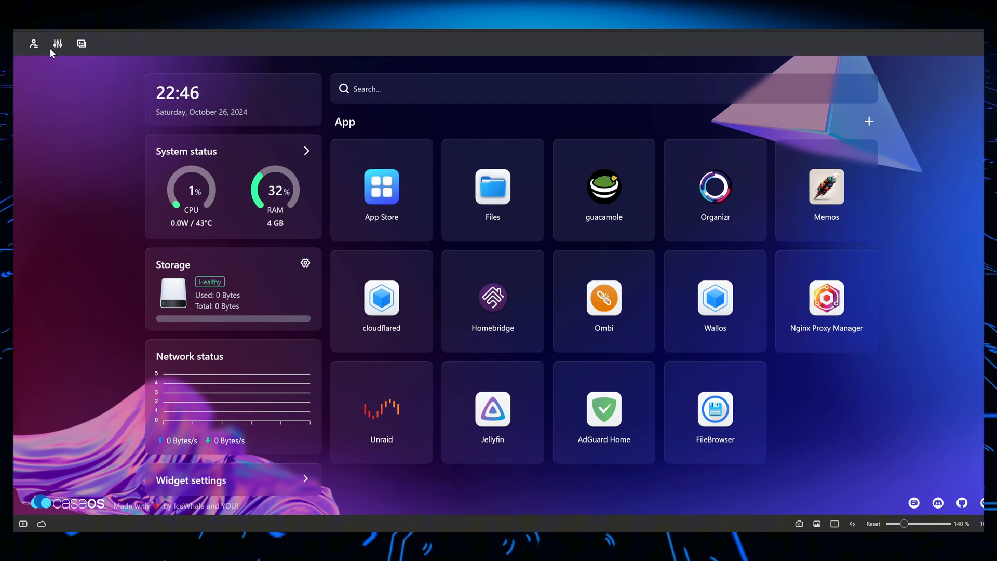
Step: Show the dashboard's general Settings panel with search engine, language, WebUI port and wallpaper options
left_click(57, 44)
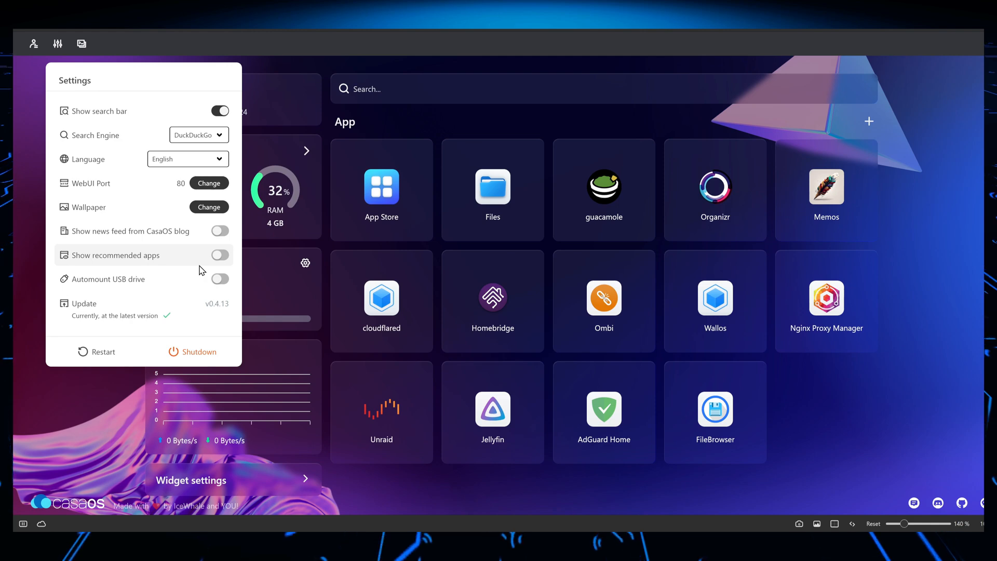
mouse_move(162, 308)
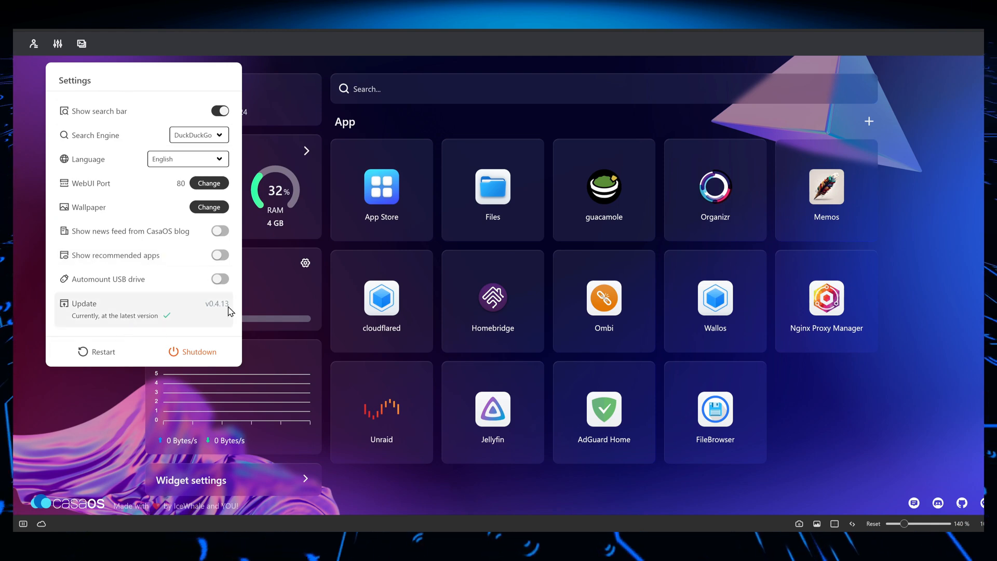
mouse_move(122, 30)
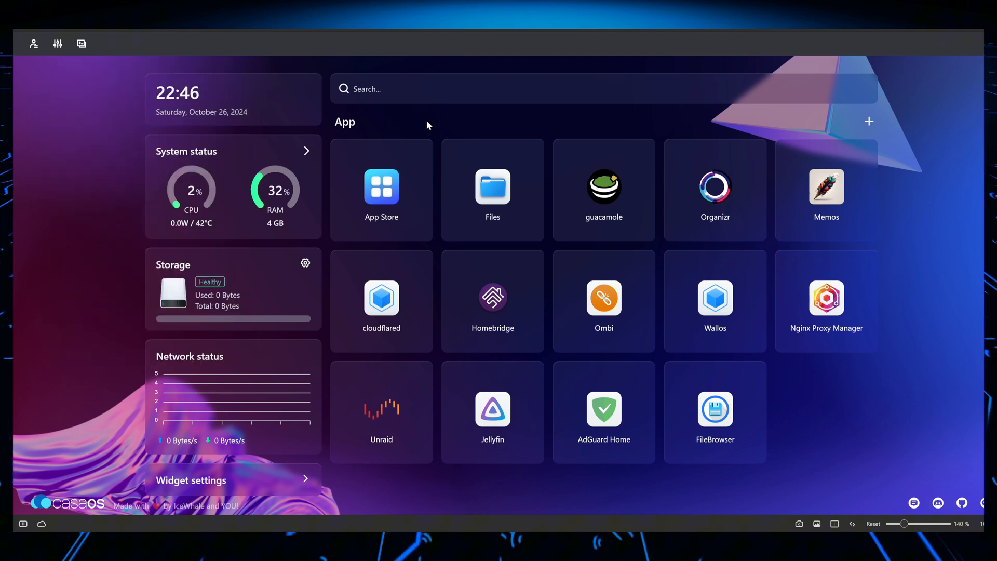
mouse_move(323, 261)
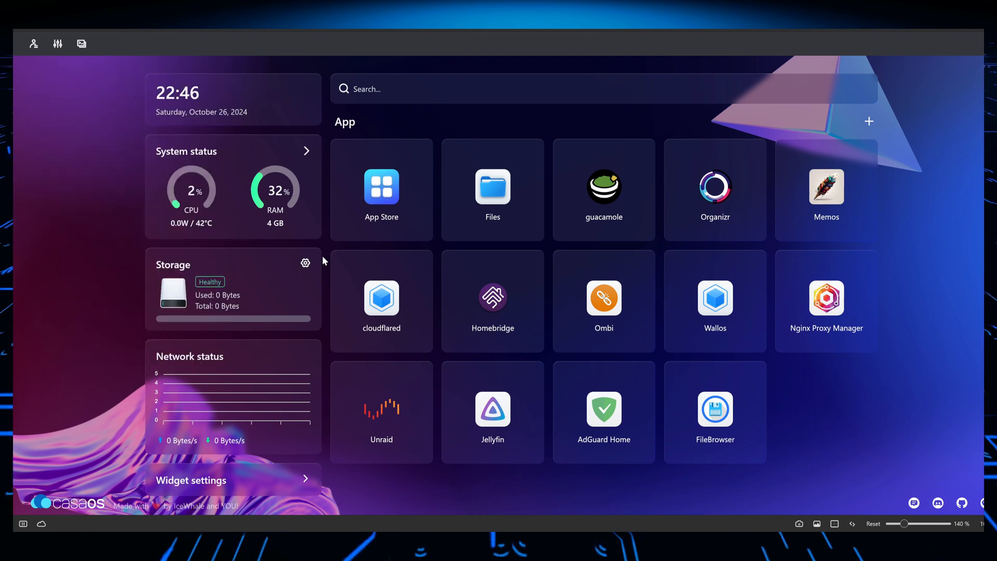
mouse_move(262, 259)
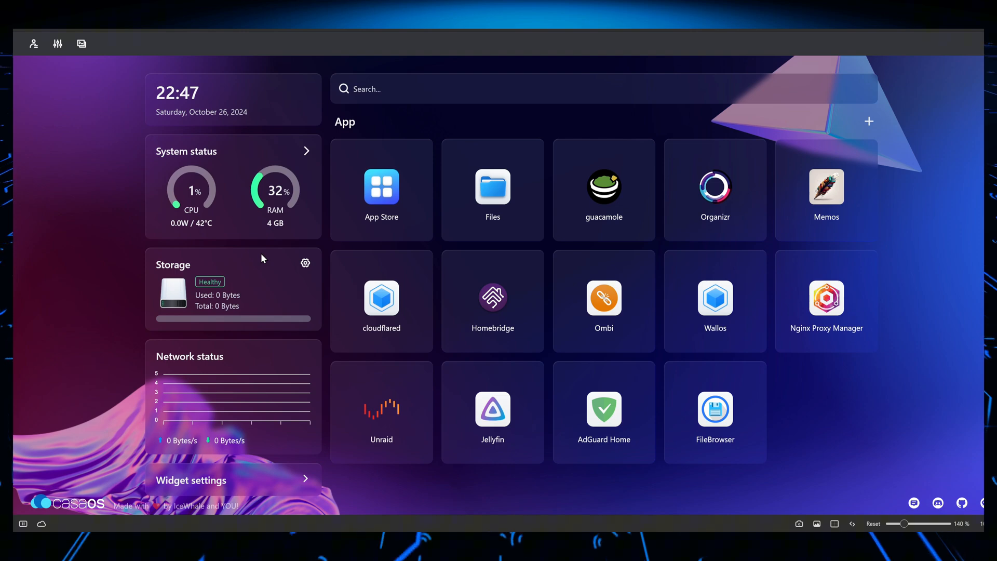
mouse_move(213, 183)
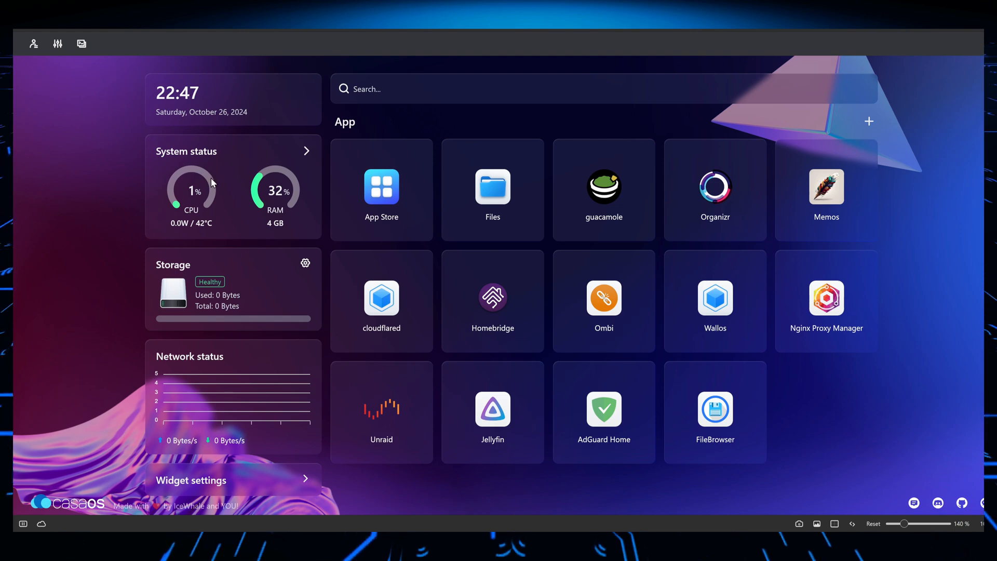
mouse_move(228, 200)
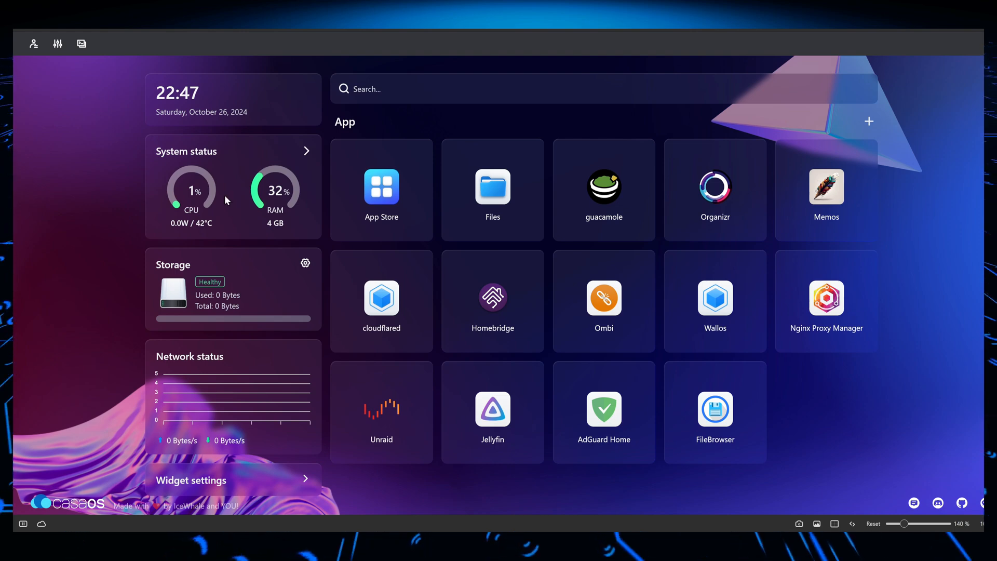
mouse_move(228, 204)
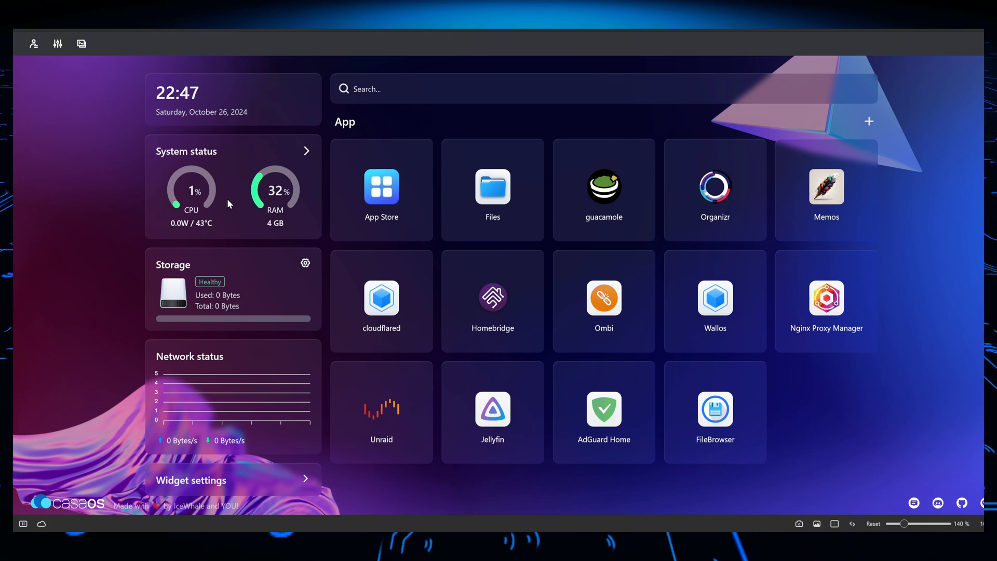
mouse_move(225, 209)
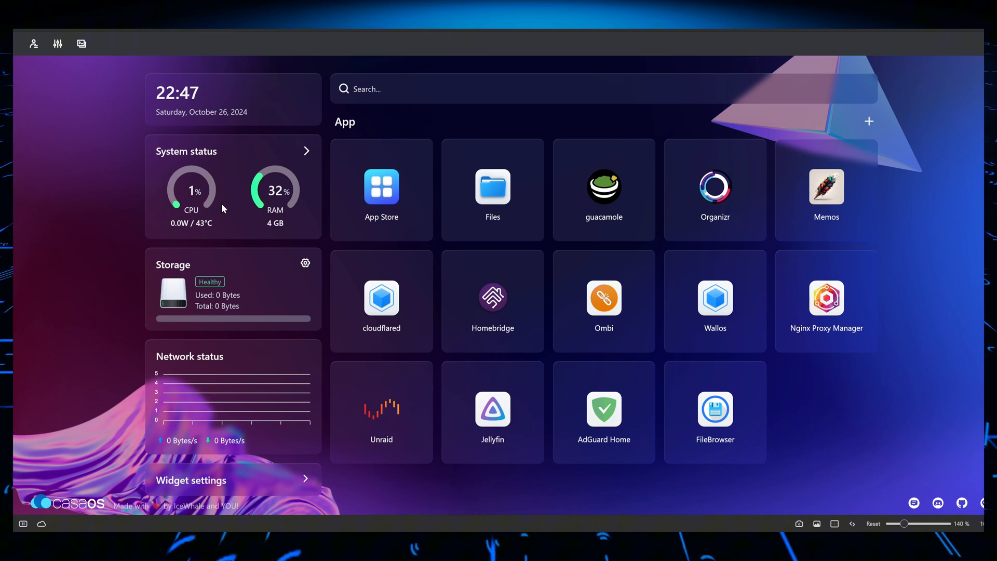
mouse_move(14, 144)
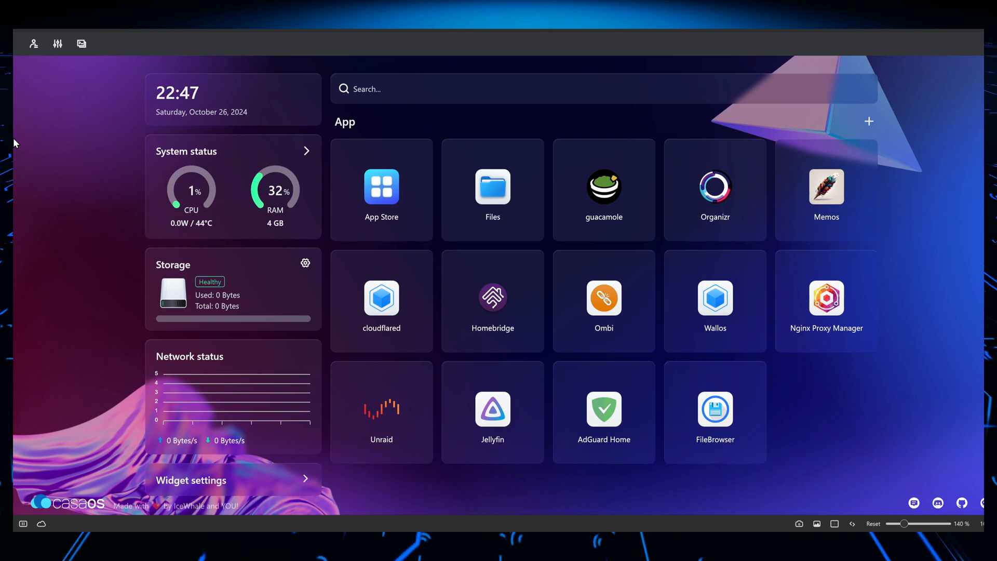